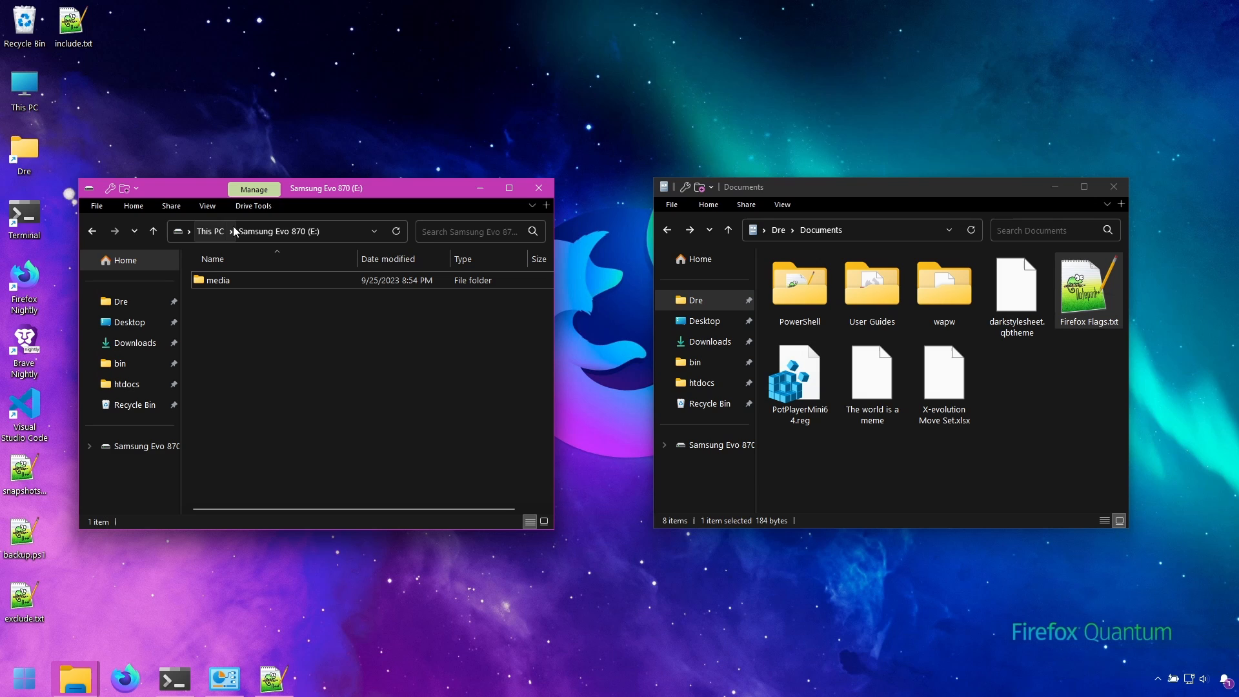
# Step: Open the context menu on empty space in the Samsung Evo 870 (E:) window
pyautogui.rightClick(312, 384)
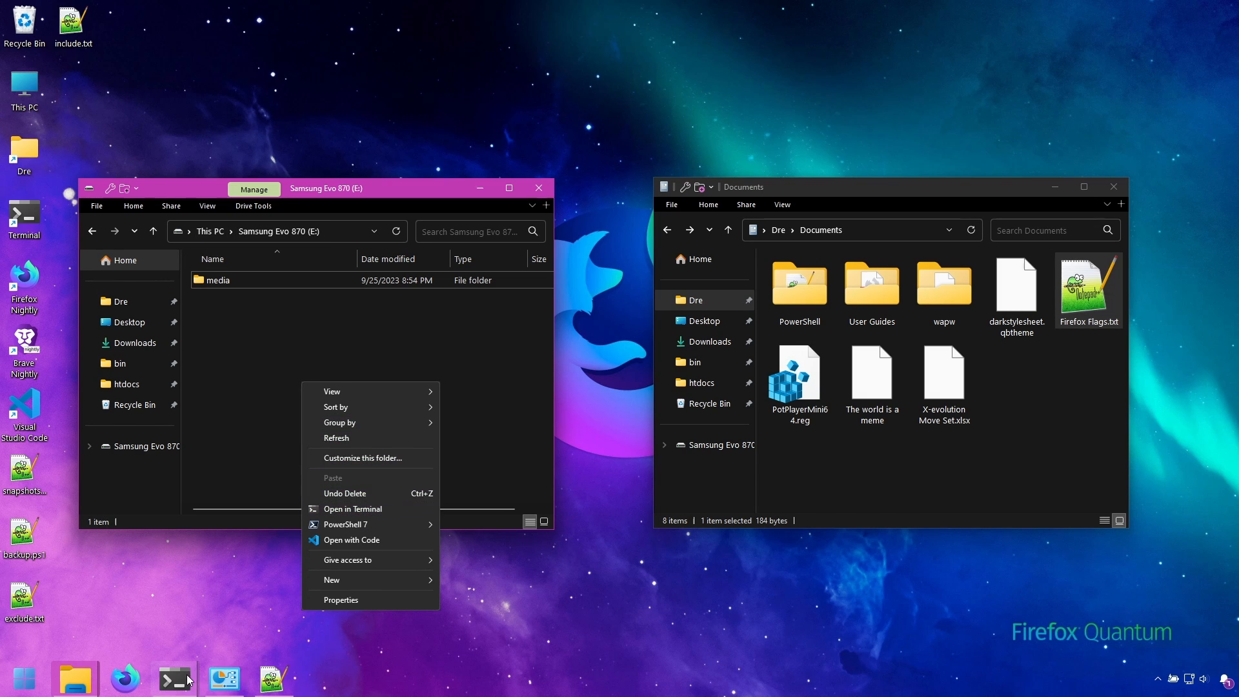
# Step: Run 'restic -r files init' at E:\ to create repository 98536f4ebc, then browse up to the Dre folder
pyautogui.click(352, 508)
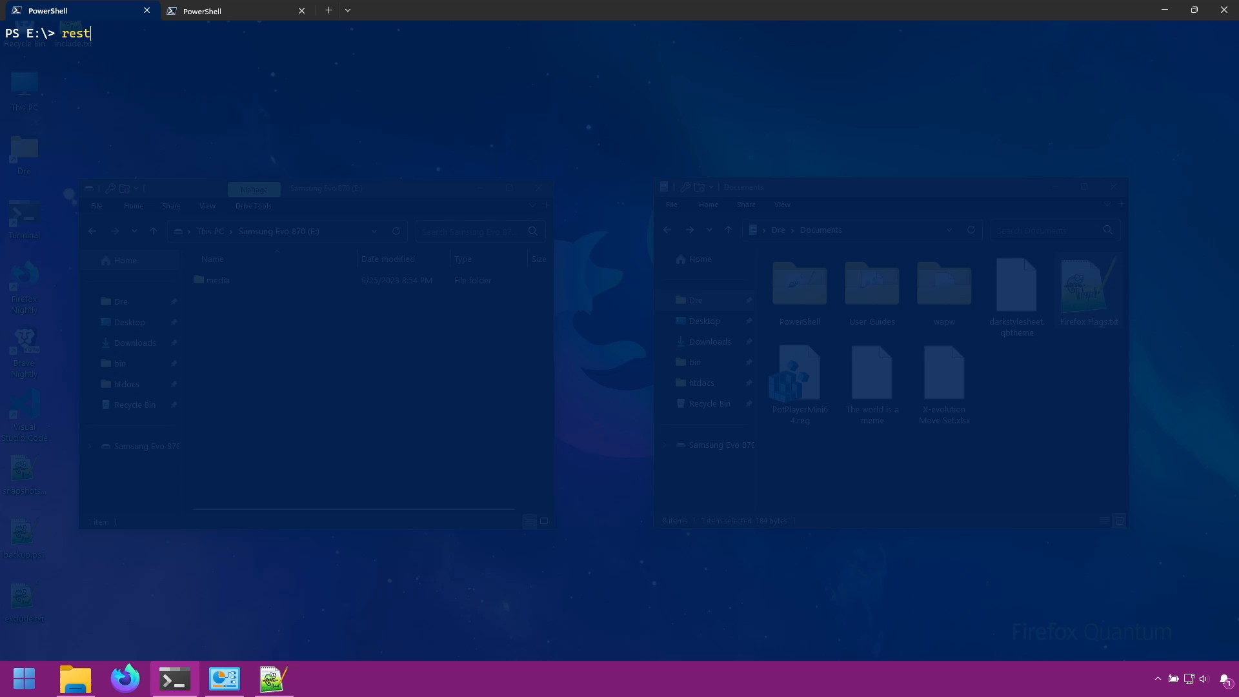
pyautogui.write('ic -r')
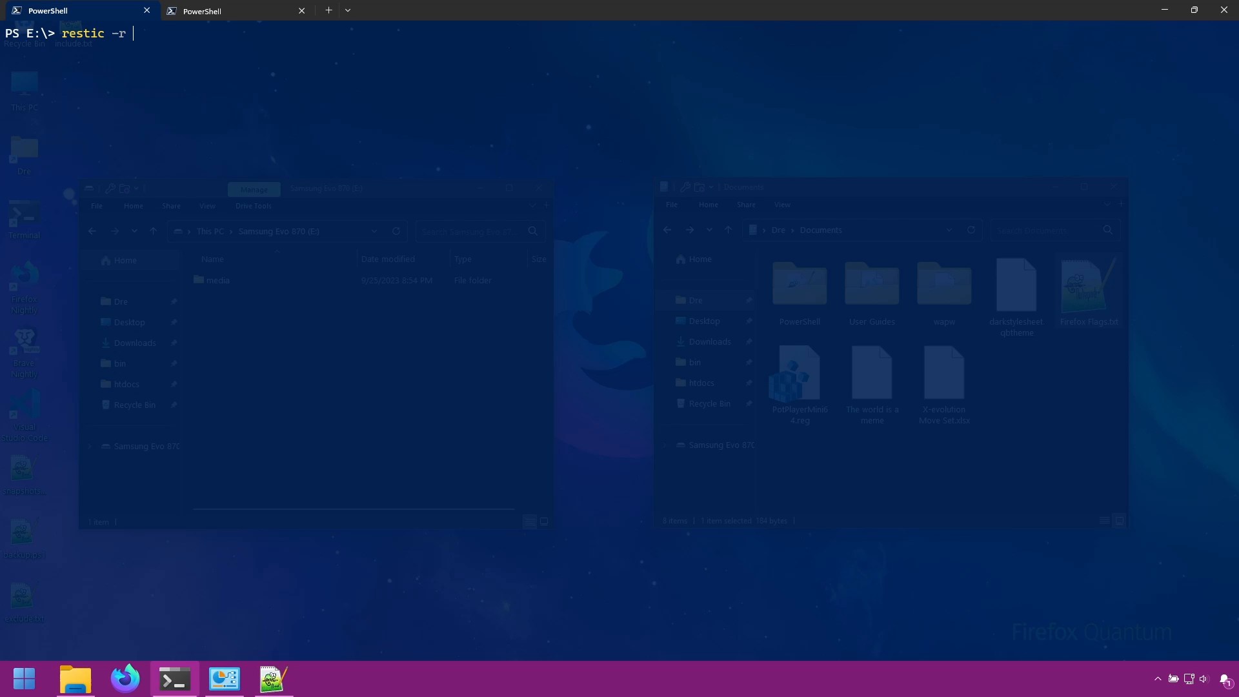
pyautogui.write('files')
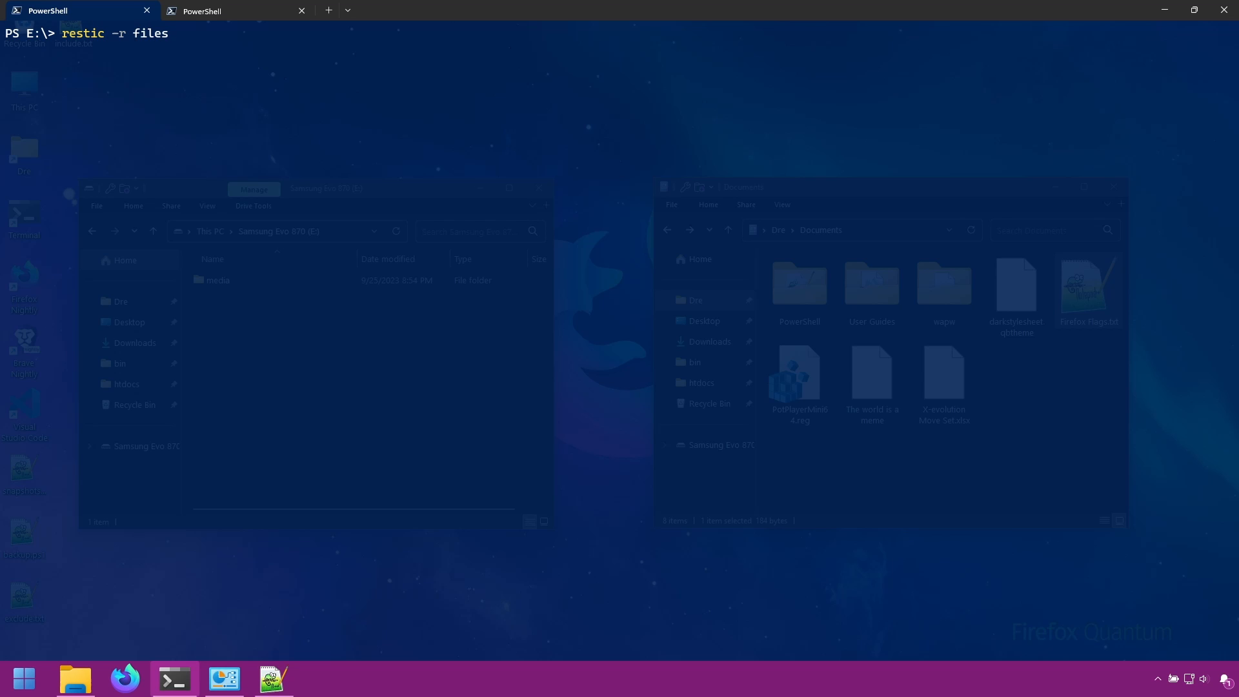
pyautogui.write('init')
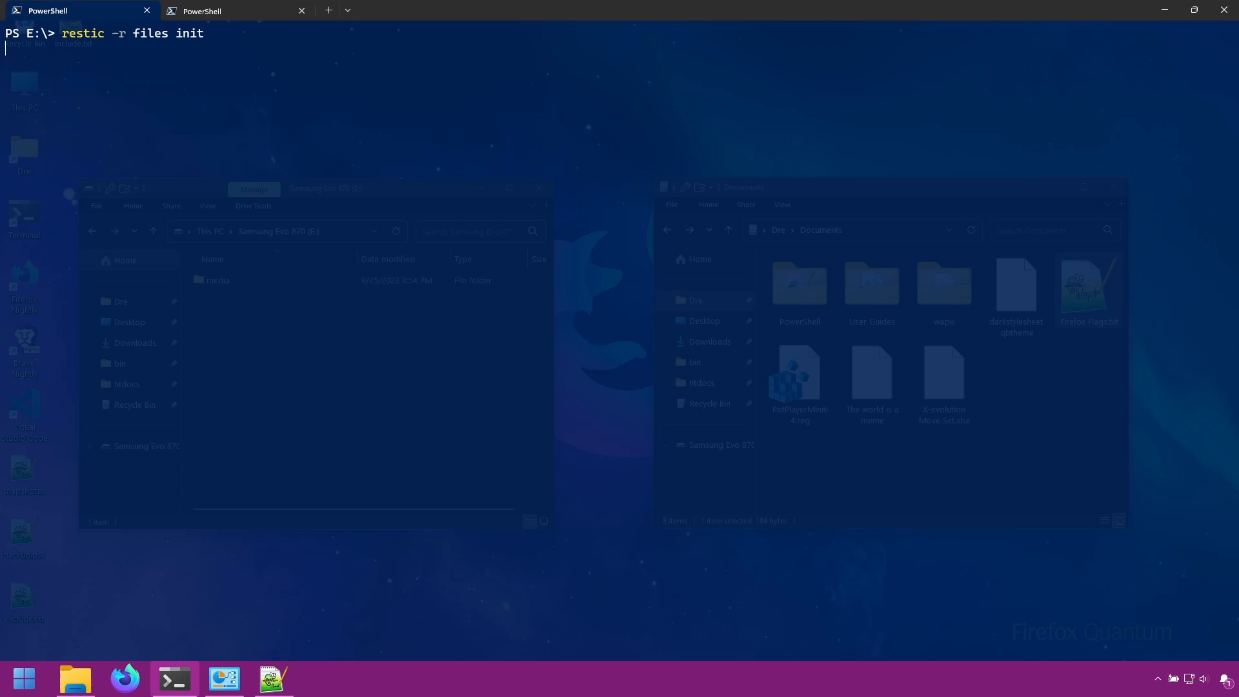
pyautogui.moveTo(74, 678)
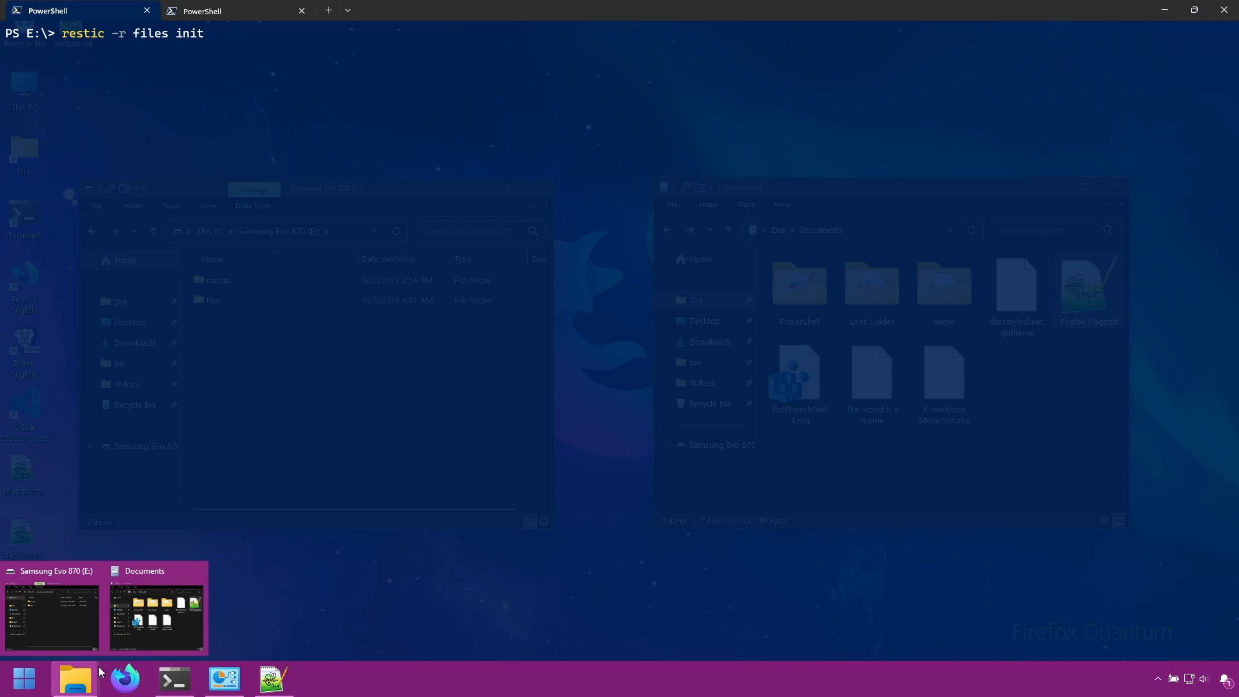
pyautogui.click(156, 612)
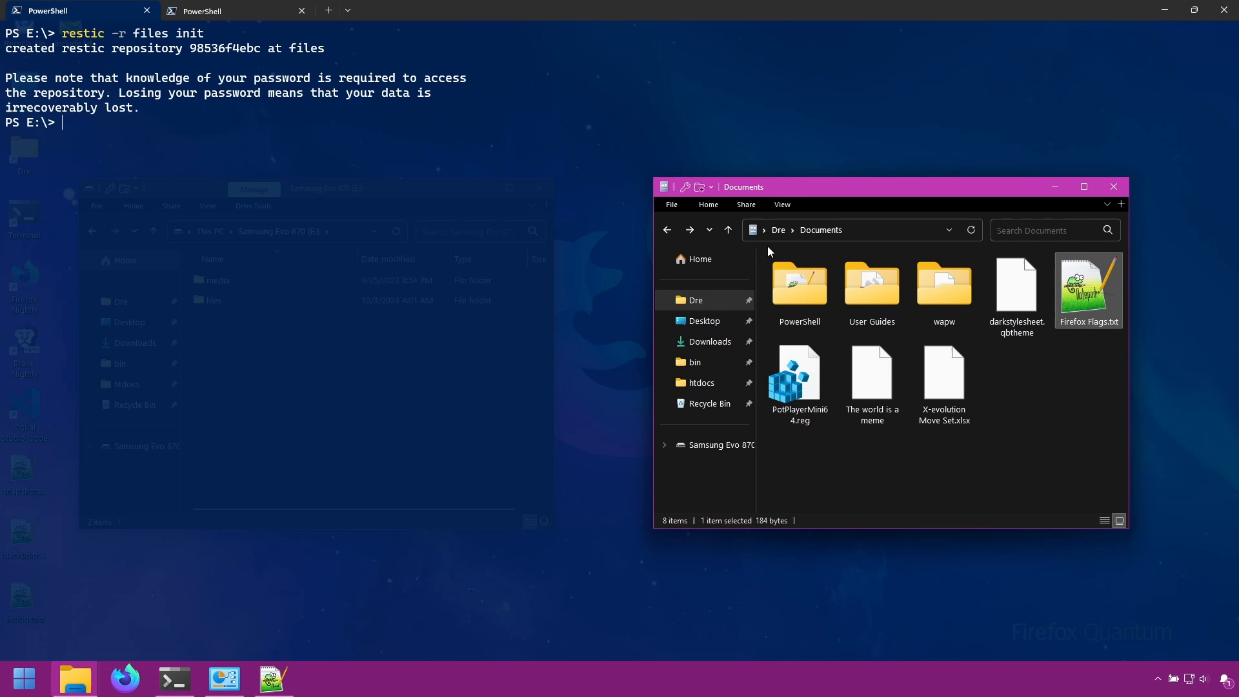
pyautogui.click(728, 230)
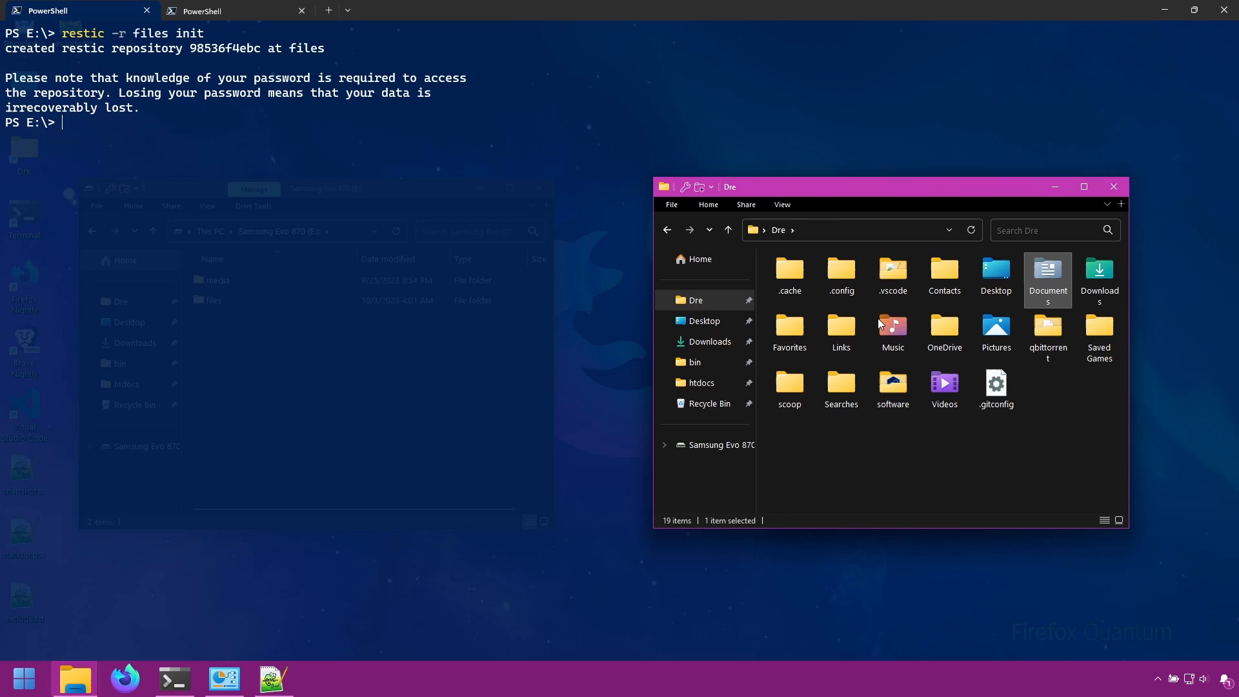
pyautogui.moveTo(426, 239)
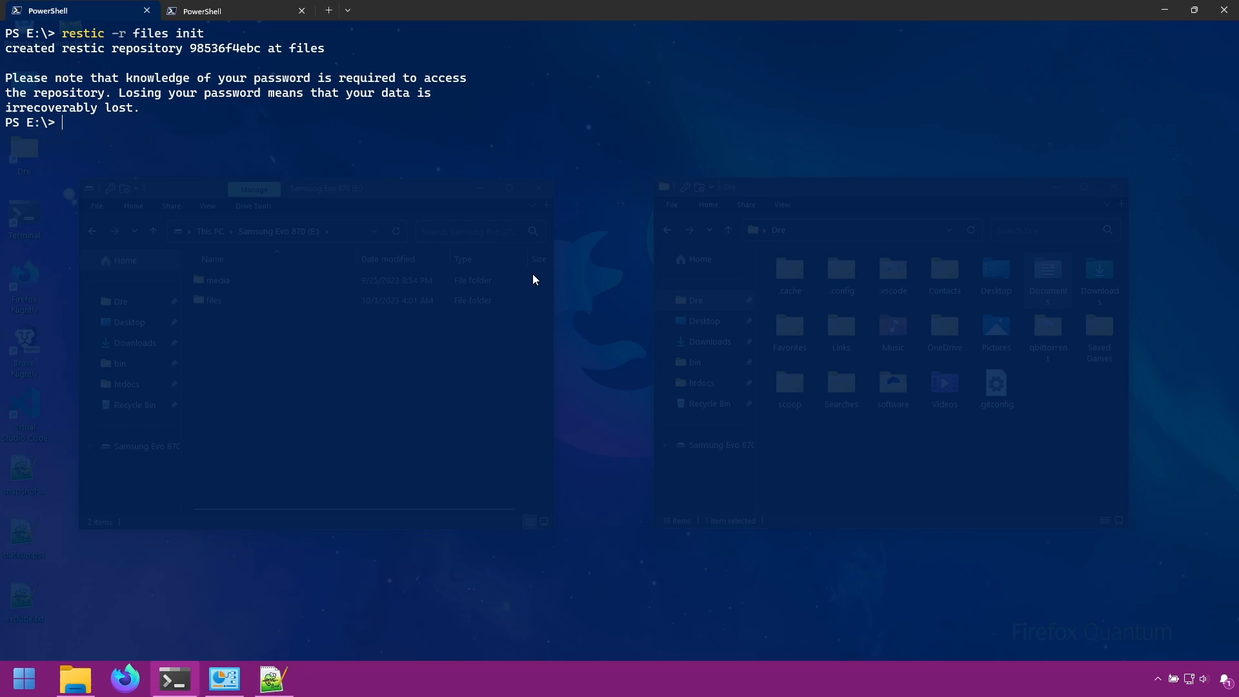
# Step: Back up the five C:/users/dre folders into the files repository, saving snapshot 8b837422
pyautogui.press('Up')
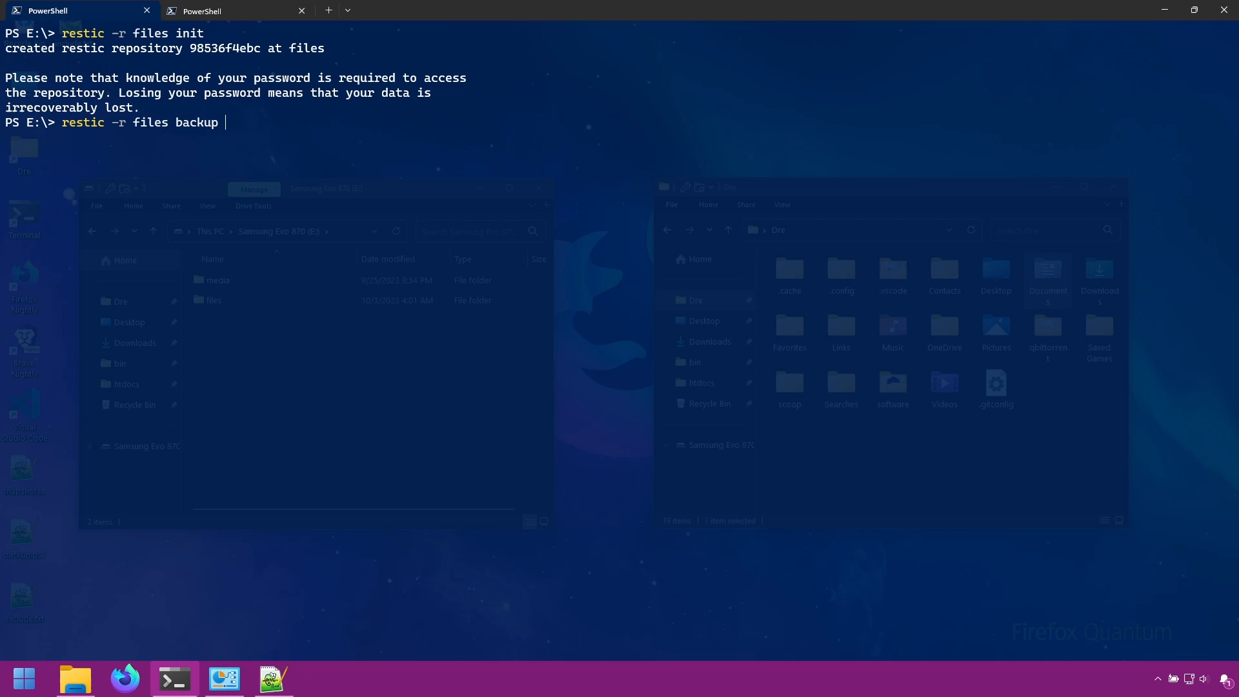
pyautogui.write('C:/users/dre/documents C:/users/dre/music C:/users/dre/pictures C:/users/dre/videos C:/users/dre/software')
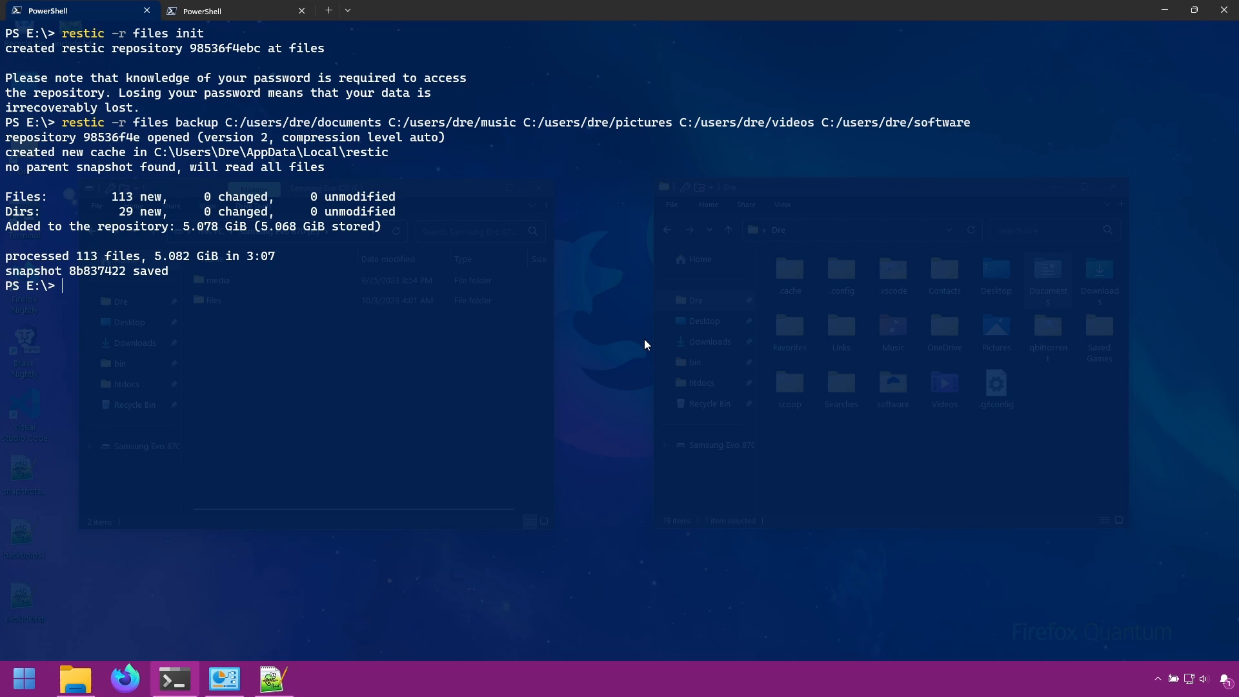
pyautogui.moveTo(811, 283)
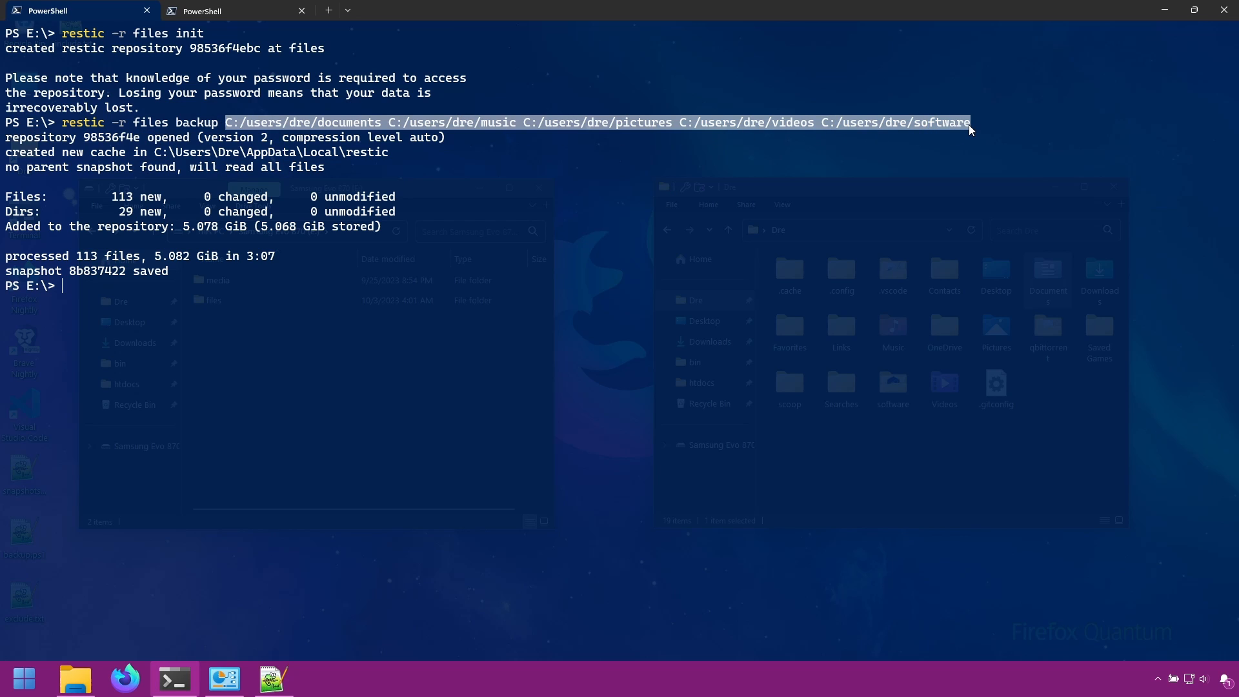
pyautogui.moveTo(387, 126)
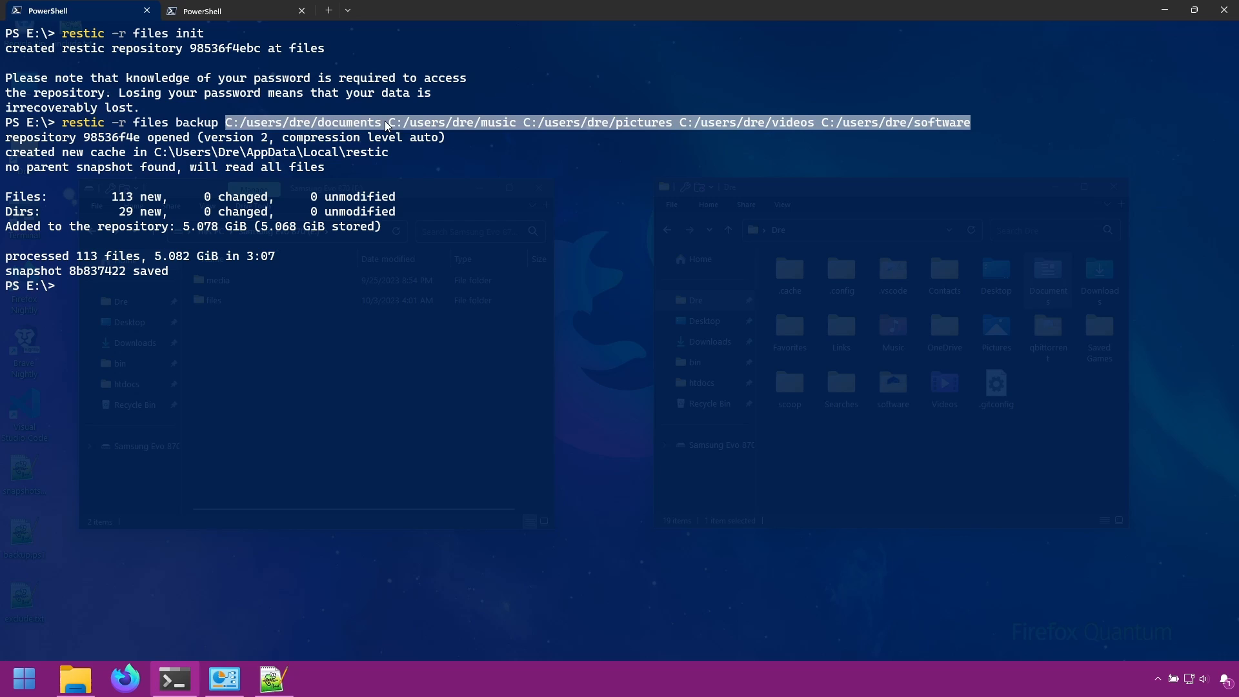
pyautogui.moveTo(655, 138)
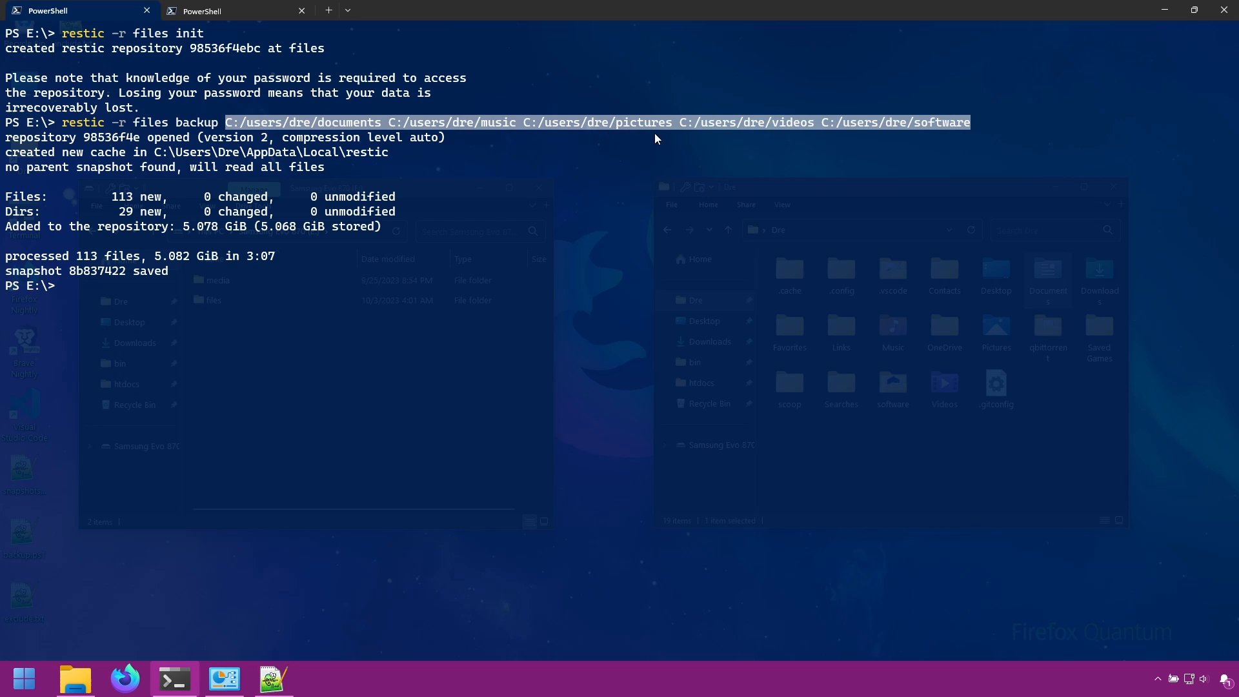
pyautogui.moveTo(188, 595)
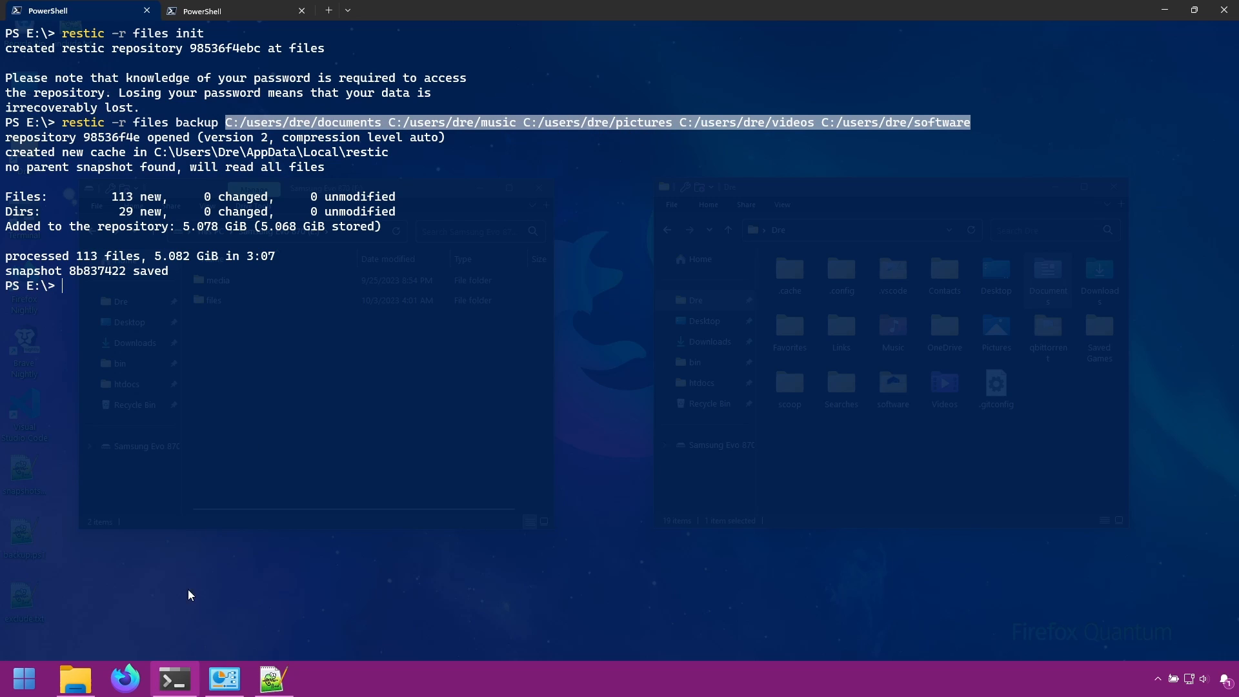
pyautogui.moveTo(75, 678)
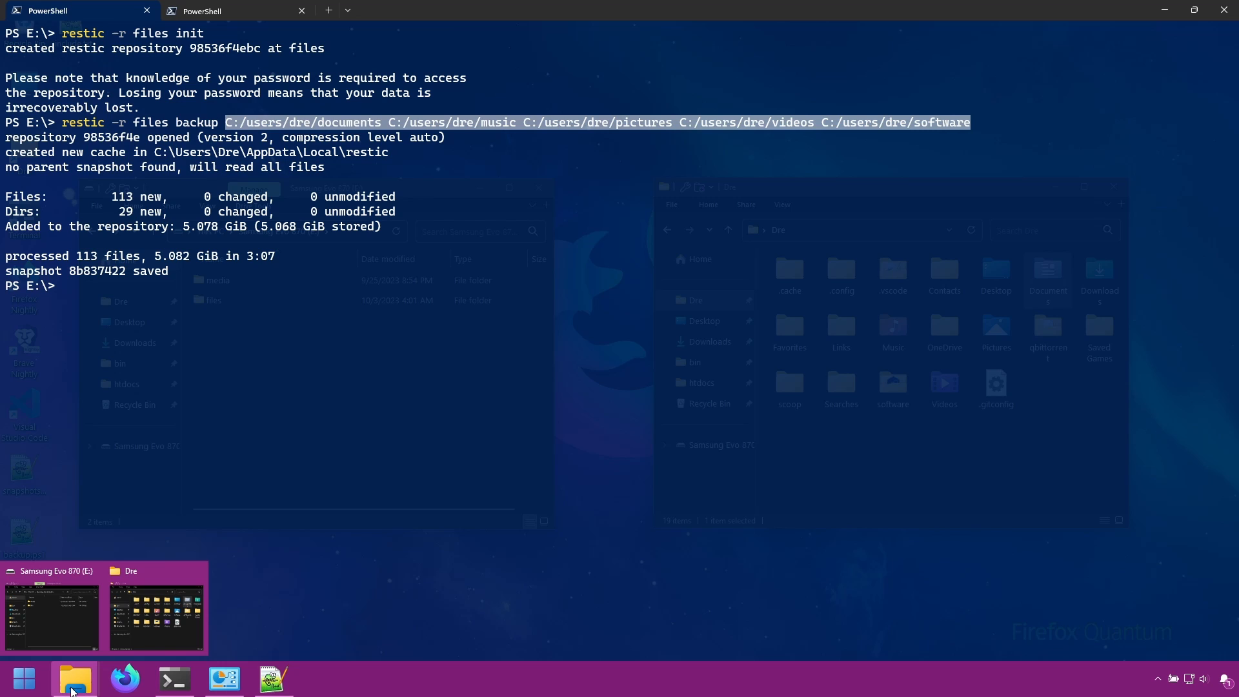
# Step: Add a new text document named include.txt at the E: drive root and open it in Notepad++
pyautogui.click(50, 616)
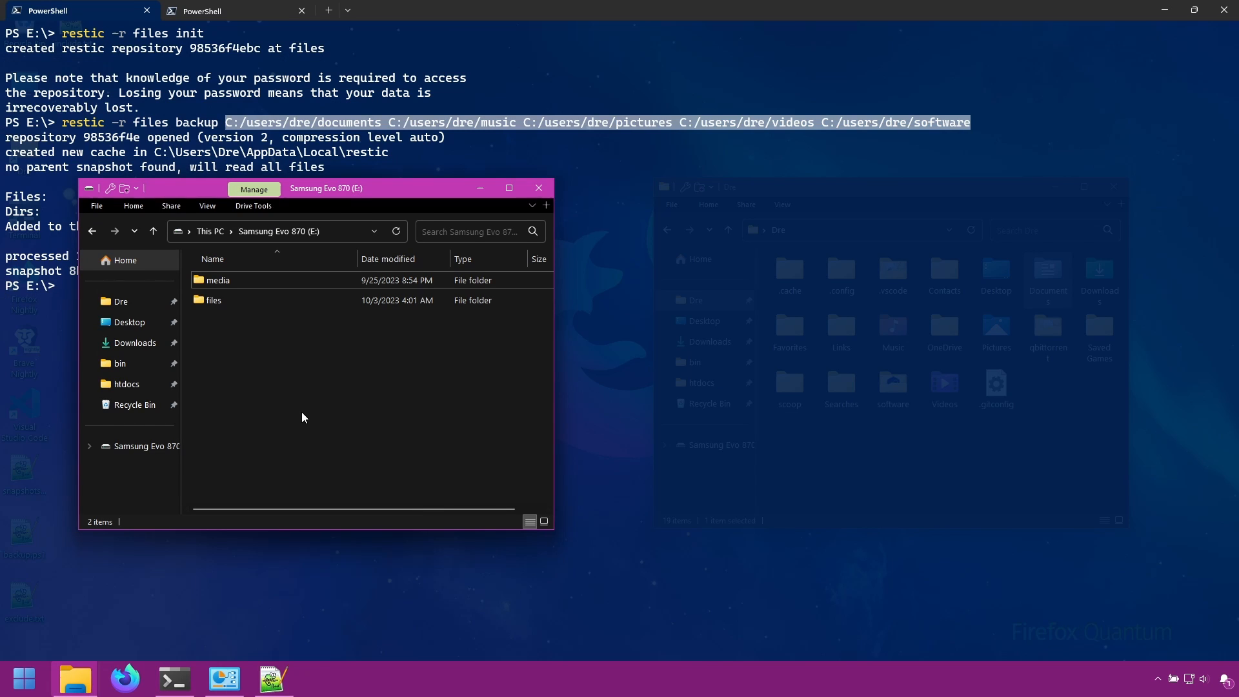
pyautogui.rightClick(302, 416)
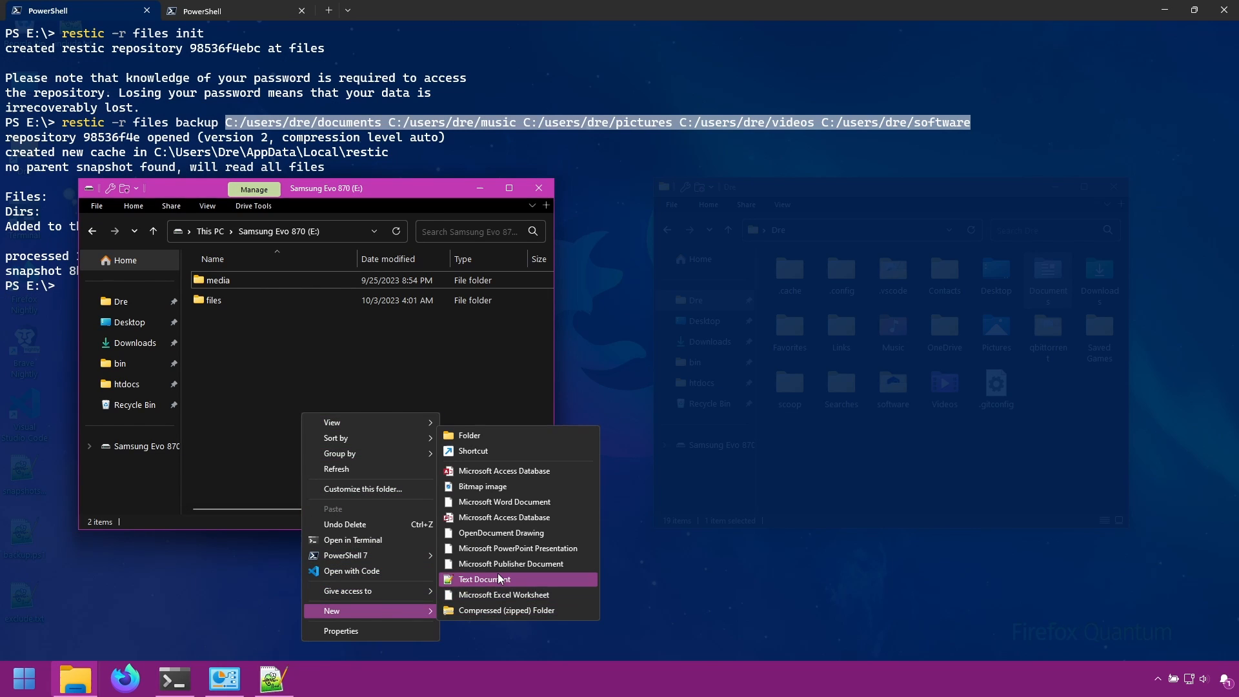
pyautogui.click(483, 579)
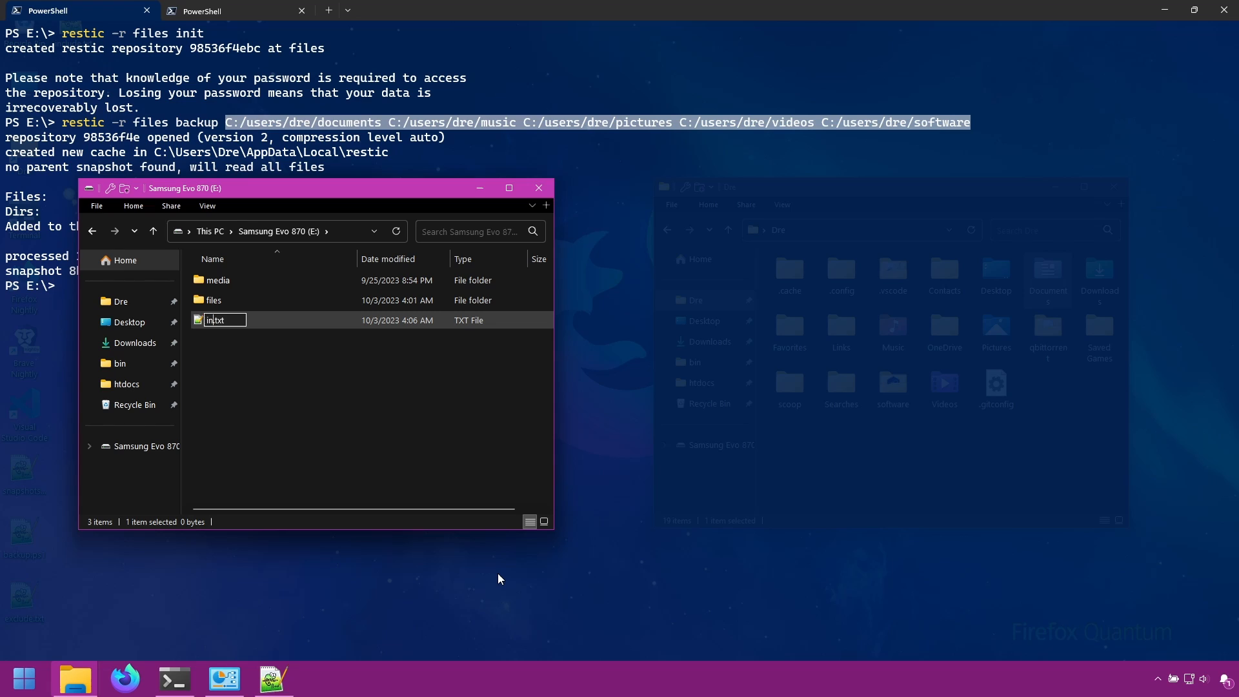
pyautogui.press('Return')
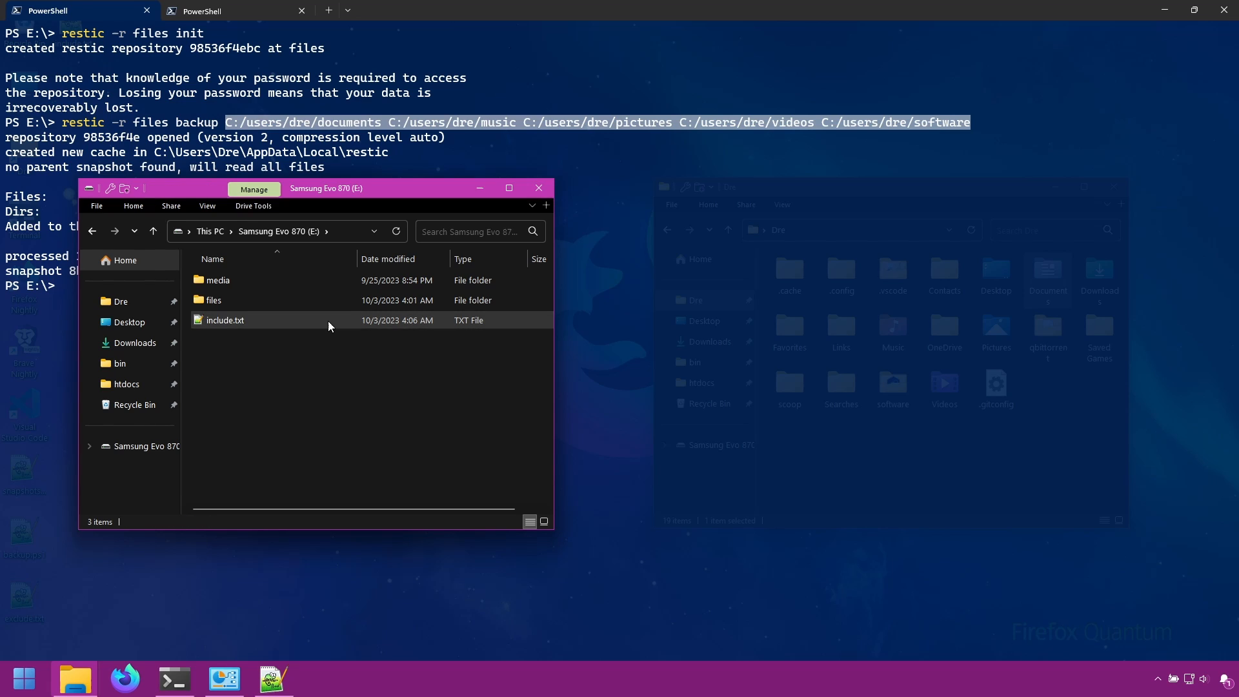
pyautogui.doubleClick(224, 320)
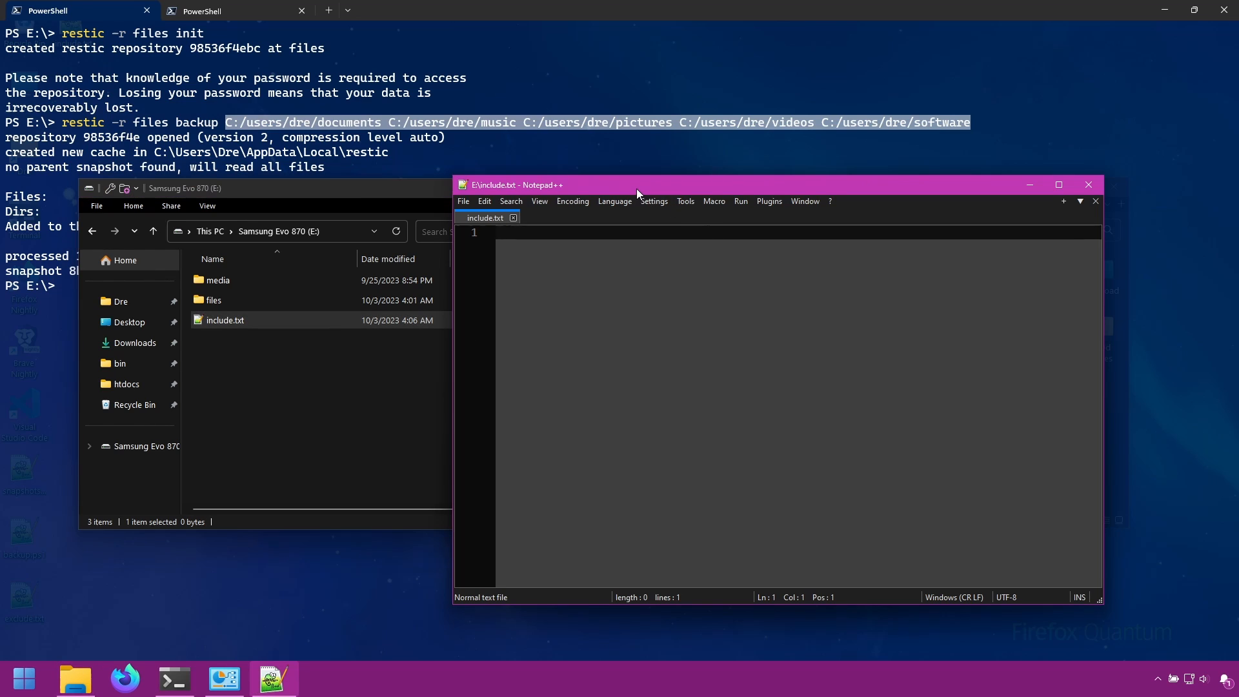
# Step: Paste the documents, music, pictures, videos and software paths from the terminal into include.txt, one per line
pyautogui.click(1058, 184)
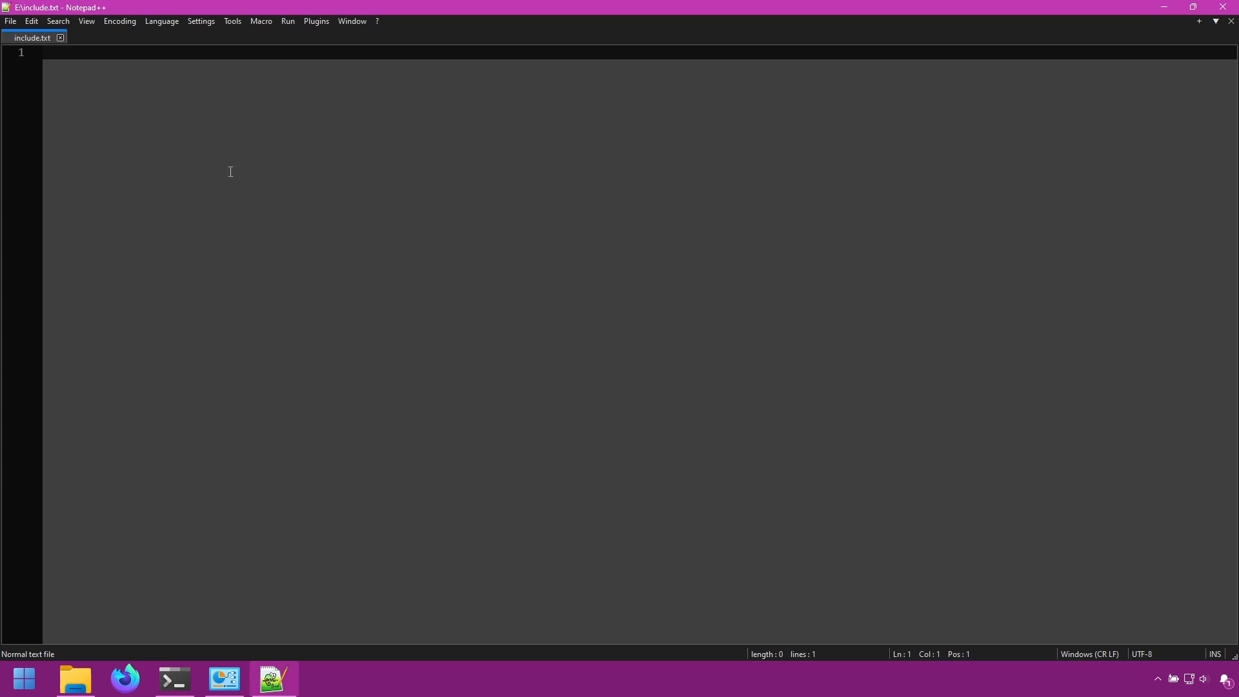
pyautogui.moveTo(414, 184)
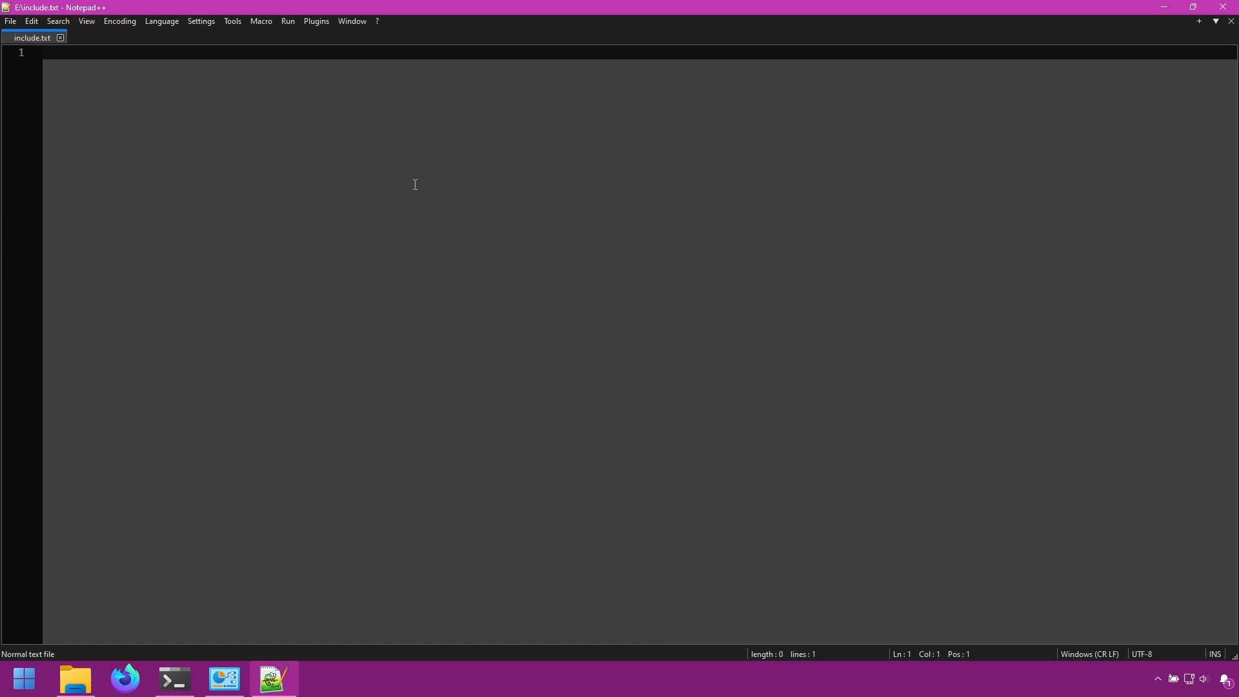
pyautogui.moveTo(446, 193)
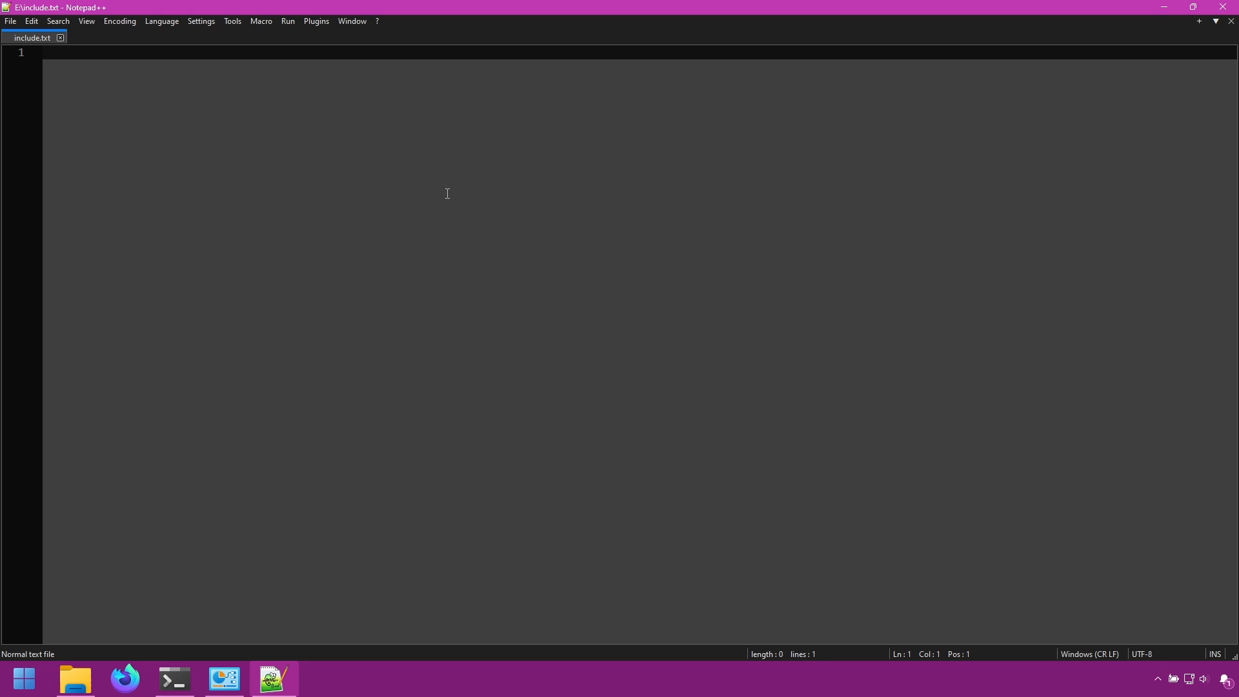
pyautogui.click(47, 52)
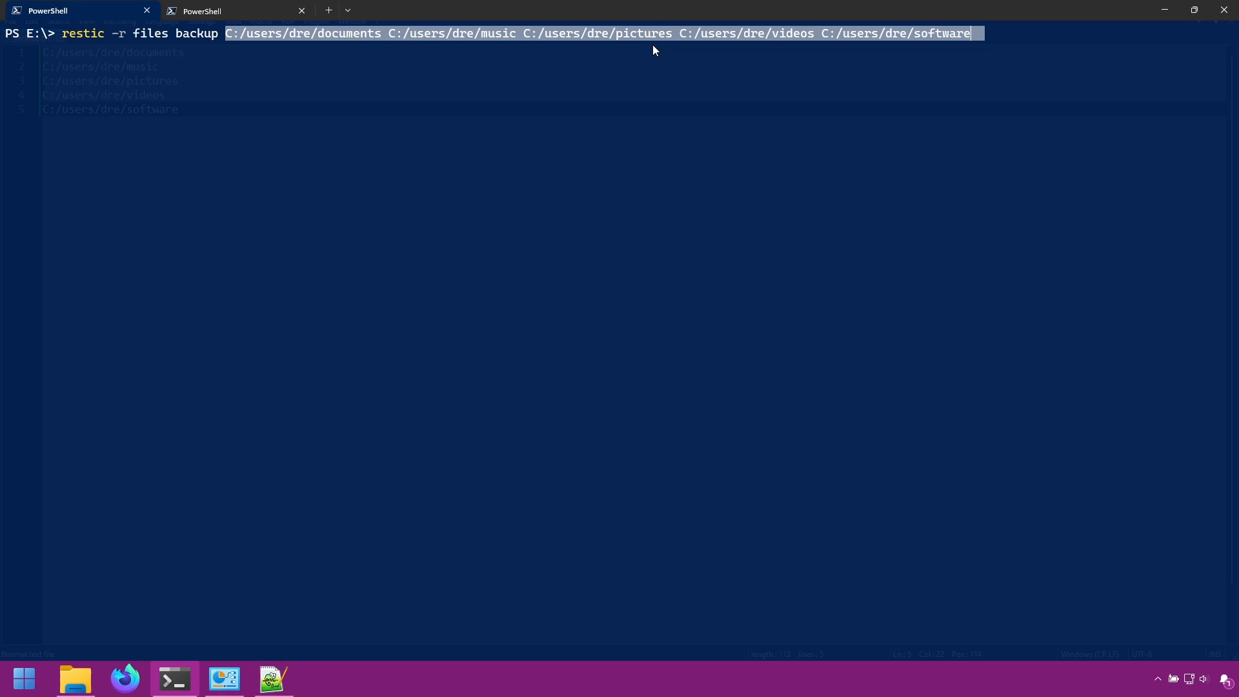
pyautogui.click(272, 678)
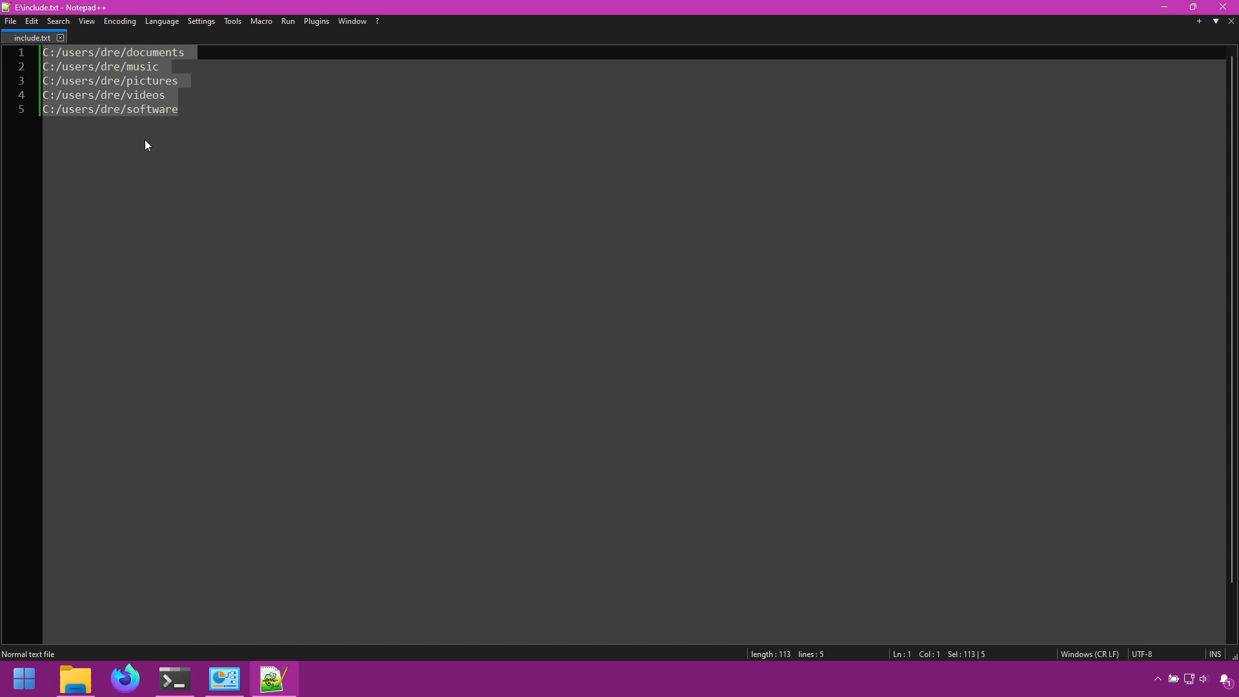
pyautogui.click(172, 684)
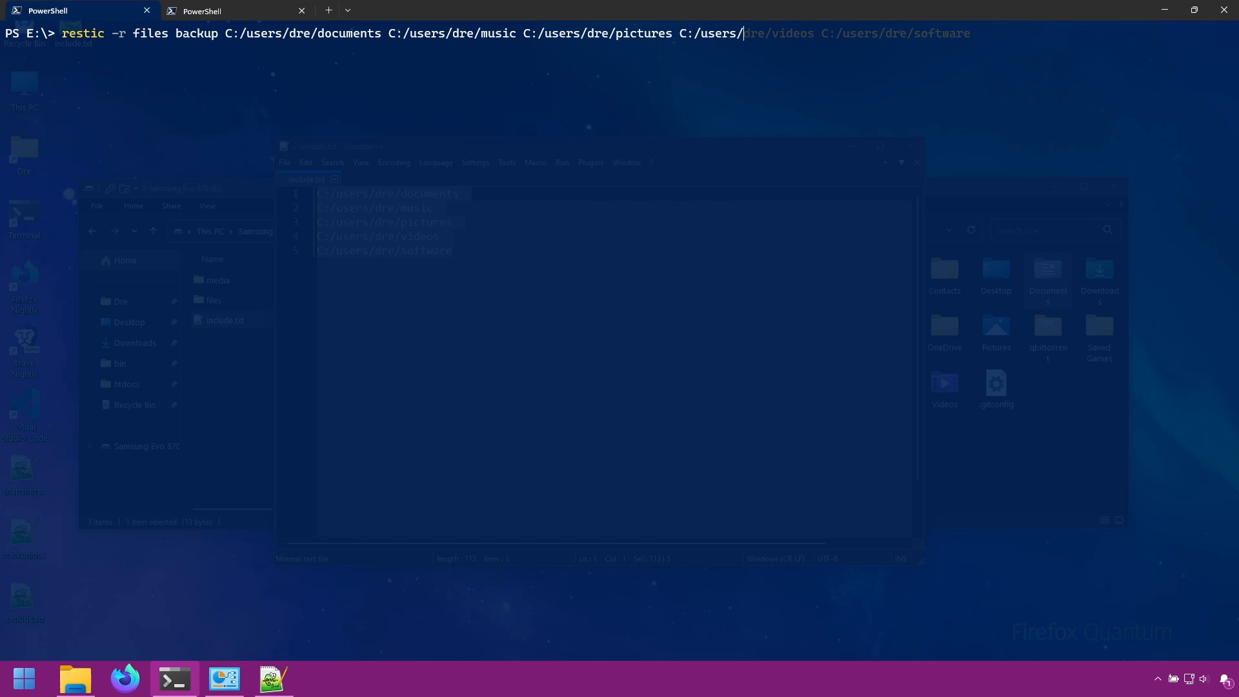
# Step: Run the backup with --files-from "E:/include.txt", saving snapshot b6978b64
pyautogui.write('--files-from "E:/include.txt"')
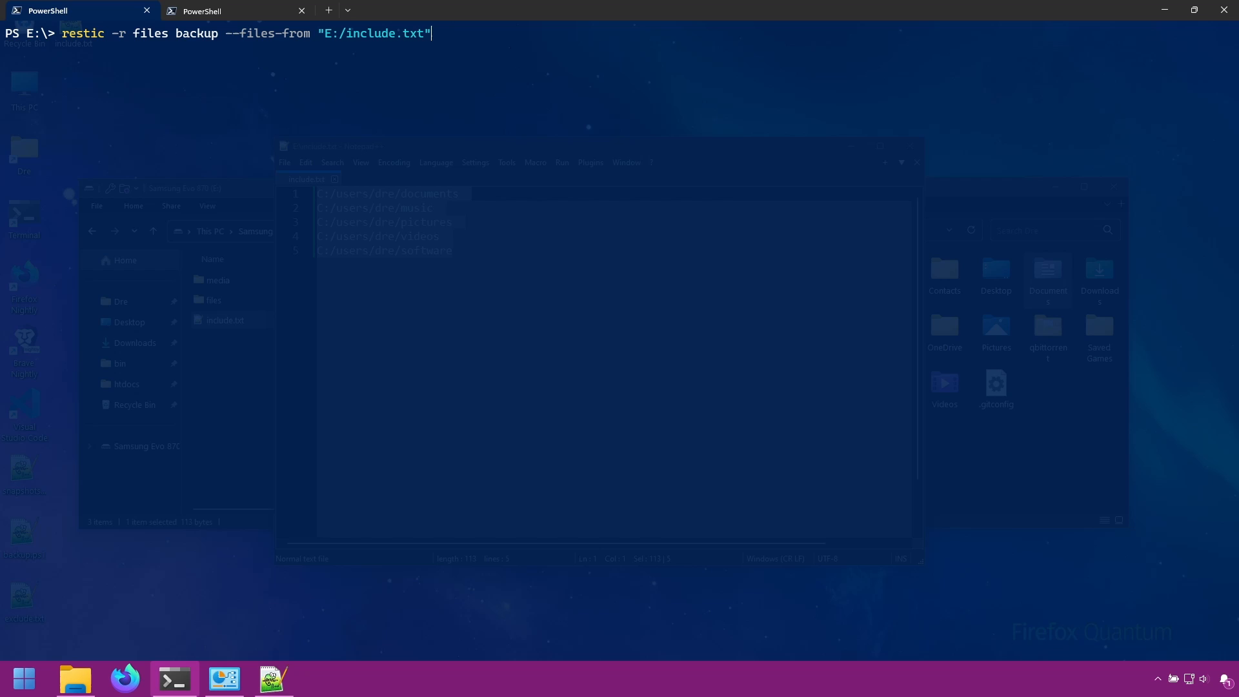
pyautogui.press('Return')
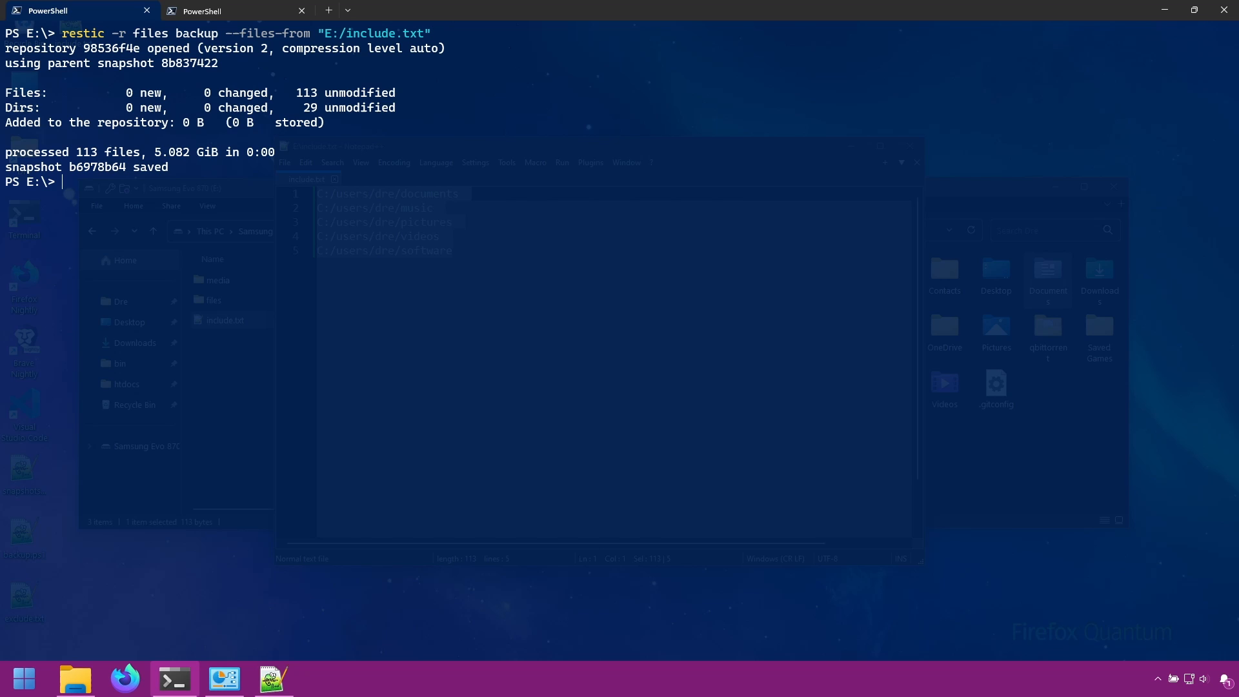
pyautogui.moveTo(190, 126)
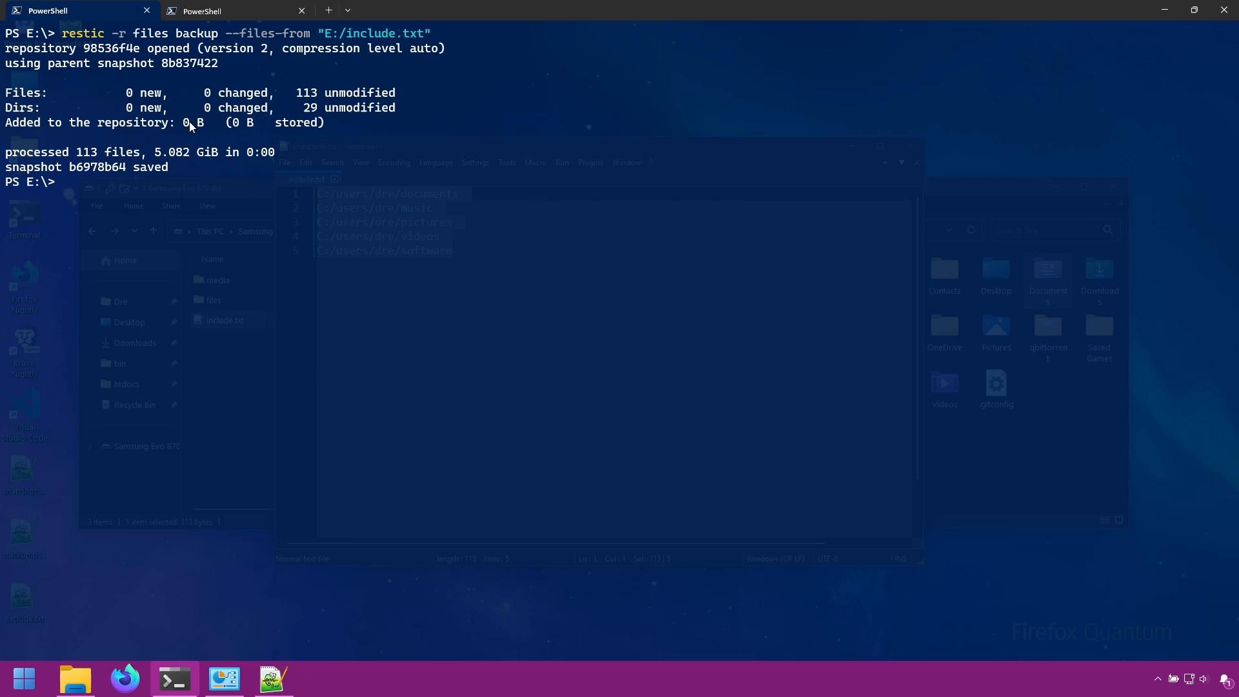
pyautogui.moveTo(452, 302)
pyautogui.write('restic -r files snapshots')
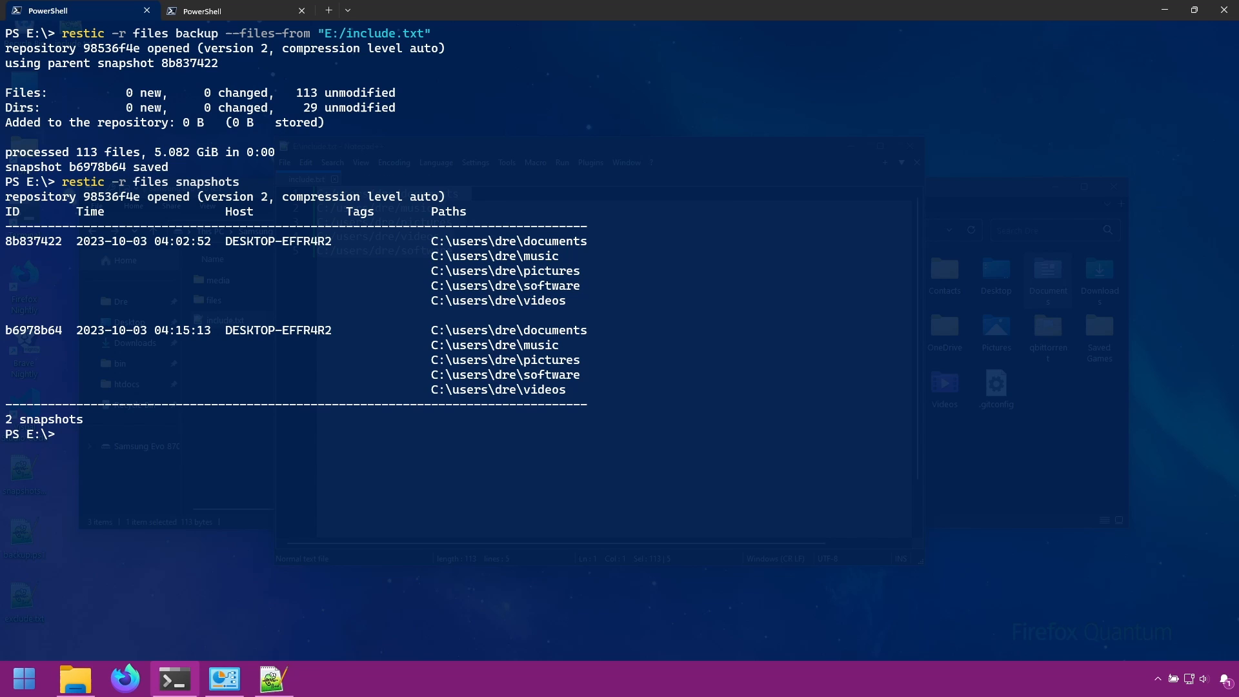
pyautogui.moveTo(337, 349)
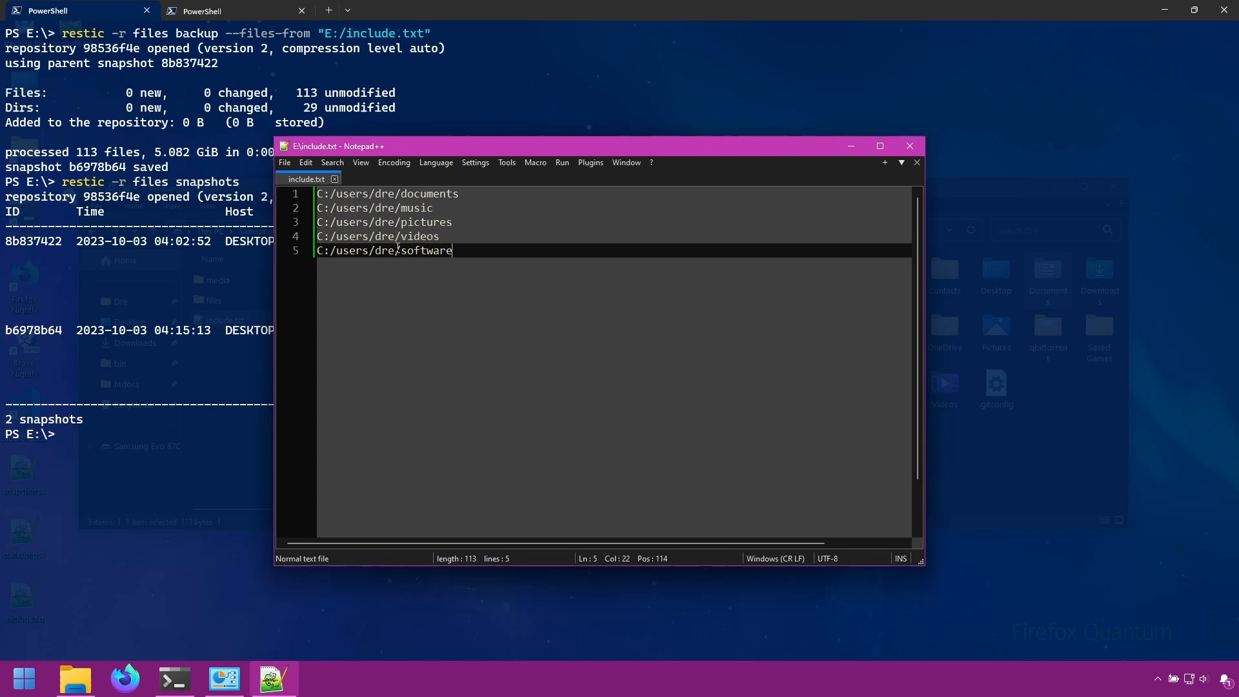
pyautogui.moveTo(173, 329)
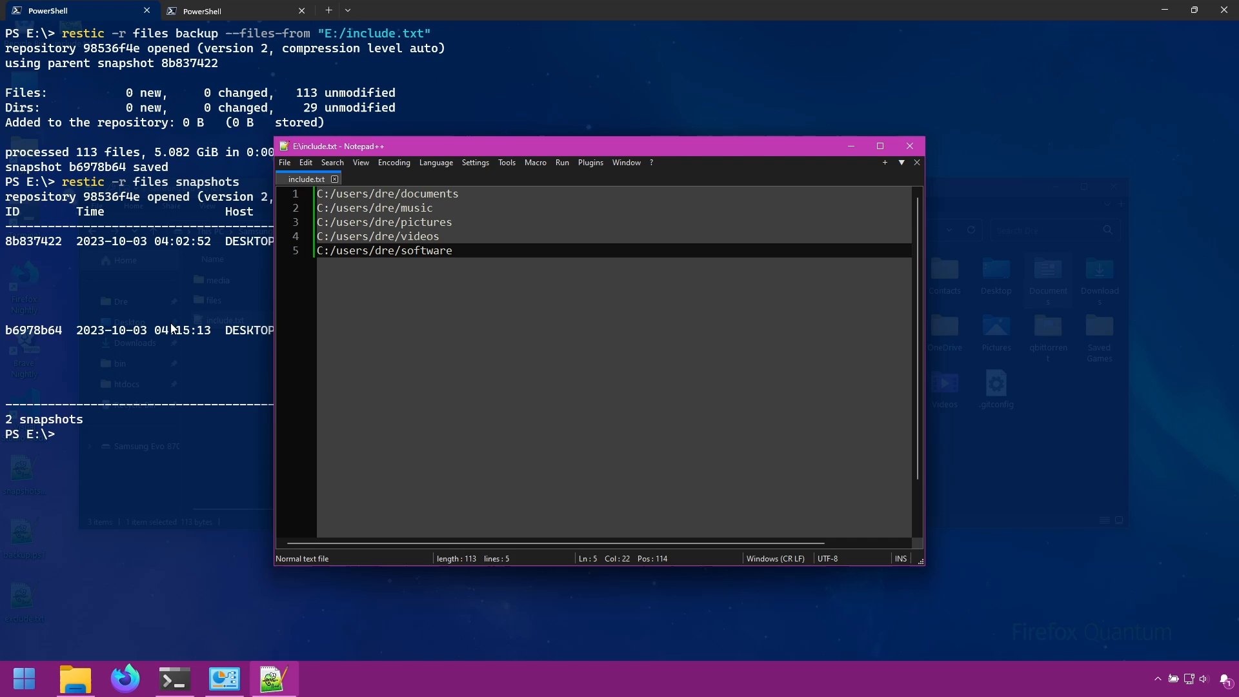
pyautogui.moveTo(486, 330)
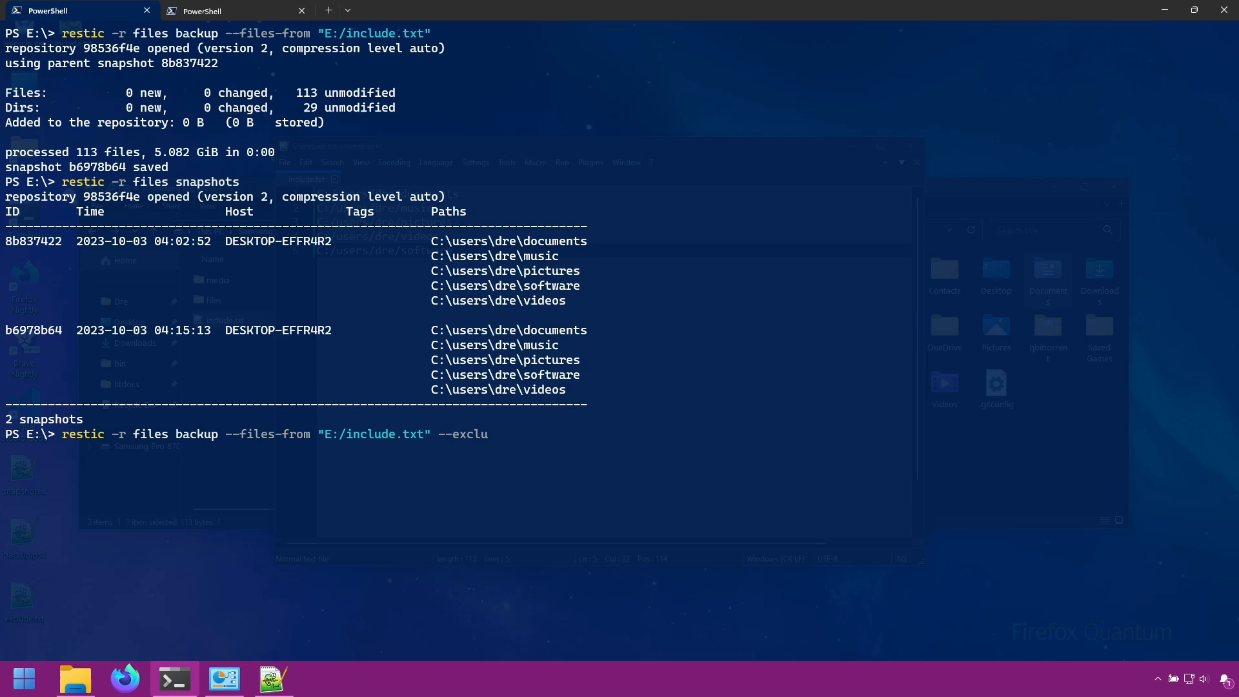
# Step: Type 'restic -r files backup --files-from "E:/include.txt" --exclude' without running it
pyautogui.write('de')
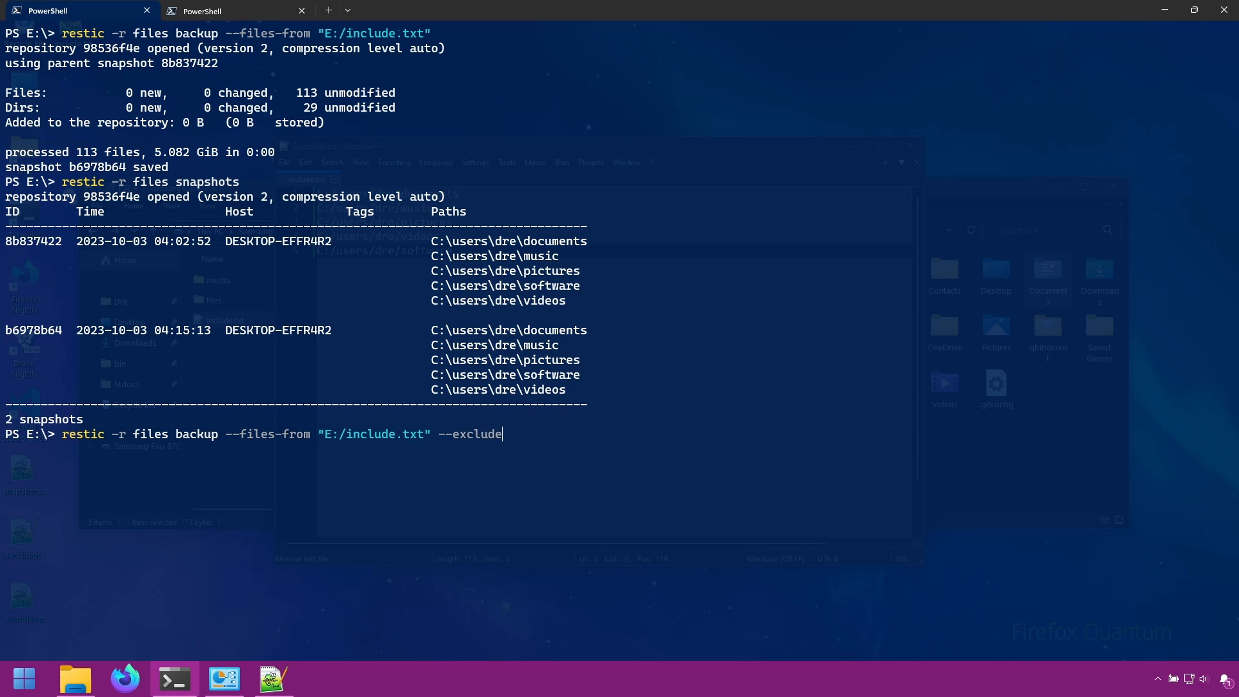
pyautogui.doubleClick(33, 241)
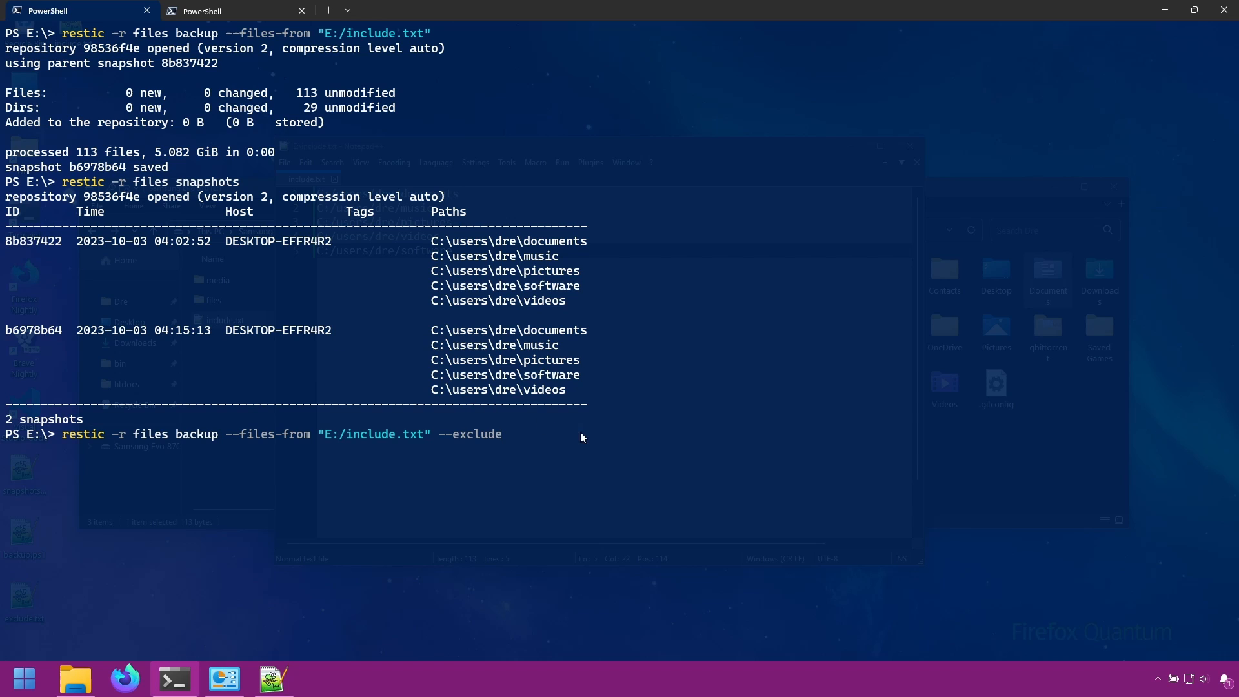
# Step: Forget both old snapshots, back up include.txt excluding "wapw" as snapshot fdc5e7fd, and list snapshots
pyautogui.press('BackSpace')
pyautogui.write('restic -r files forget')
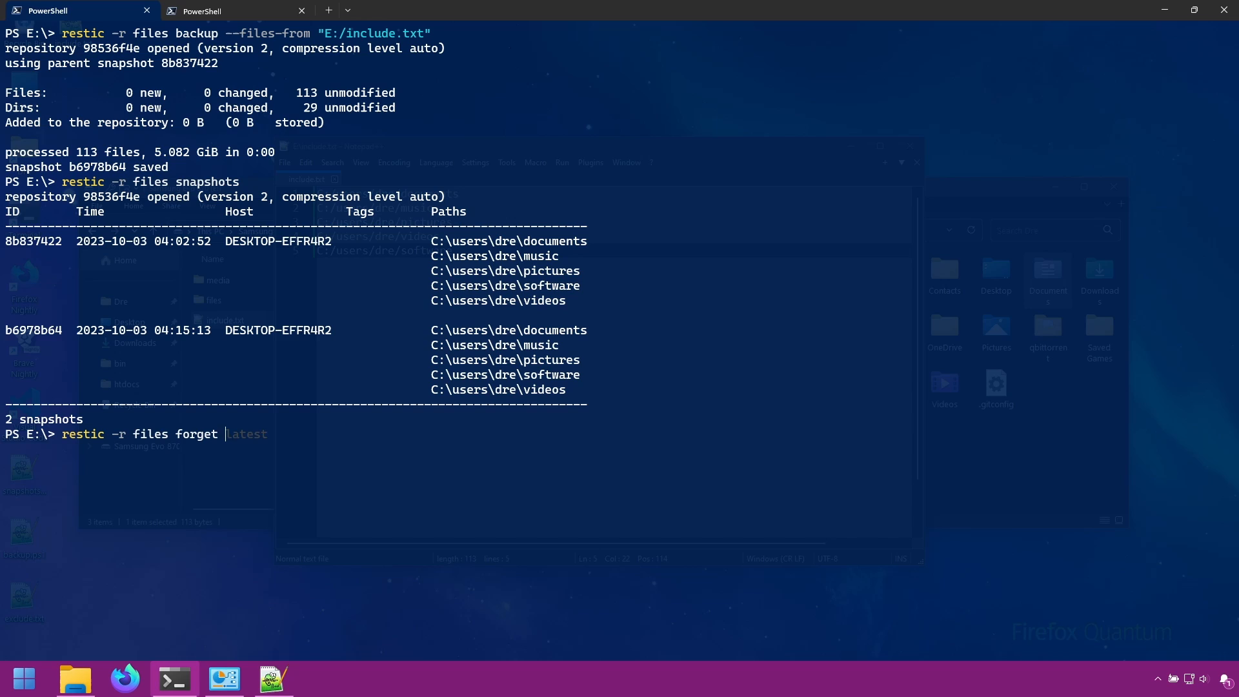
pyautogui.press('Return')
pyautogui.write('restic -r files backup --files-from "E:/include.txt" --exclude "')
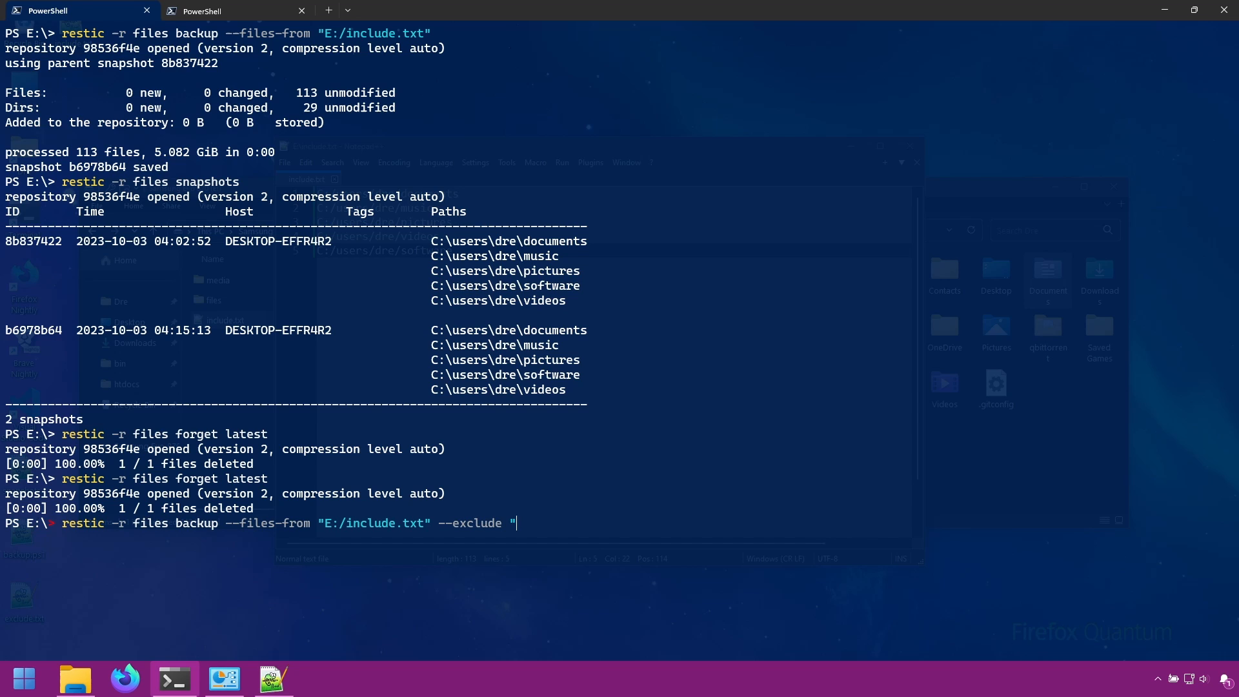
pyautogui.write('wapw"')
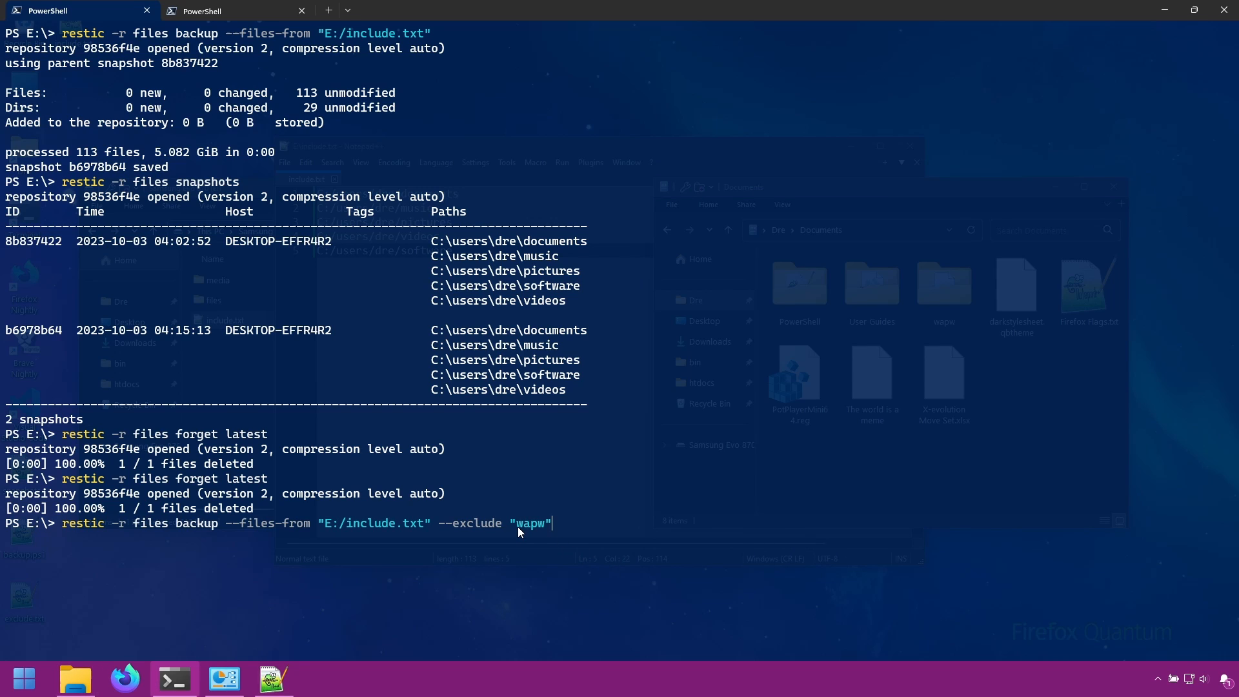
pyautogui.write('E:')
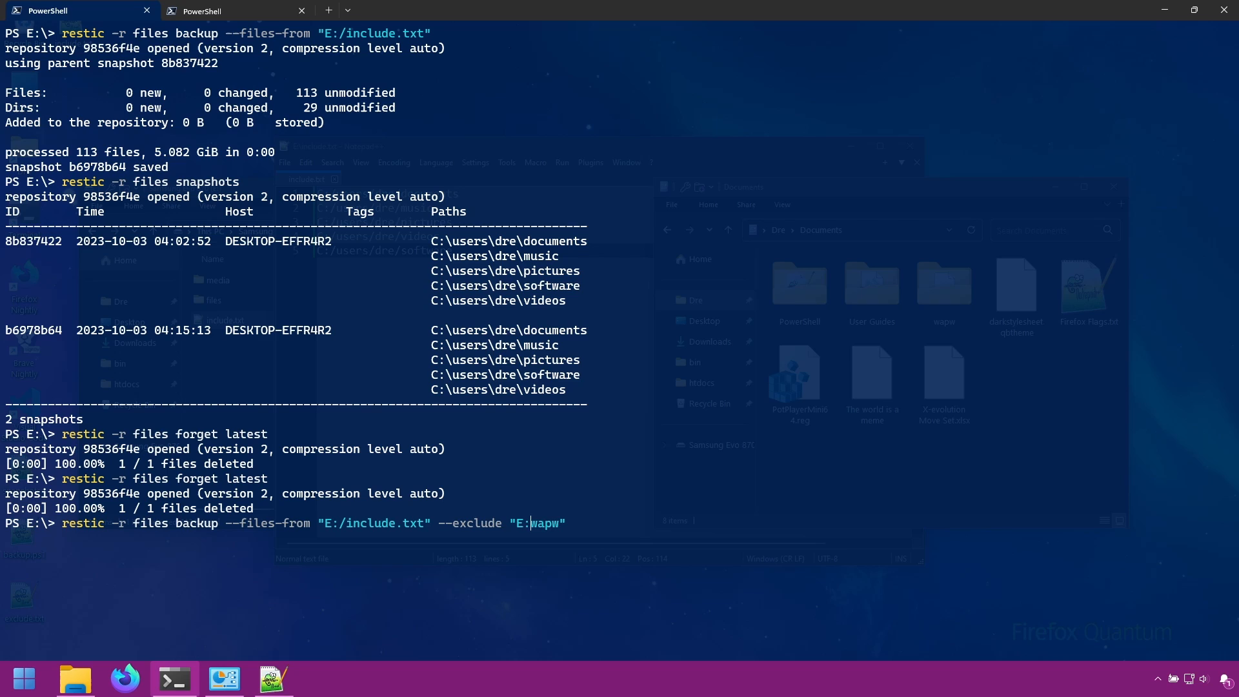
pyautogui.write('C:/users/dre/document/')
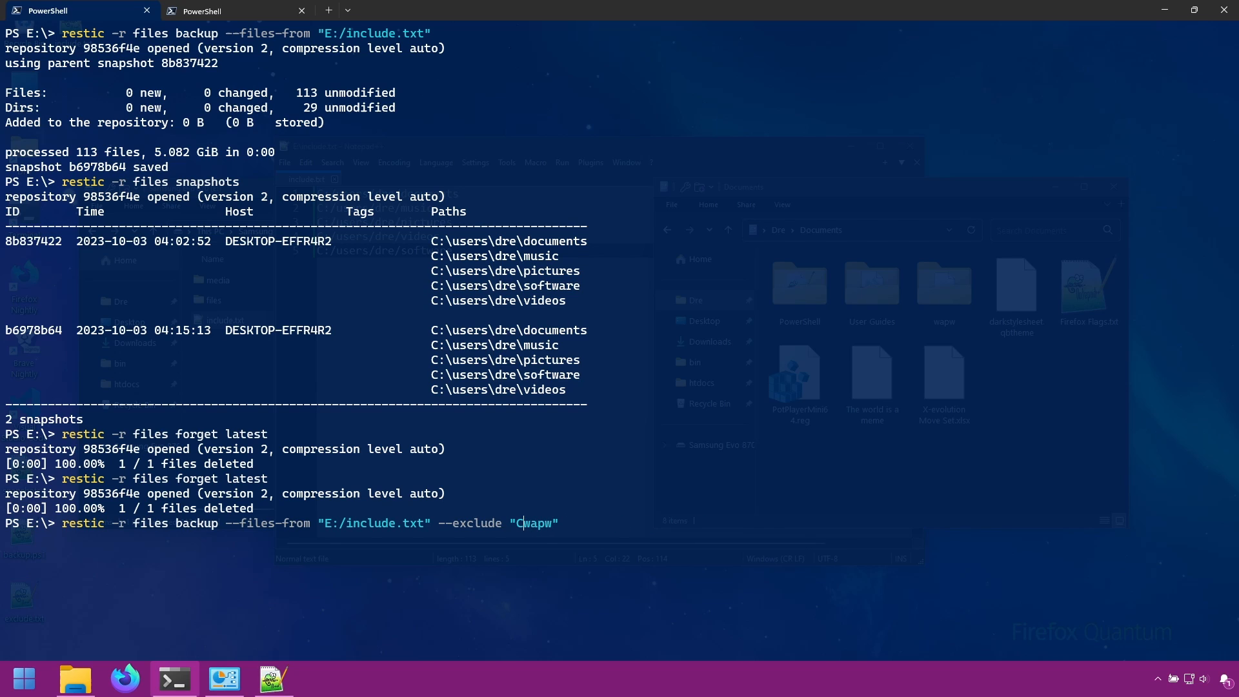
pyautogui.press('Backspace')
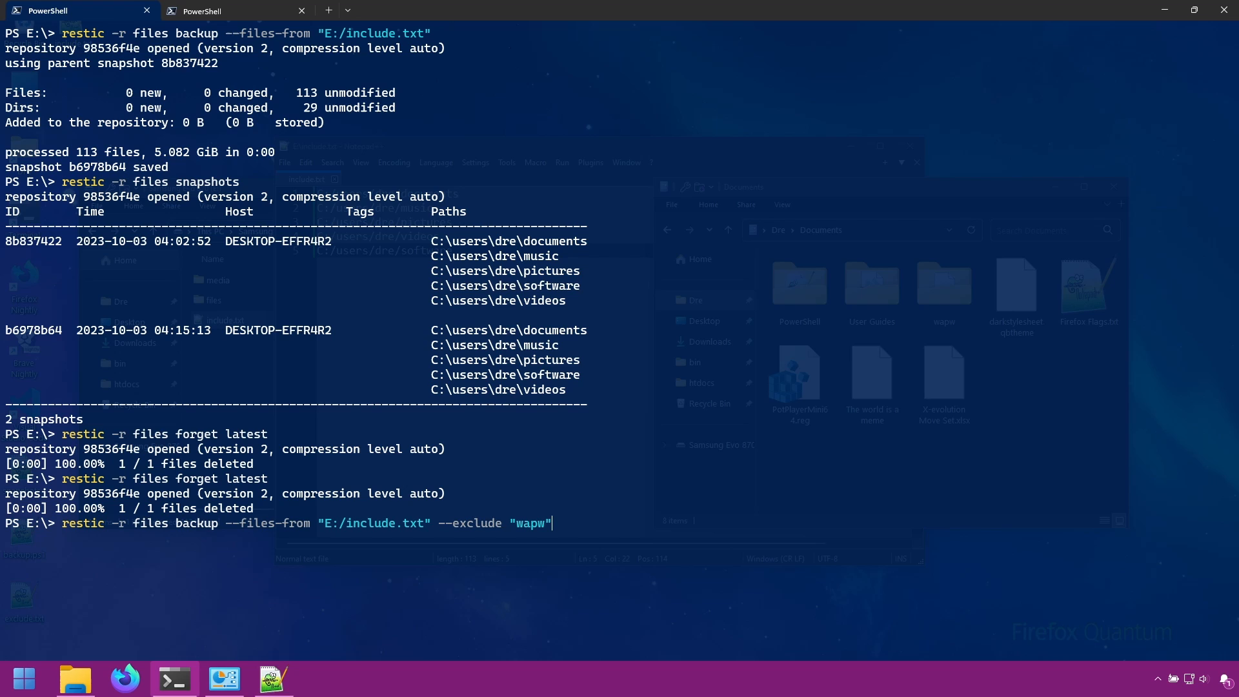
pyautogui.press('Return')
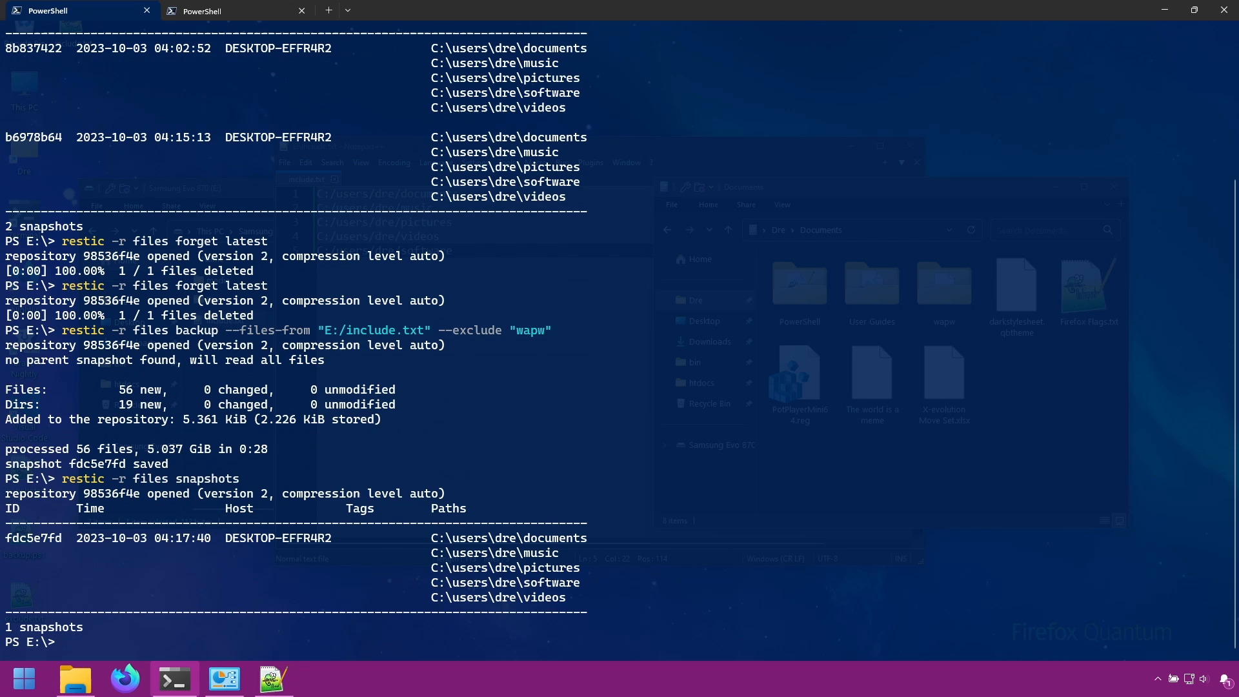
pyautogui.write('restic -r files snapshots')
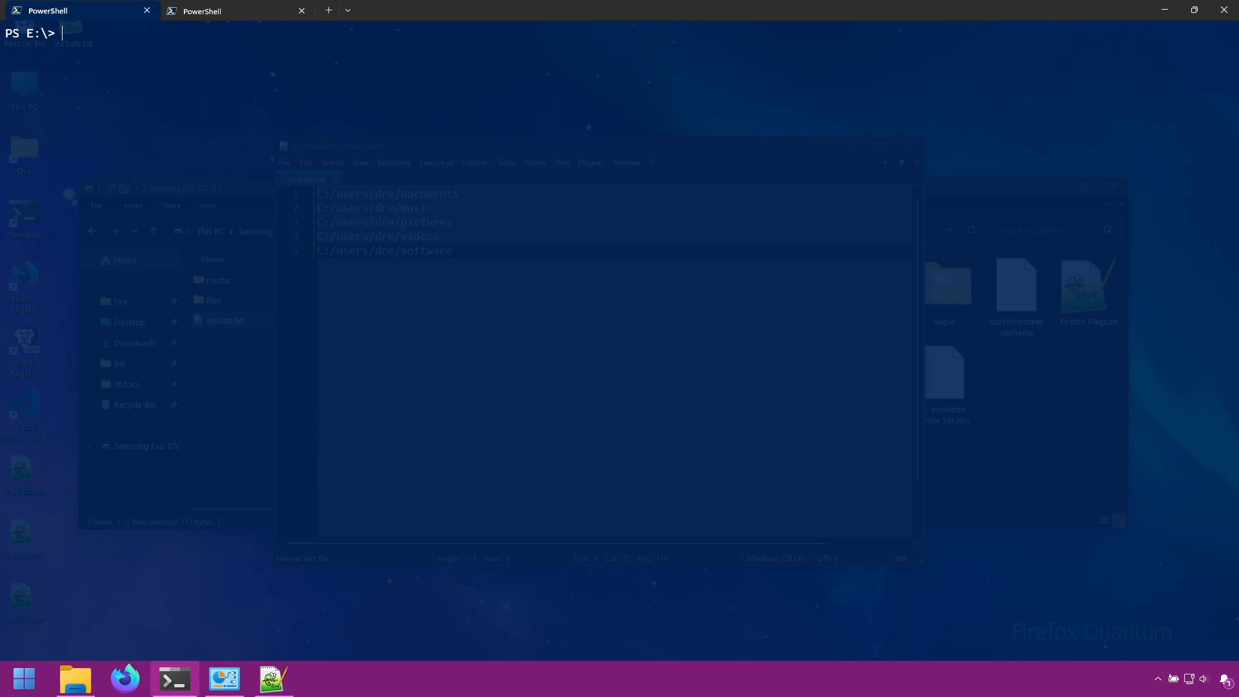
# Step: Edit the recalled backup command to use --exclude-file E:/exclude.txt instead of wapw, without running it
pyautogui.write('restic -r files snapshots')
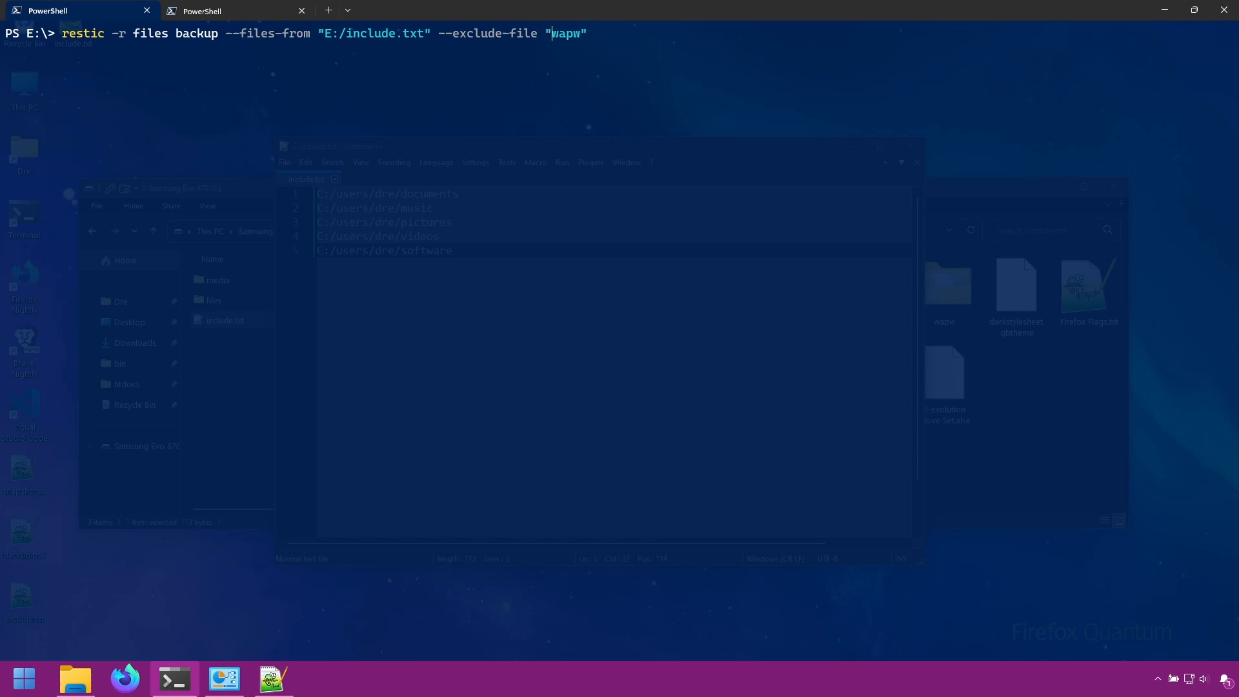
pyautogui.doubleClick(565, 33)
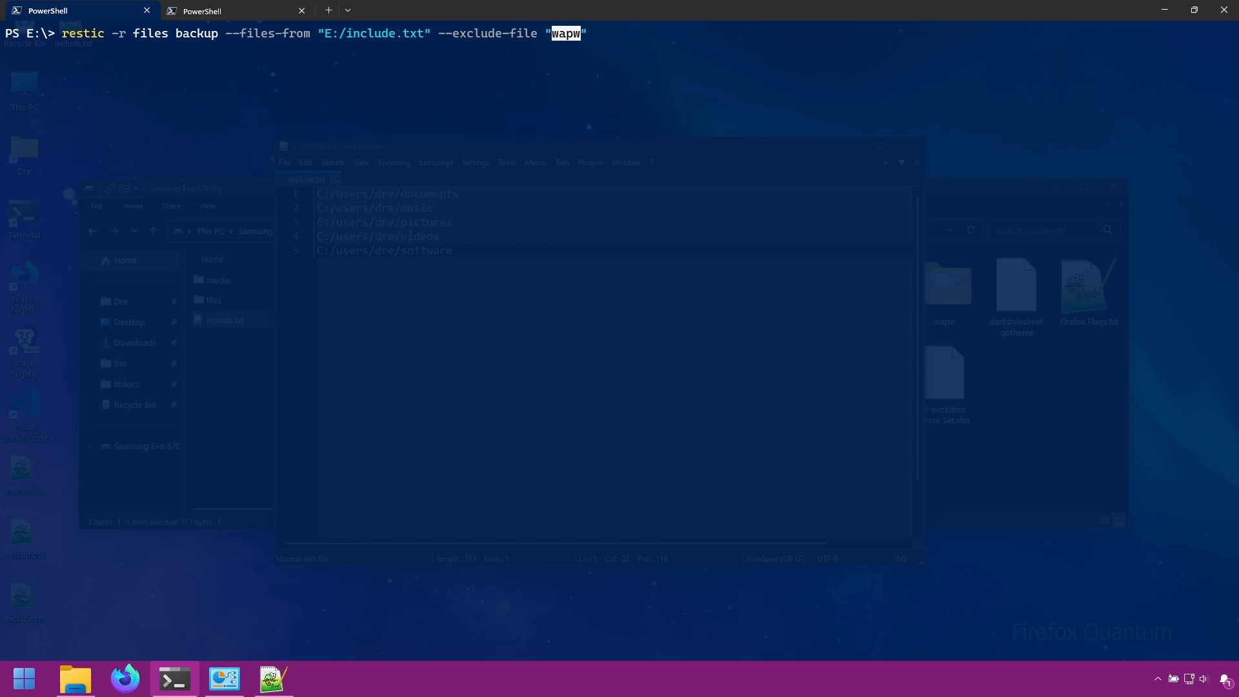
pyautogui.write('E:')
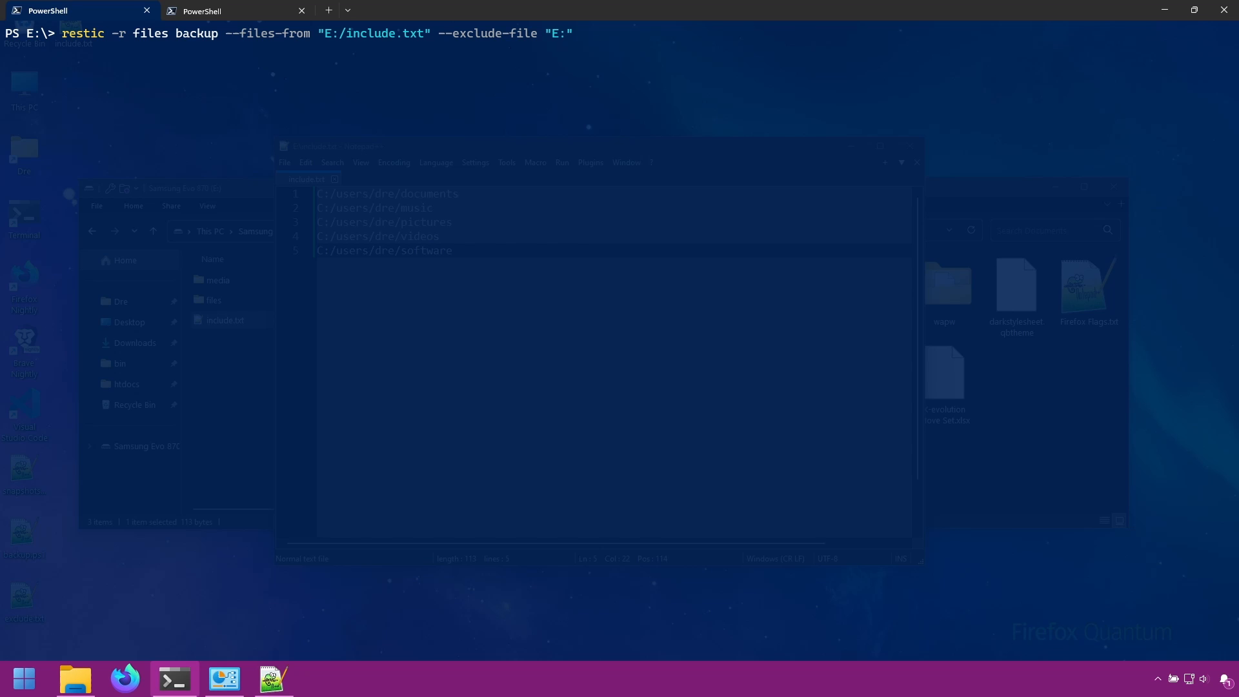
pyautogui.write('/exclude.')
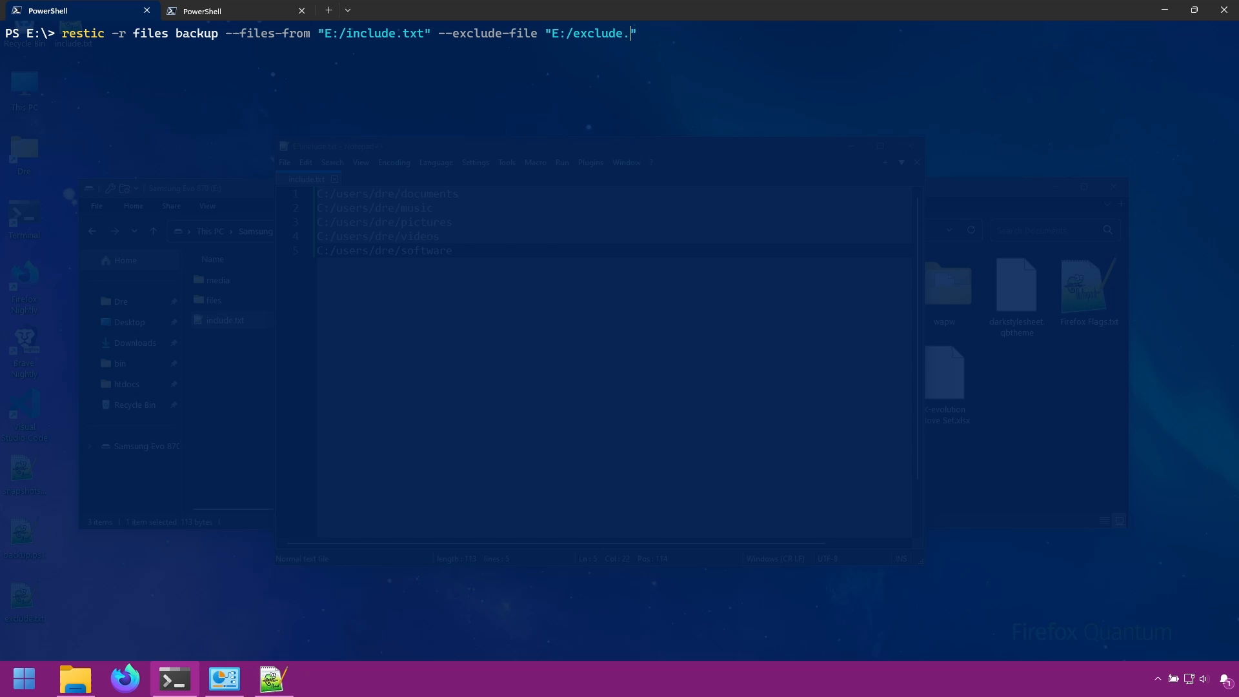
pyautogui.write('txt')
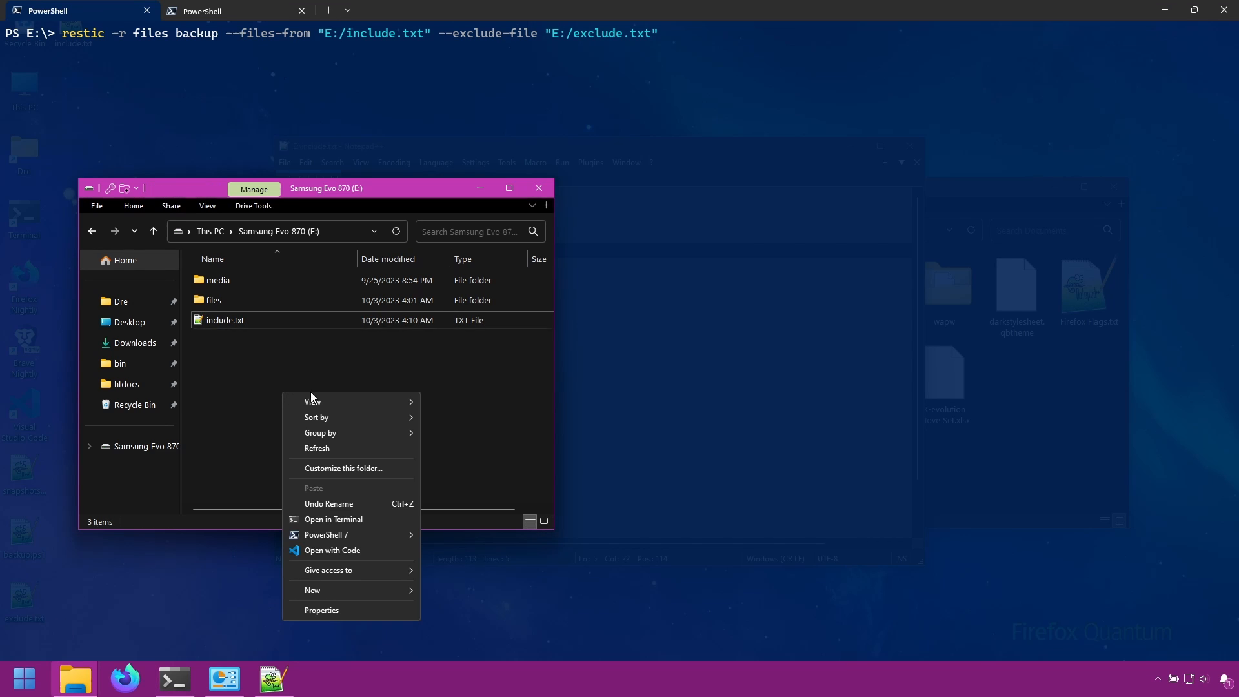
# Step: Add a new text document named exclude.txt in the E: drive window and open it for editing
pyautogui.click(313, 589)
pyautogui.write('exclude.txt')
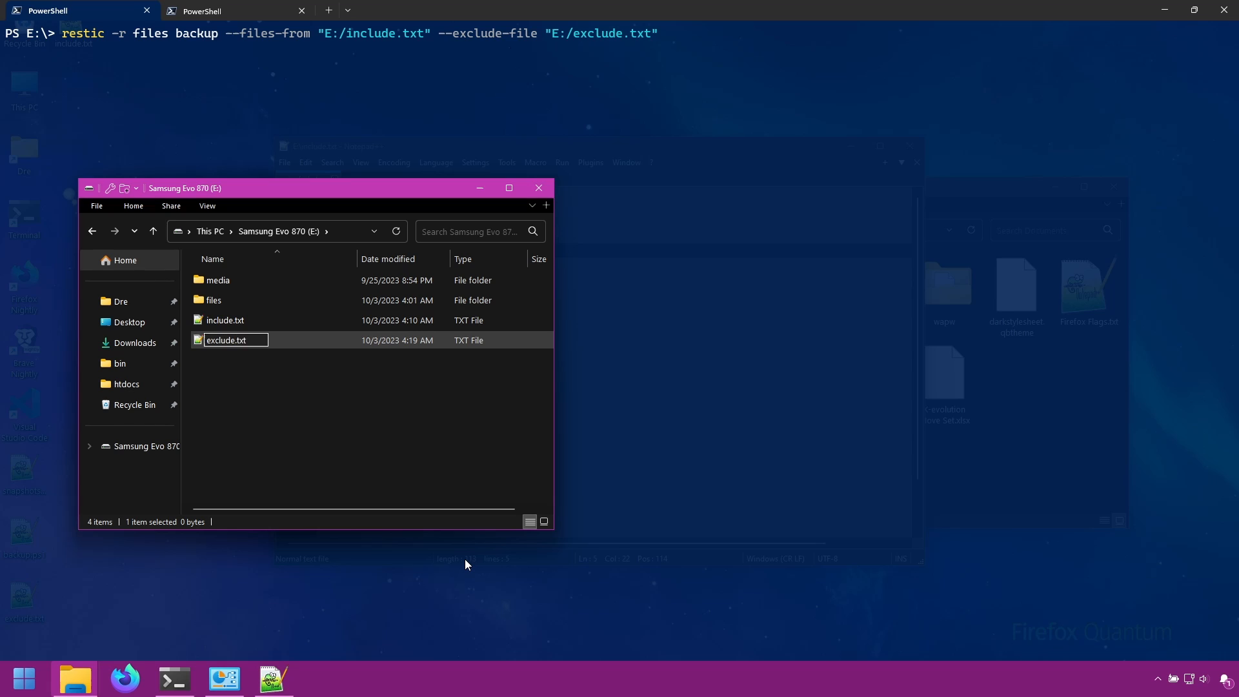
pyautogui.click(298, 378)
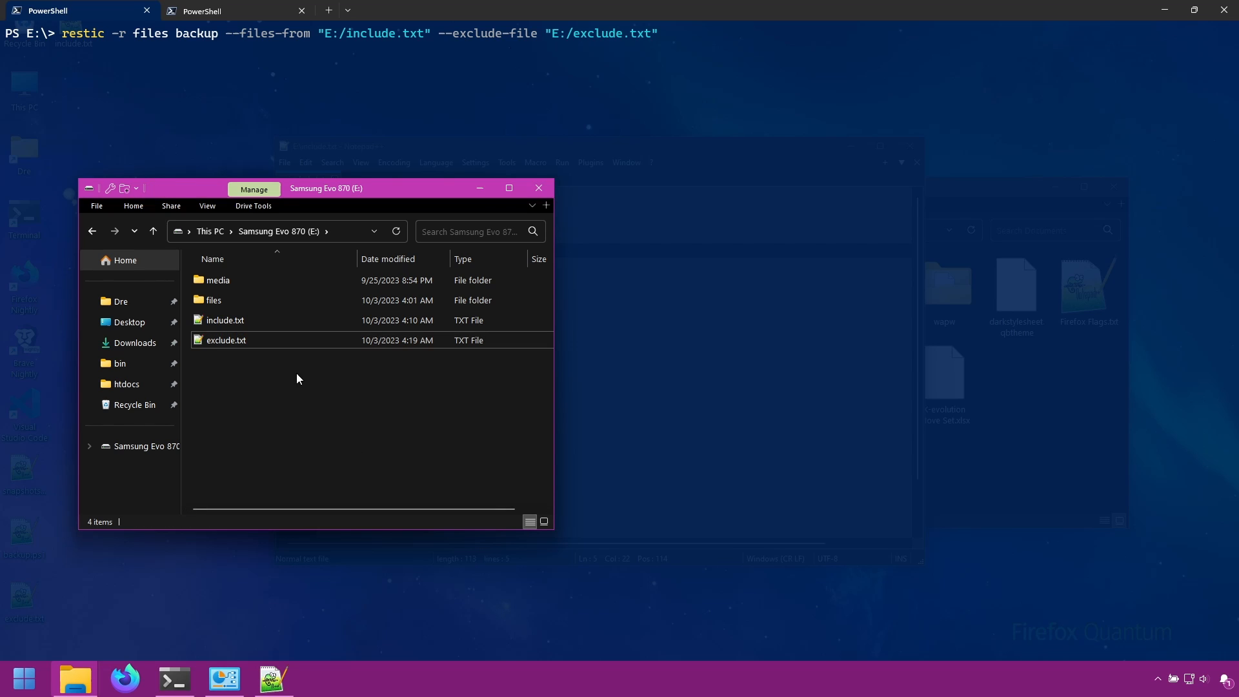
pyautogui.moveTo(151, 608)
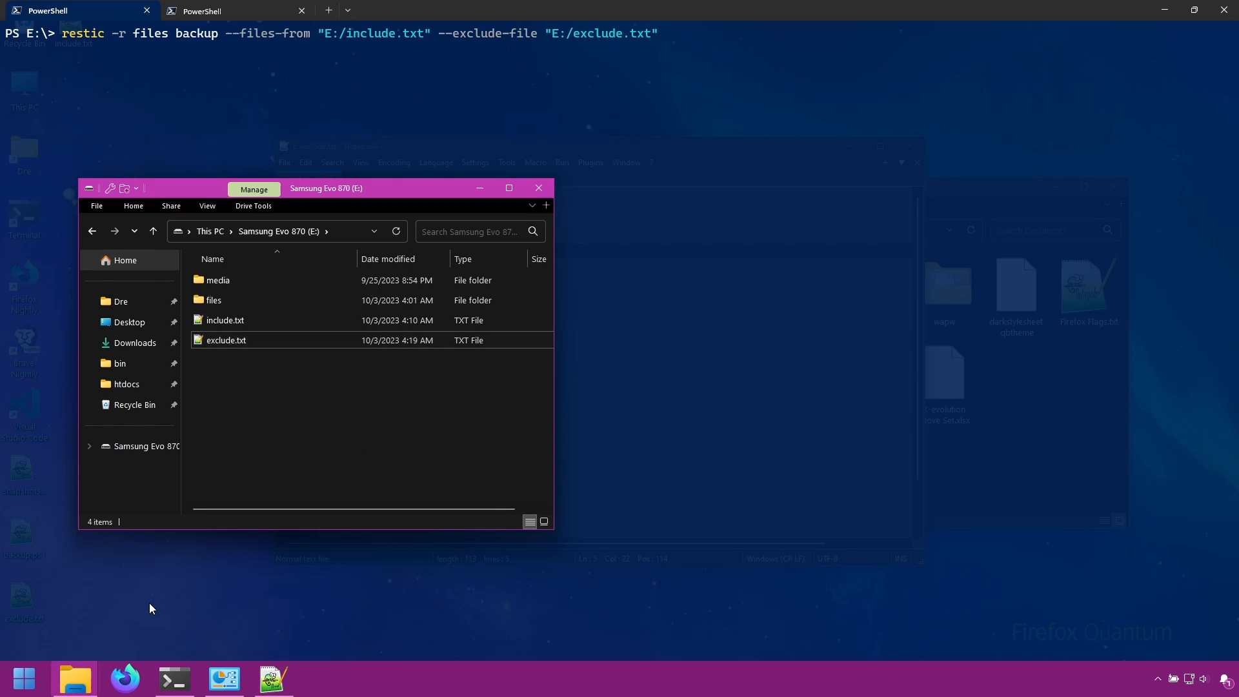
pyautogui.doubleClick(227, 340)
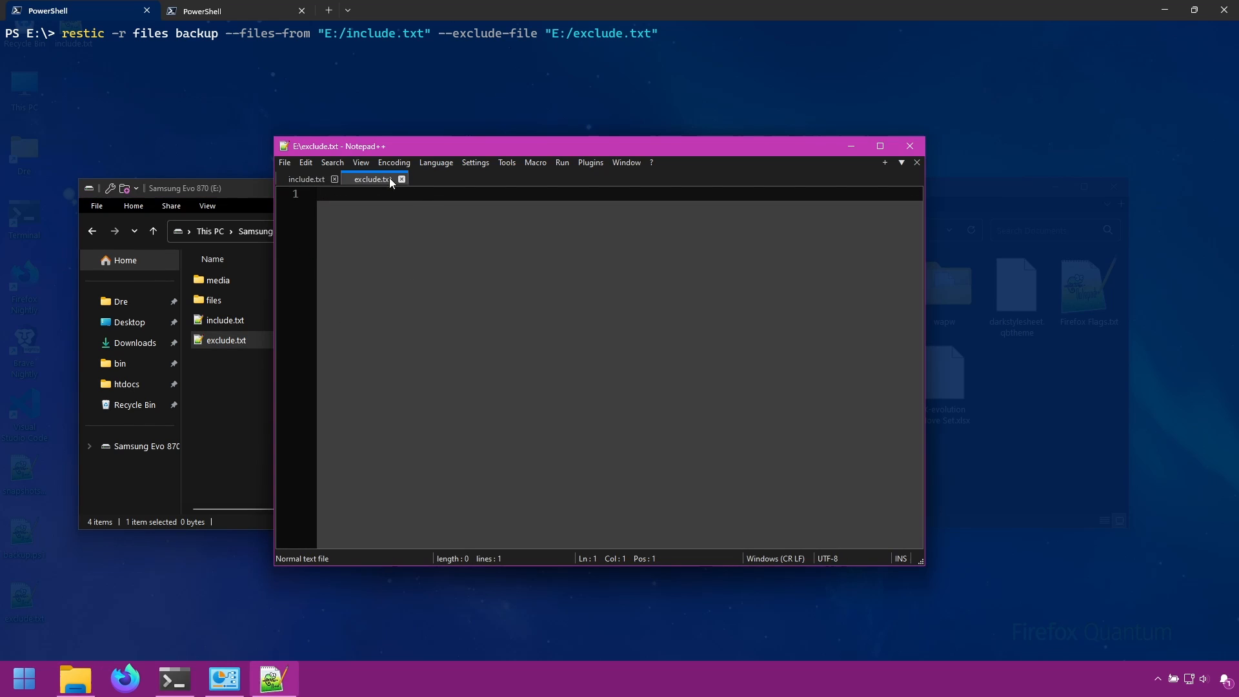
# Step: Enter the wapw folder in exclude.txt and select Firefox Flags.txt in Documents
pyautogui.click(306, 179)
pyautogui.write('C:/users/dre/documents/')
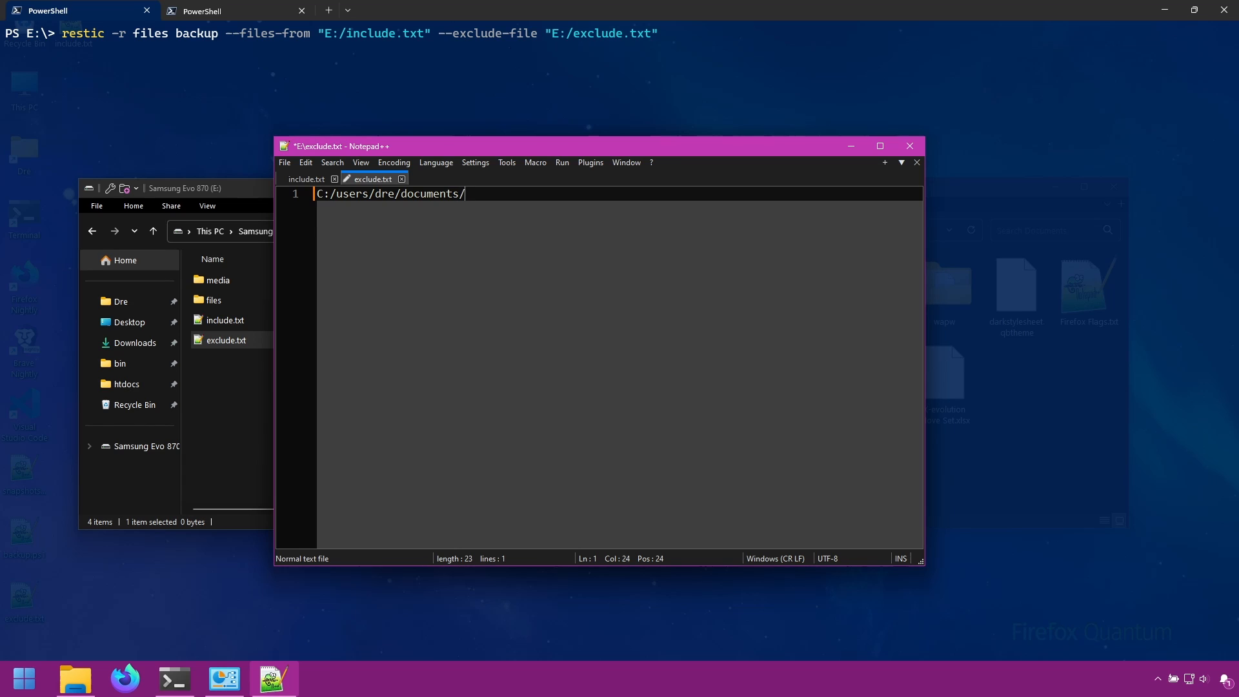
pyautogui.write('wapw')
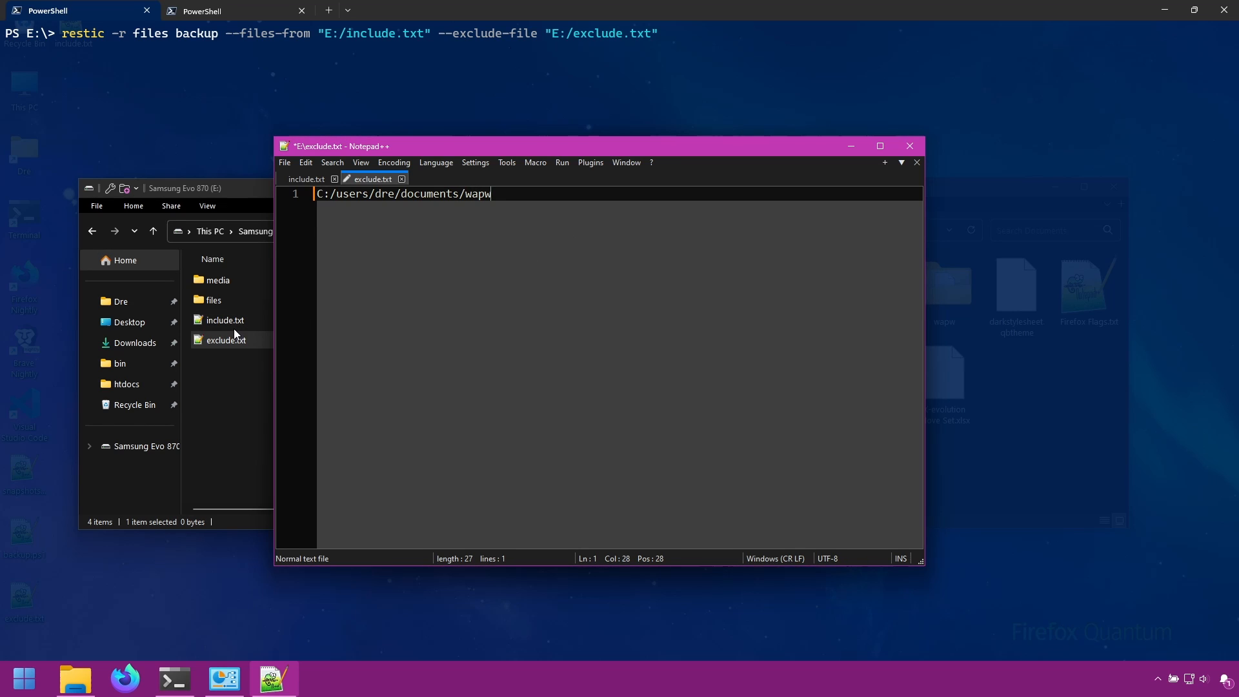
pyautogui.moveTo(75, 678)
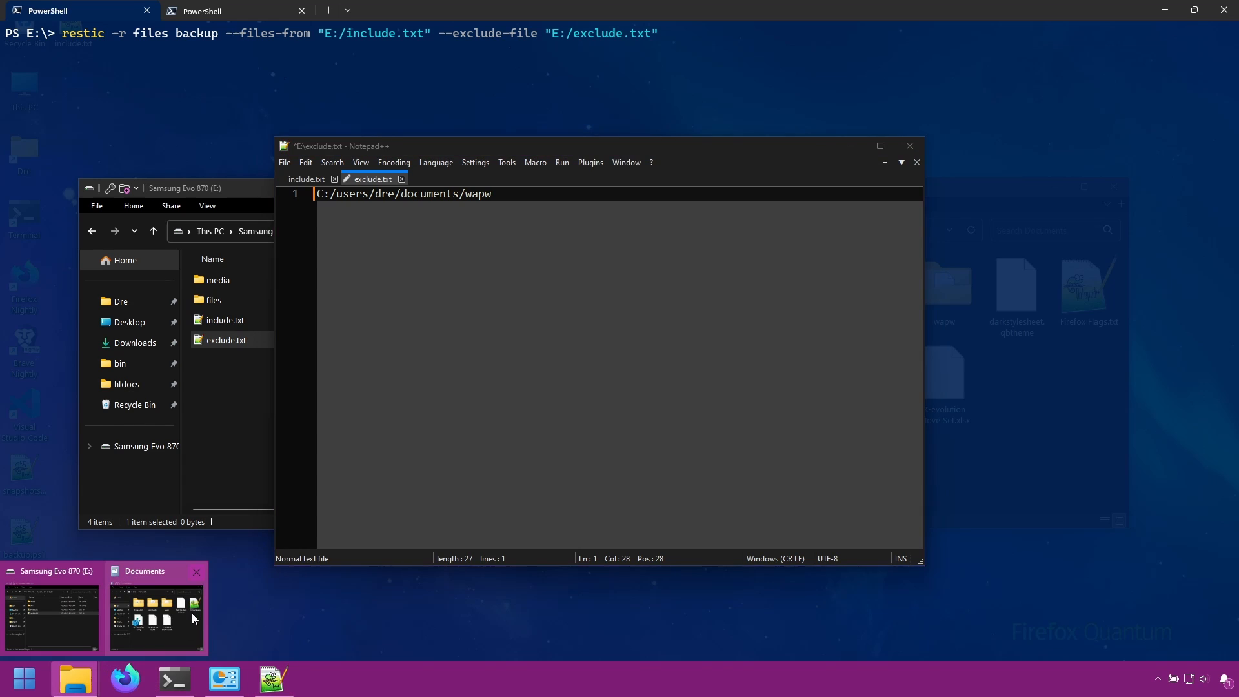
pyautogui.click(155, 616)
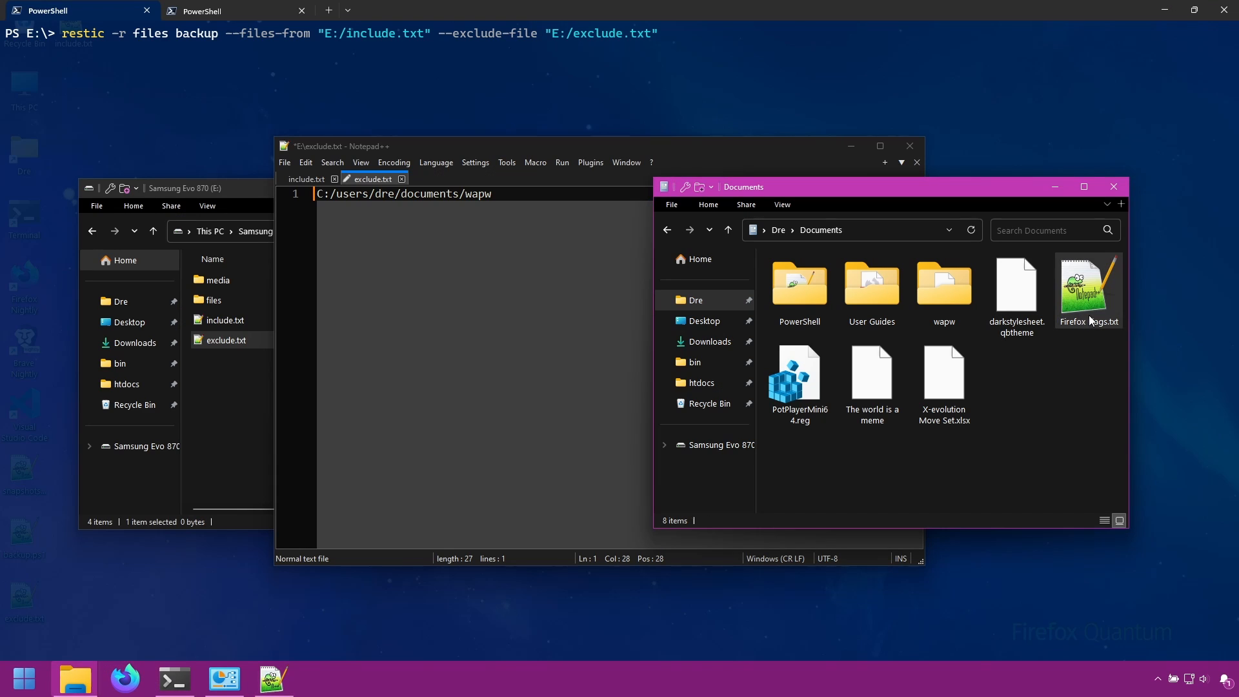
pyautogui.click(1088, 290)
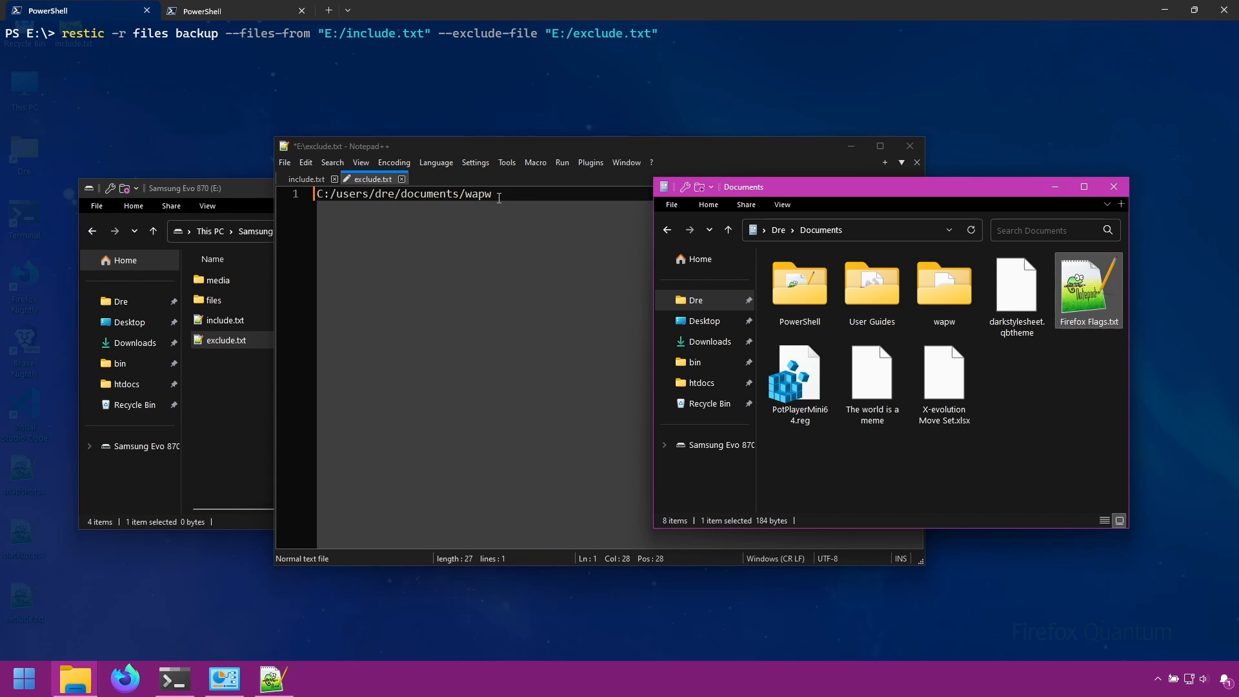
# Step: Add the Firefox Flags.txt path as line 2 of exclude.txt and save it
pyautogui.click(403, 193)
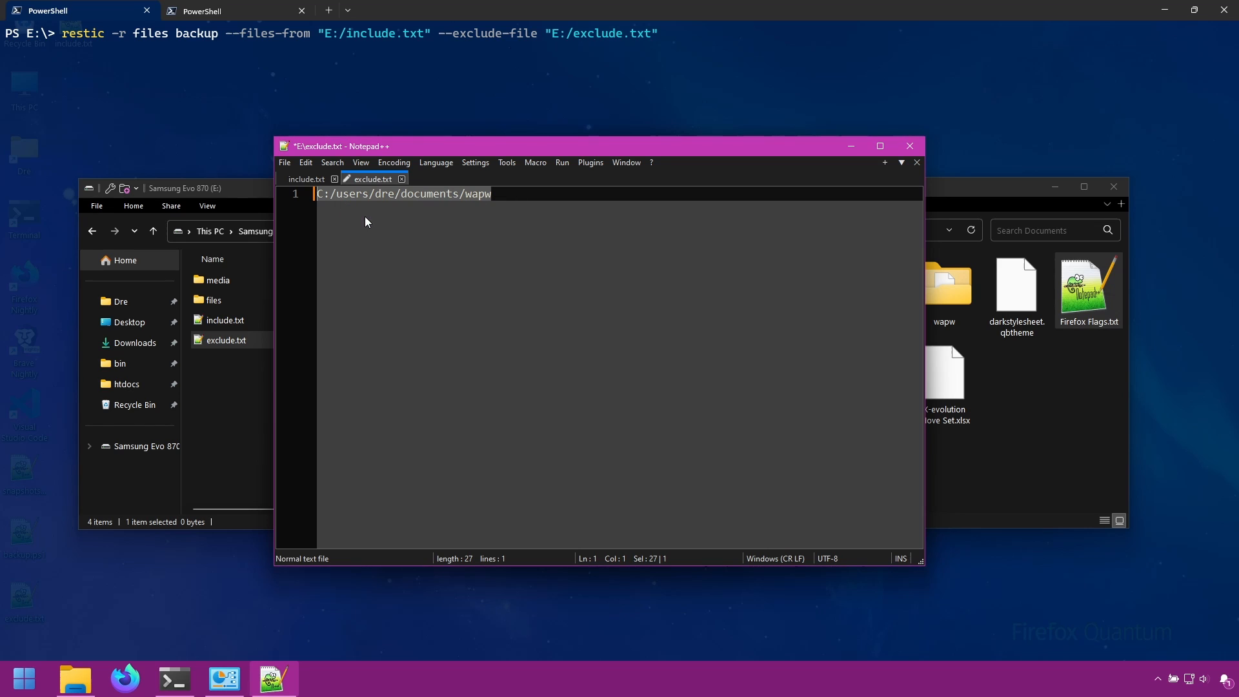
pyautogui.press('Enter')
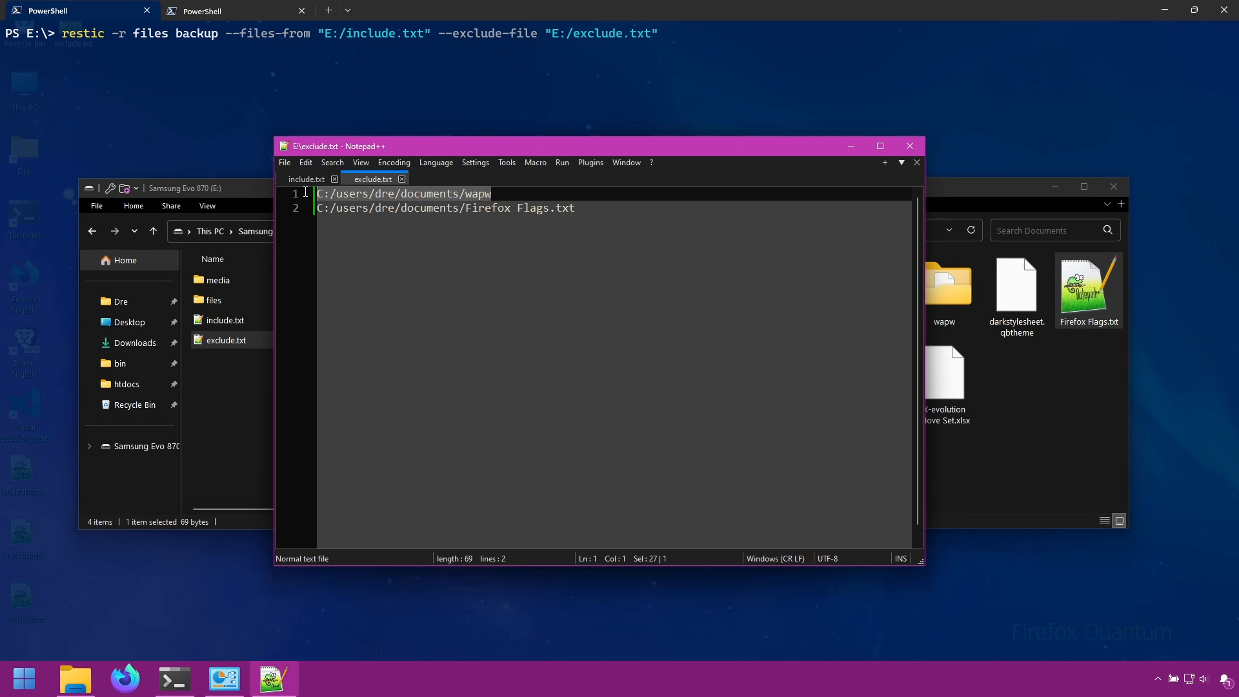
pyautogui.click(305, 178)
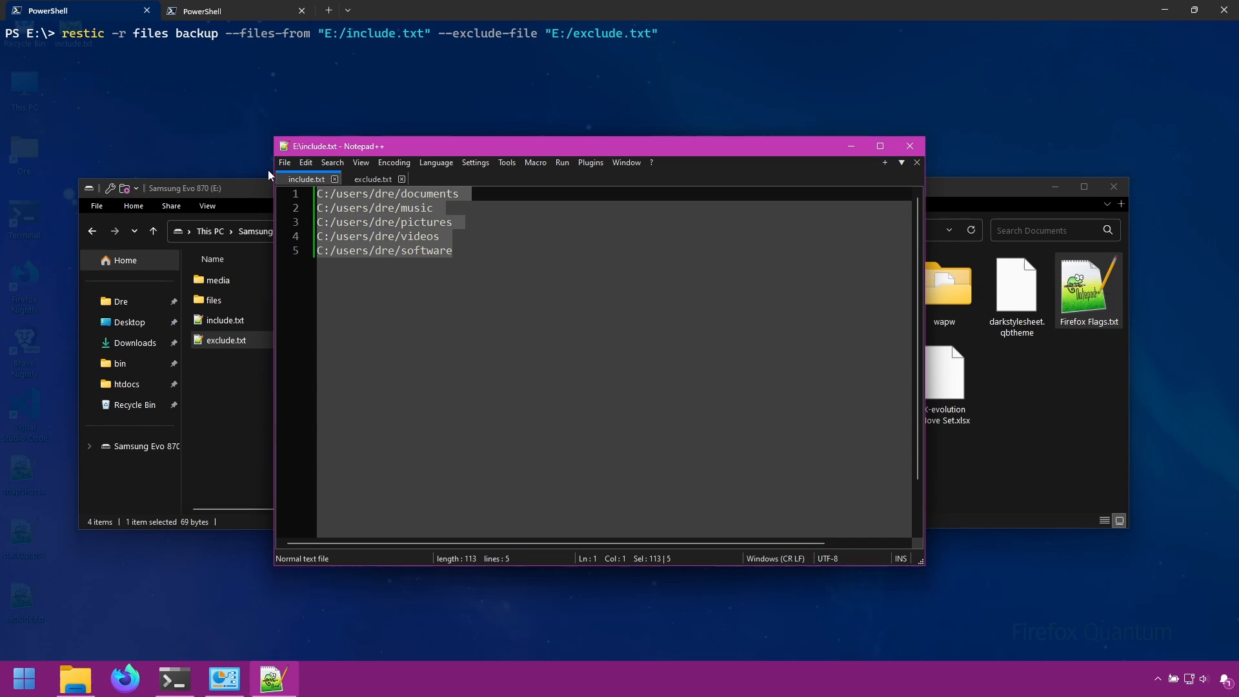
pyautogui.click(372, 179)
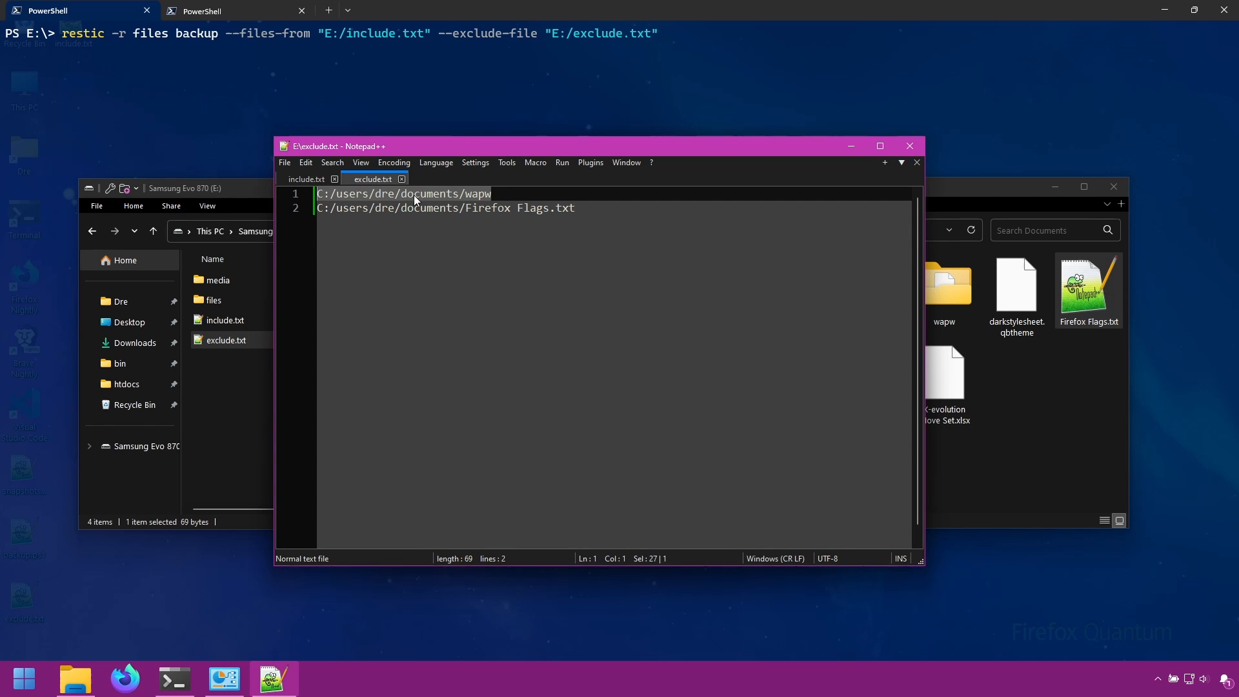
pyautogui.click(580, 217)
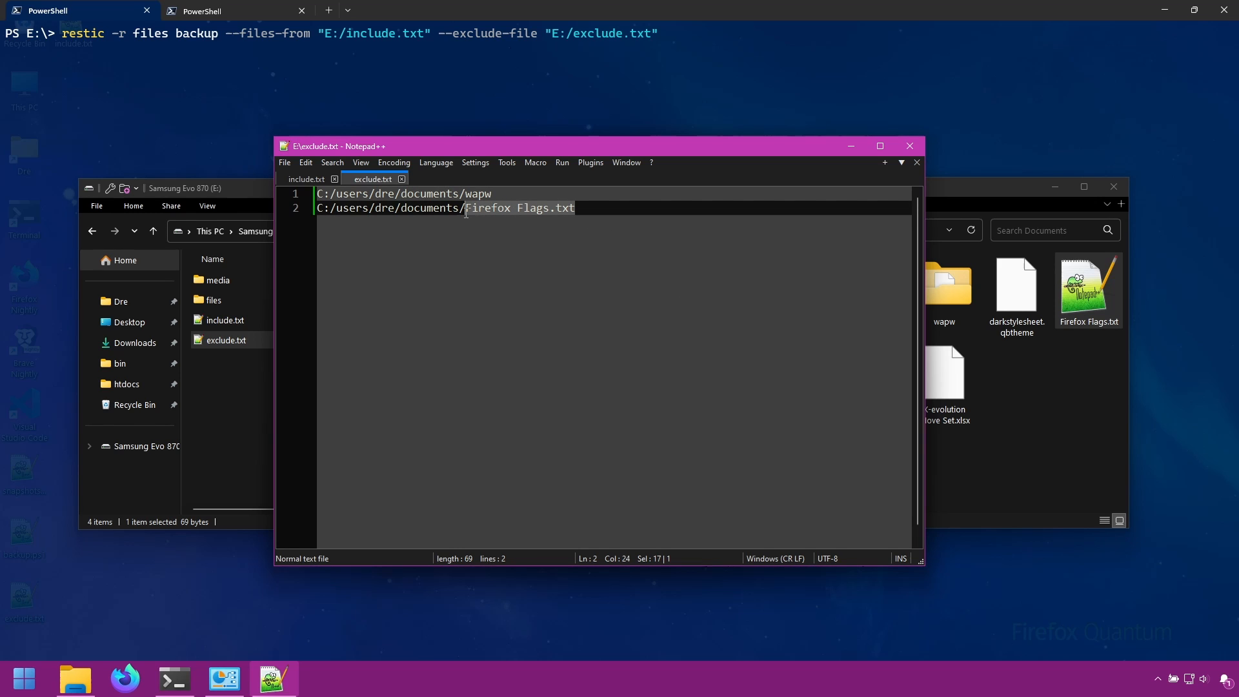
pyautogui.click(575, 207)
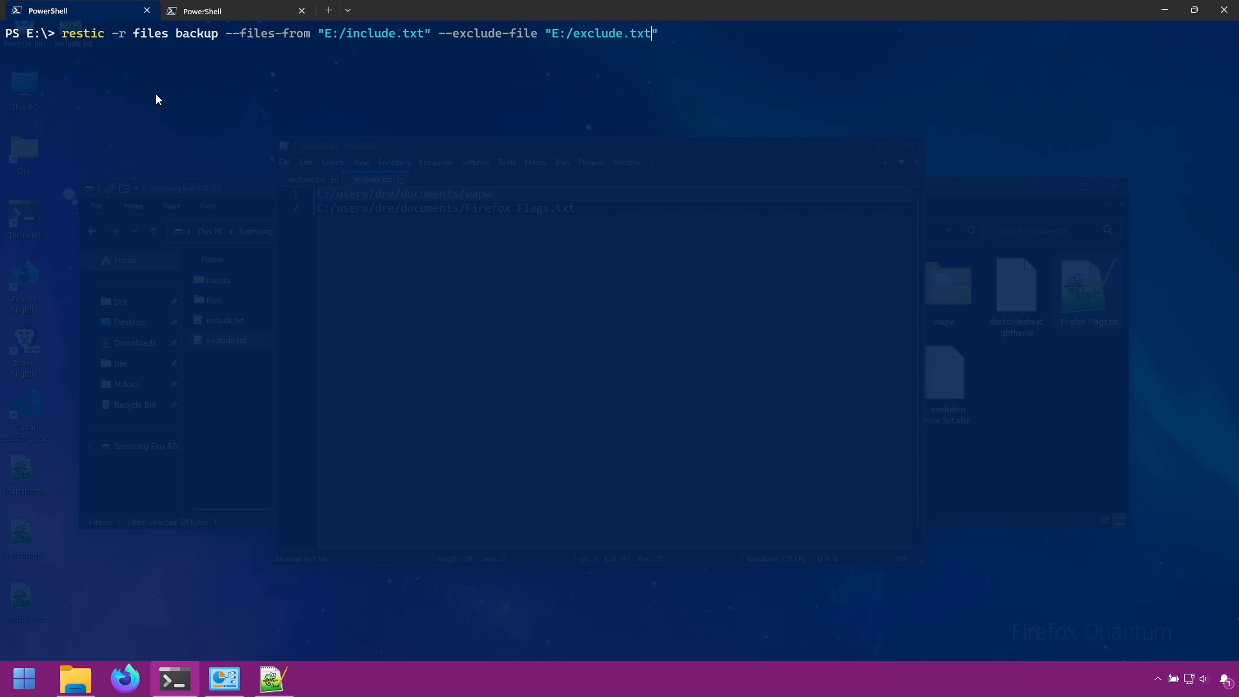
# Step: Back up from E:/include.txt excluding wapw, then list the new snapshot's documents folder
pyautogui.press('Return')
pyautogui.write('cls')
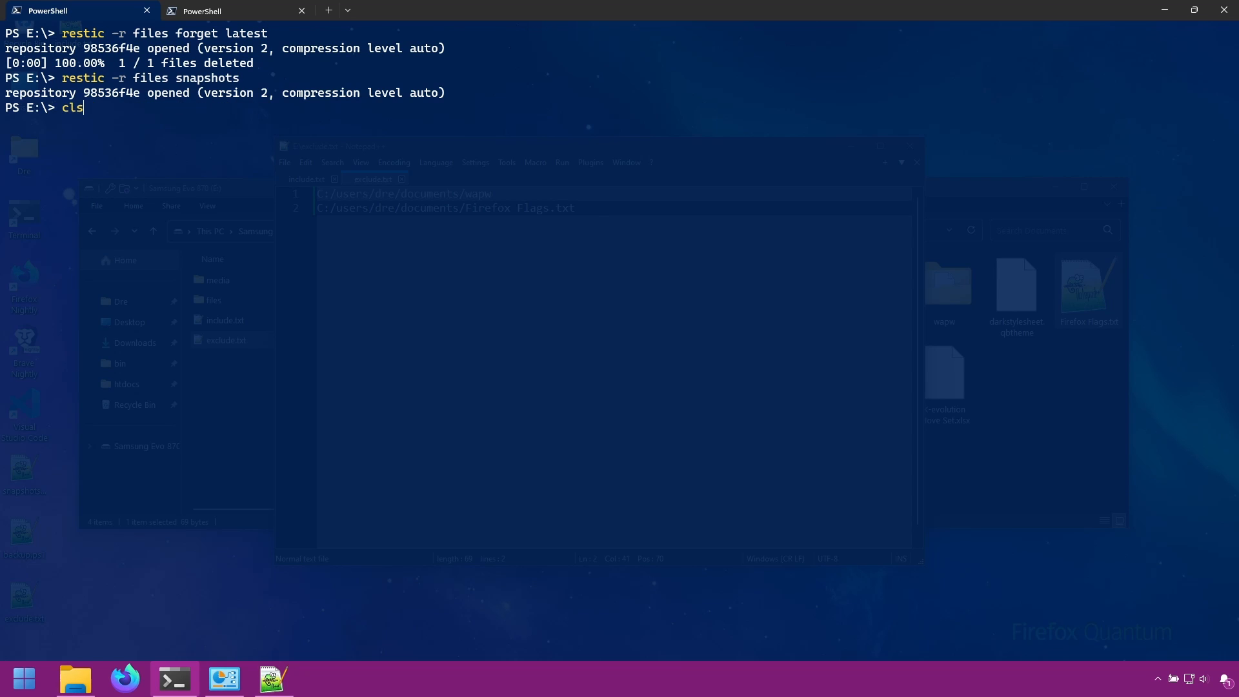
pyautogui.write('restic -r files backup --files-from "E:/include.txt" --exclude "wapw"')
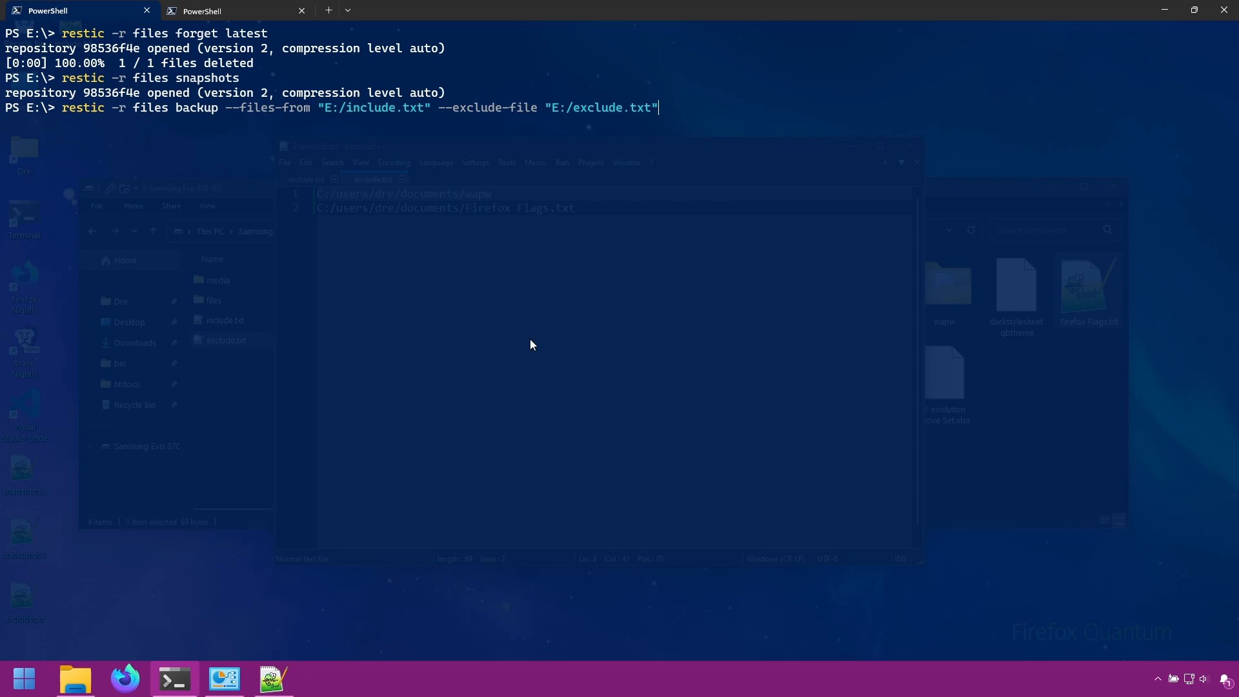
pyautogui.moveTo(549, 345)
pyautogui.write('restic -r files ls latest /C/users/dre/documents')
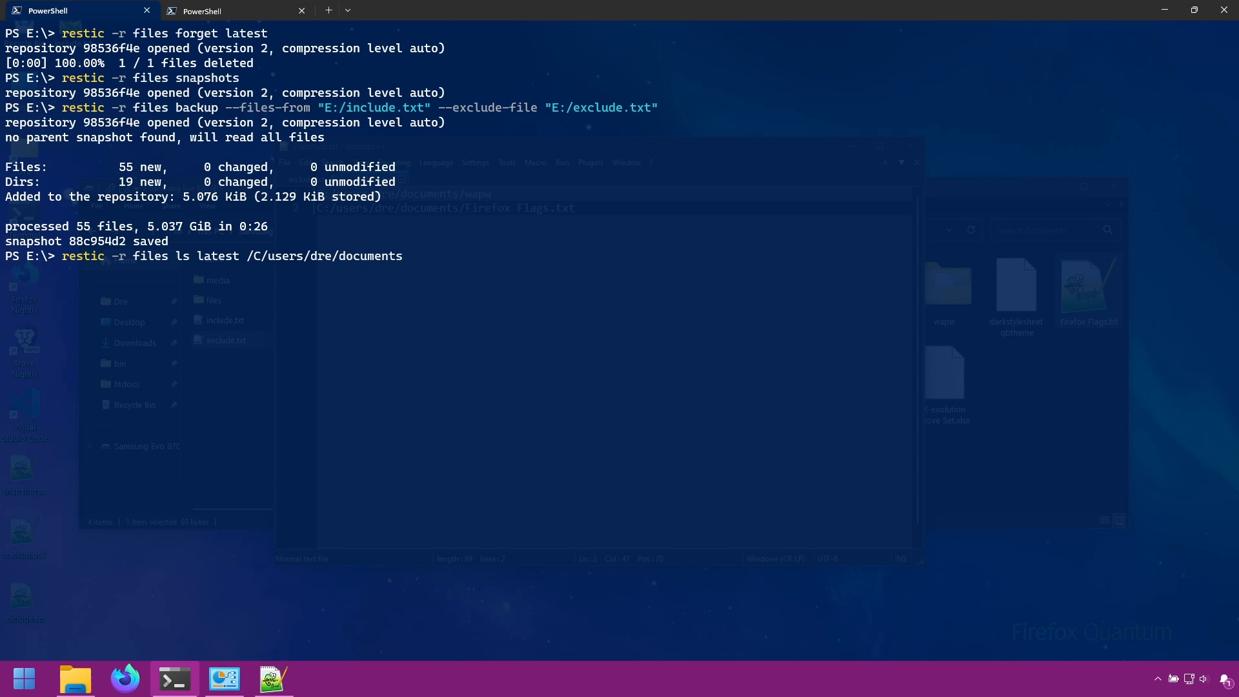
pyautogui.press('Return')
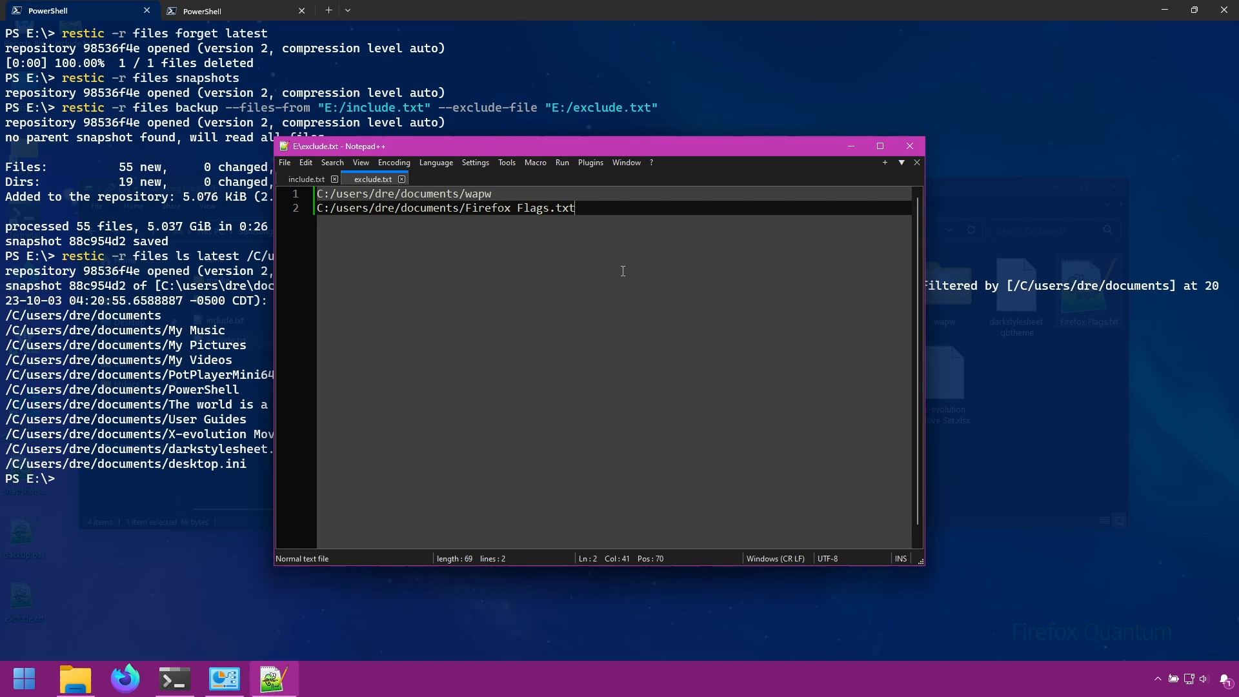
pyautogui.moveTo(622, 249)
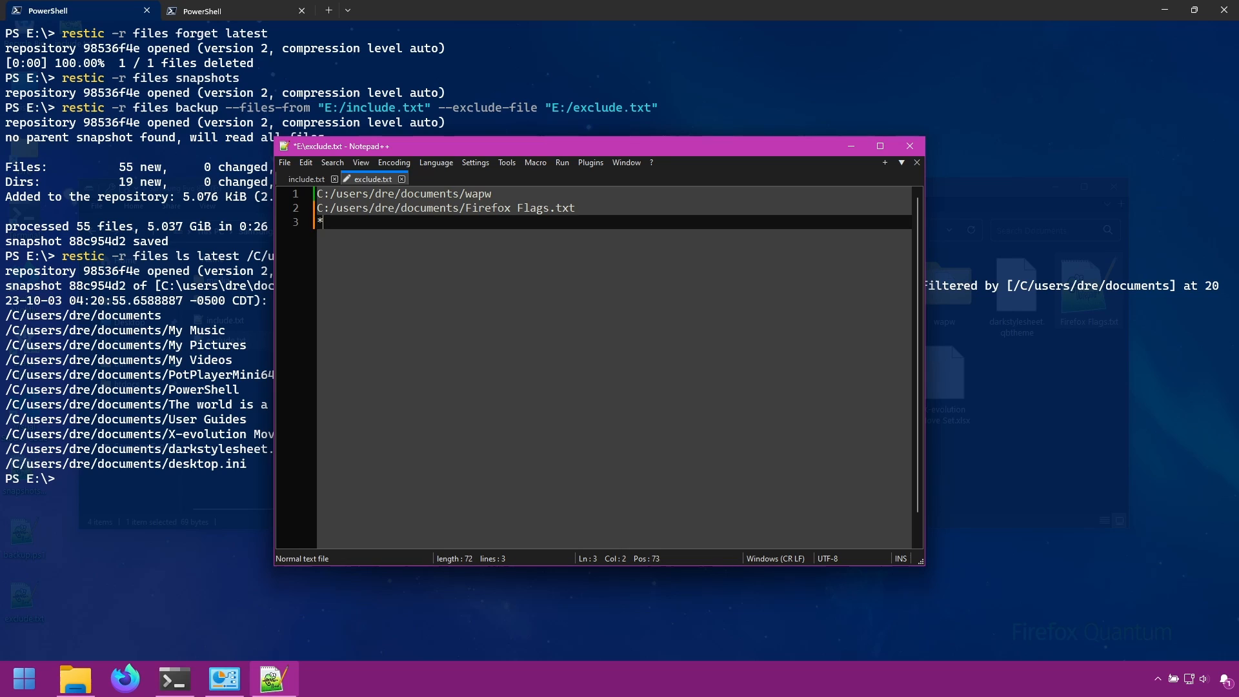
# Step: Type the *.mp3 pattern on line 3 of exclude.txt and select all entries
pyautogui.write('.mp')
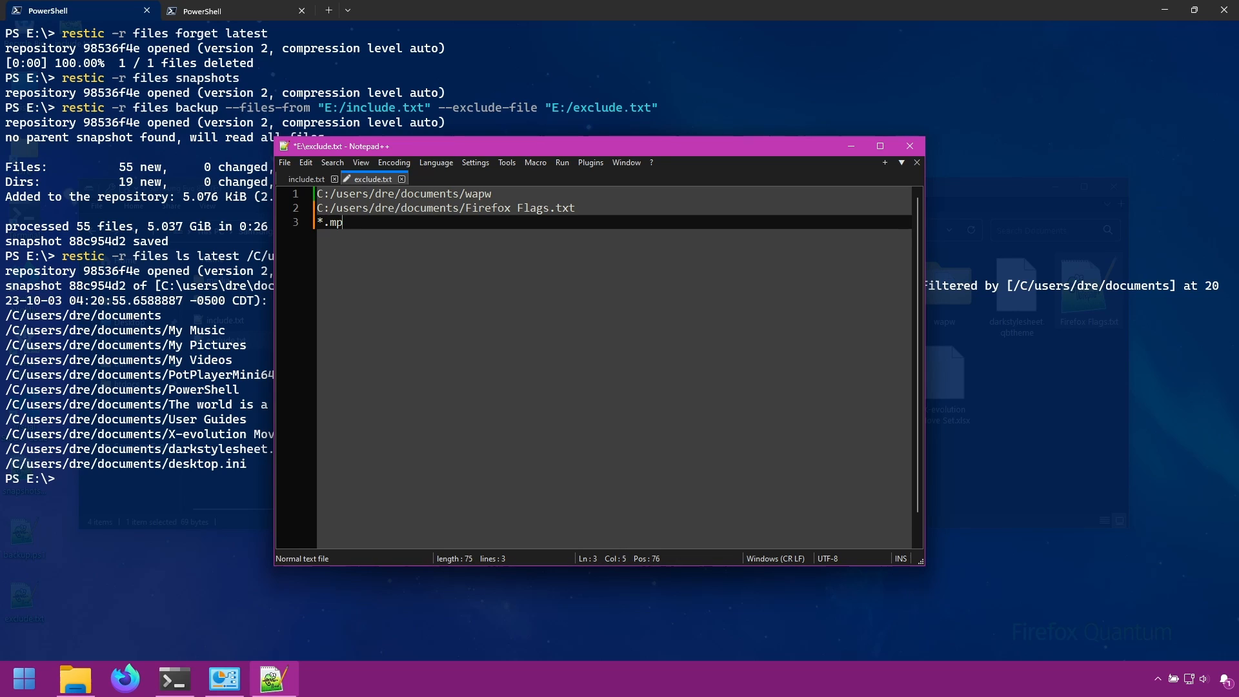
pyautogui.write('3')
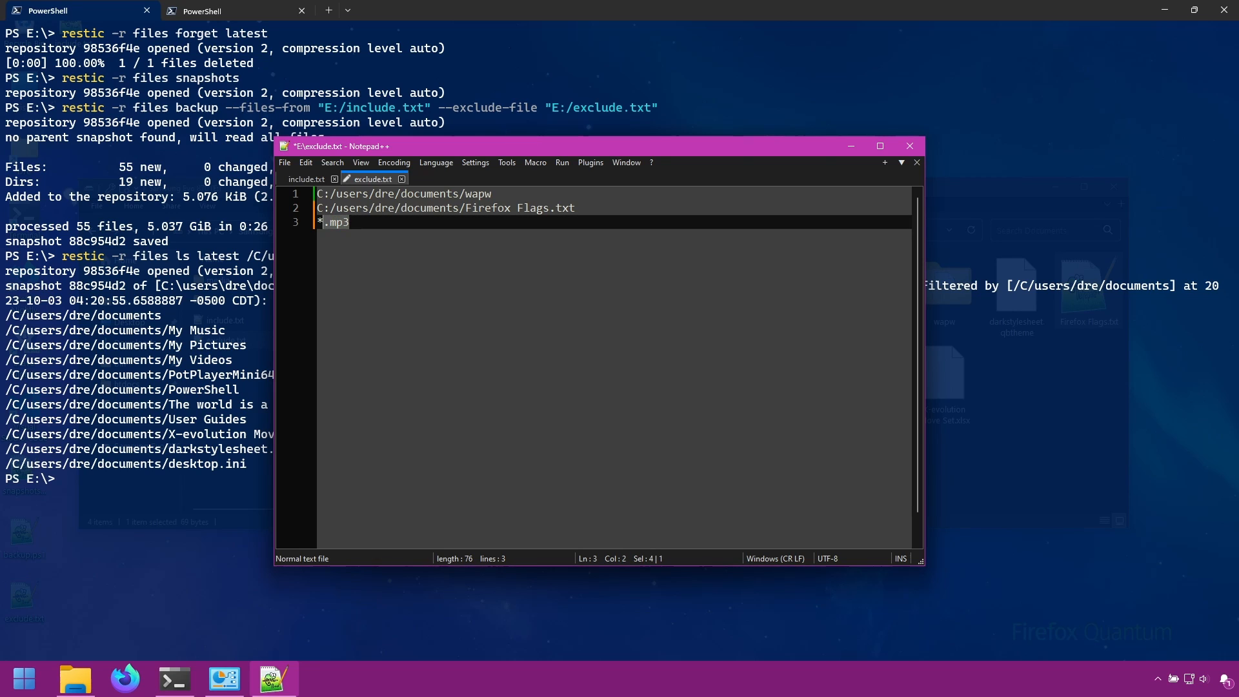
pyautogui.press('ctrl+a')
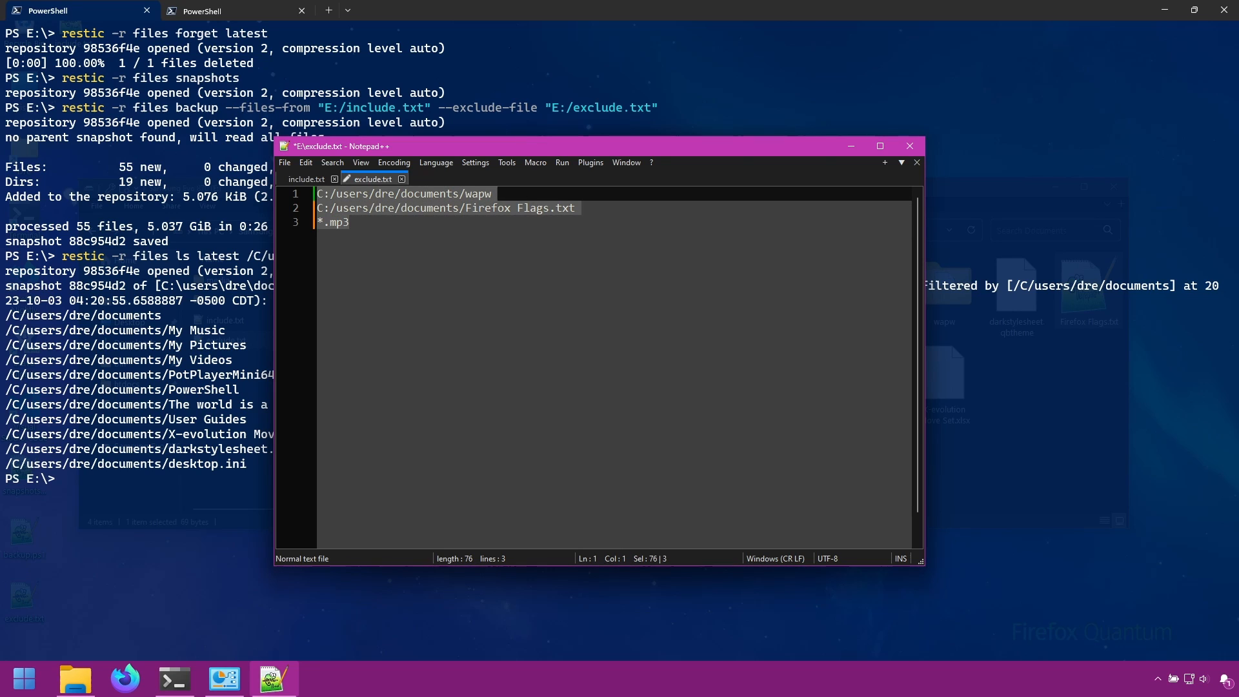
pyautogui.click(350, 222)
pyautogui.write('restic backup -')
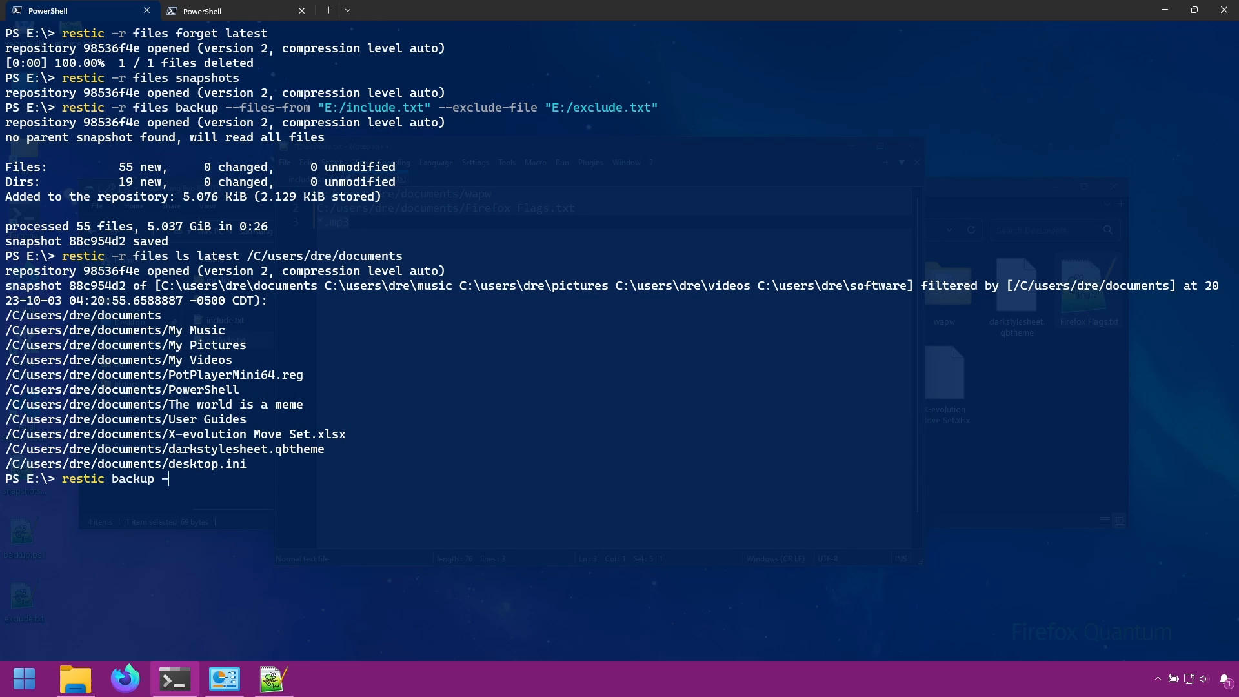
# Step: Show restic backup --help and highlight exclusion flags such as --exclude-larger-than
pyautogui.press('Return')
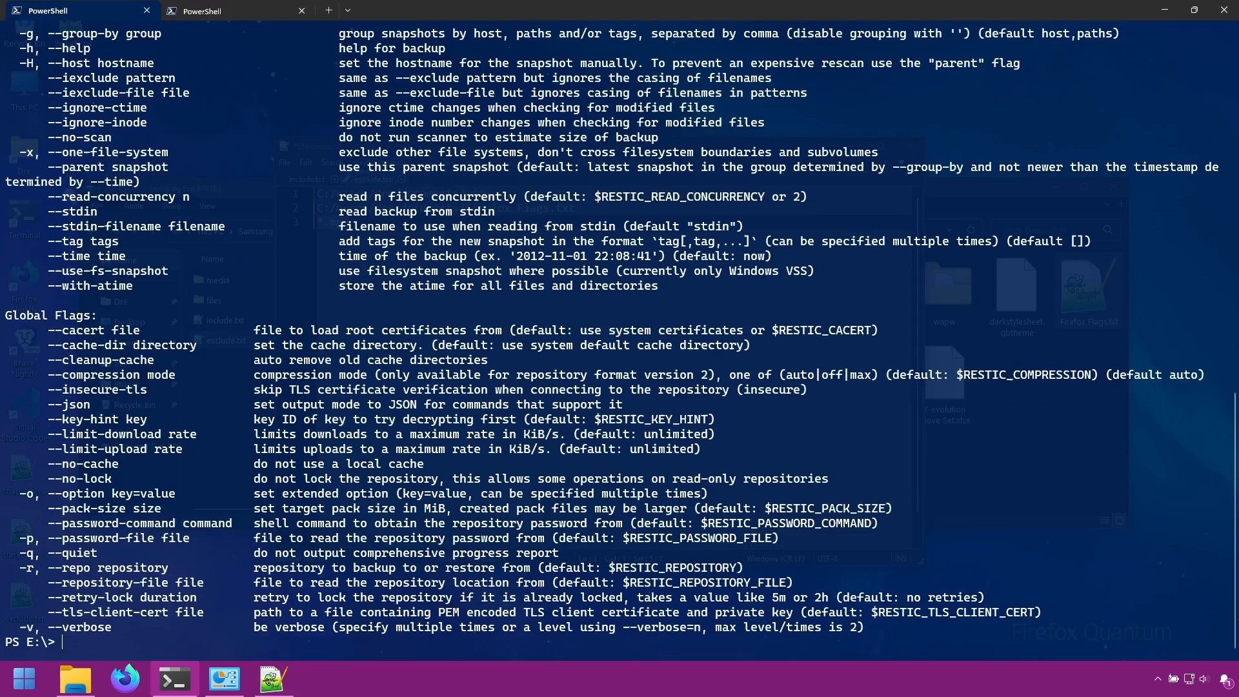
pyautogui.scroll(3)
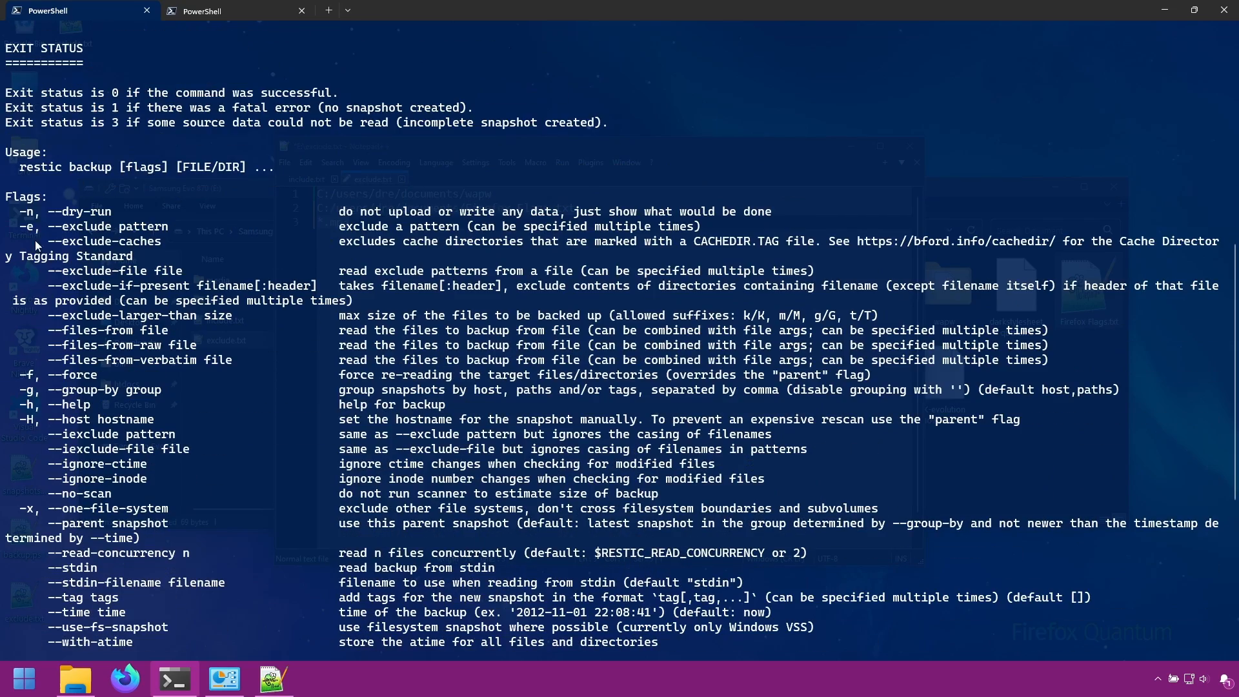
pyautogui.doubleClick(111, 225)
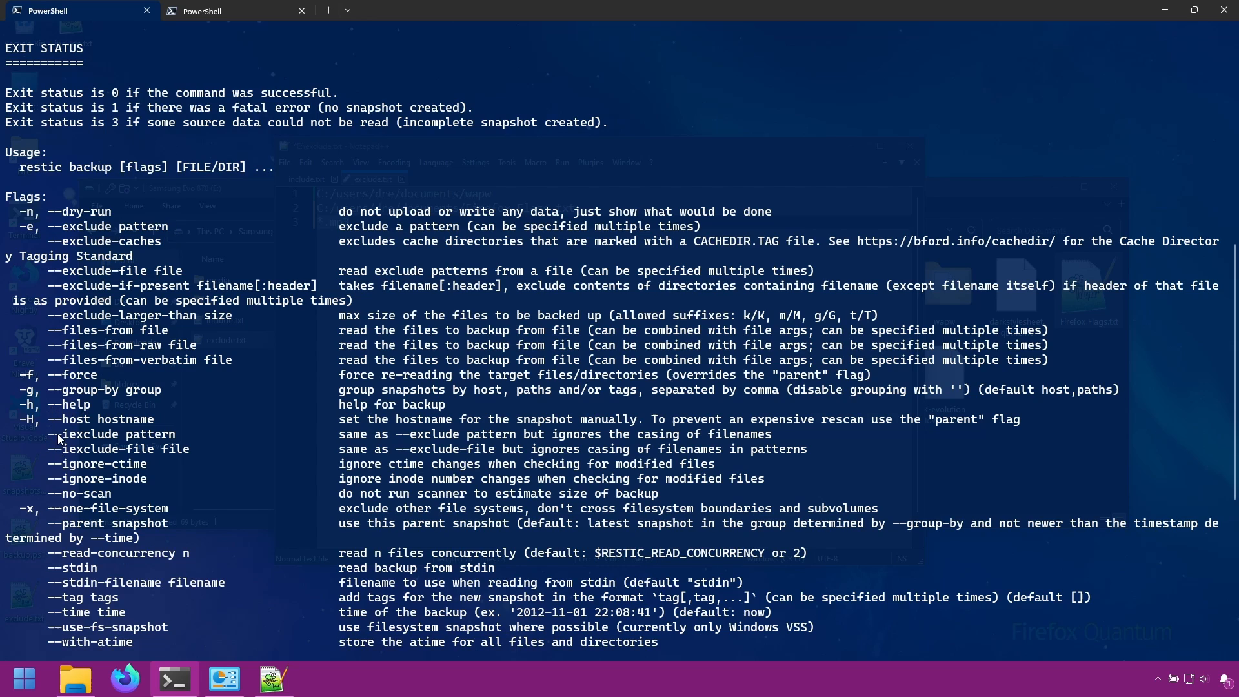
pyautogui.doubleClick(110, 434)
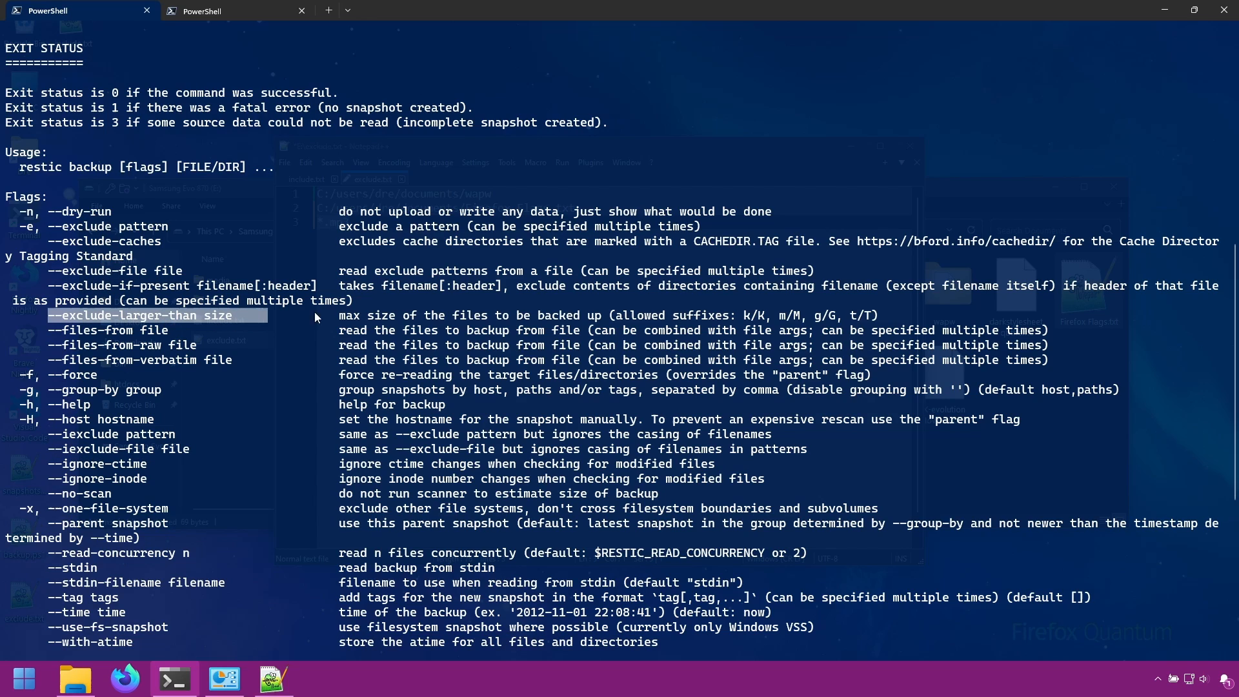
pyautogui.moveTo(622, 316)
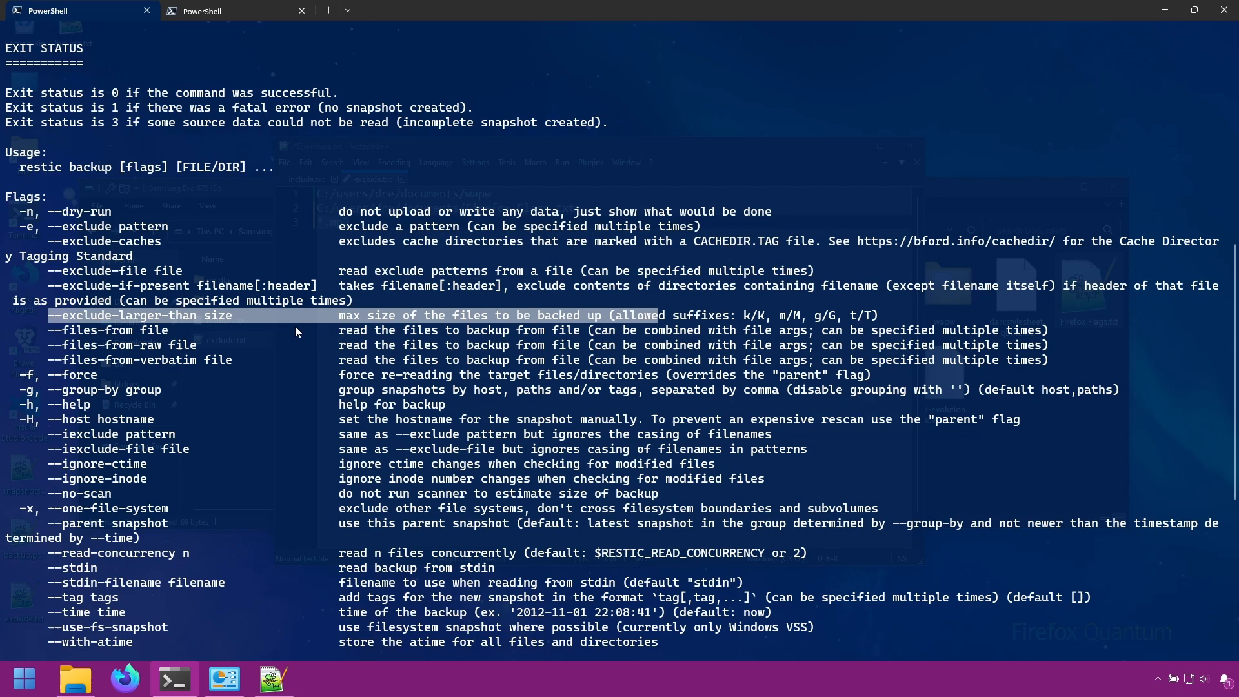
pyautogui.moveTo(296, 325)
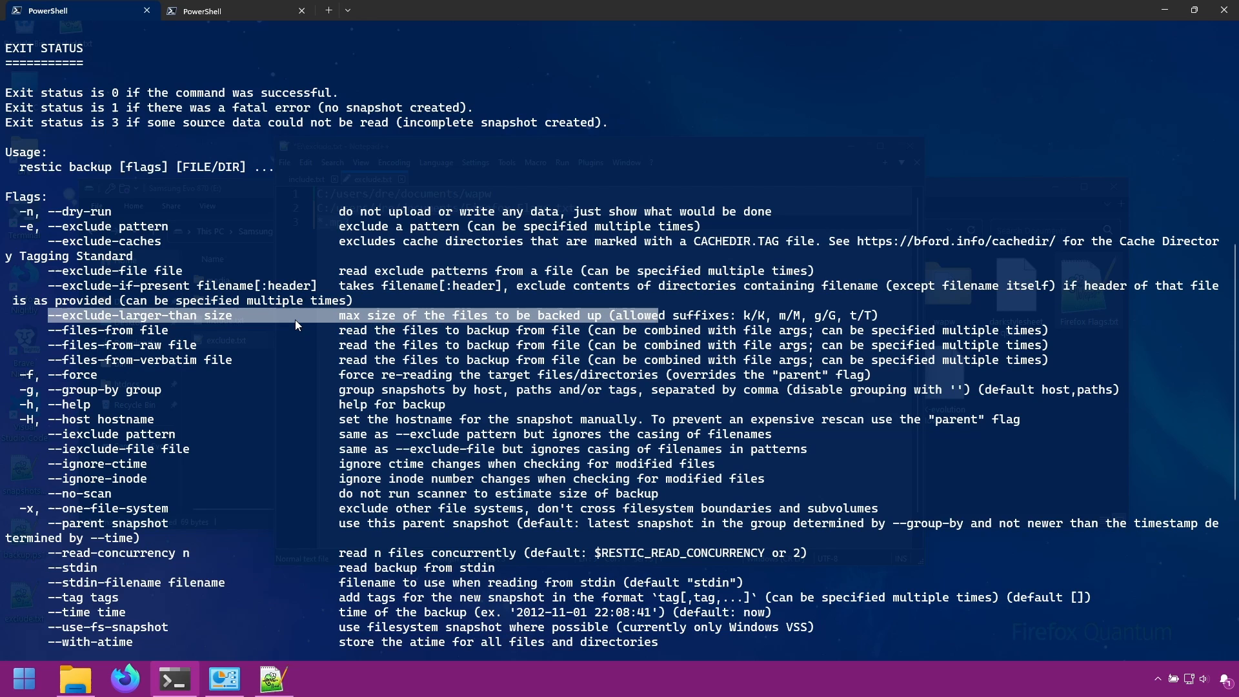
pyautogui.moveTo(165, 374)
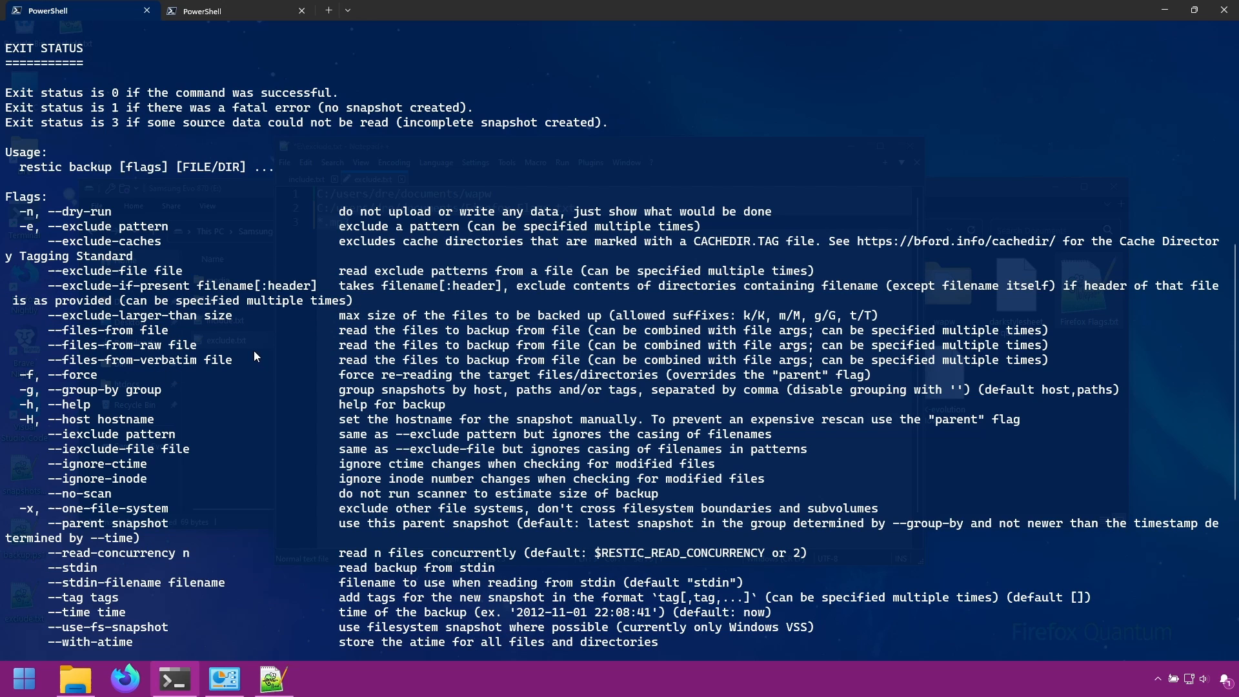
pyautogui.moveTo(301, 408)
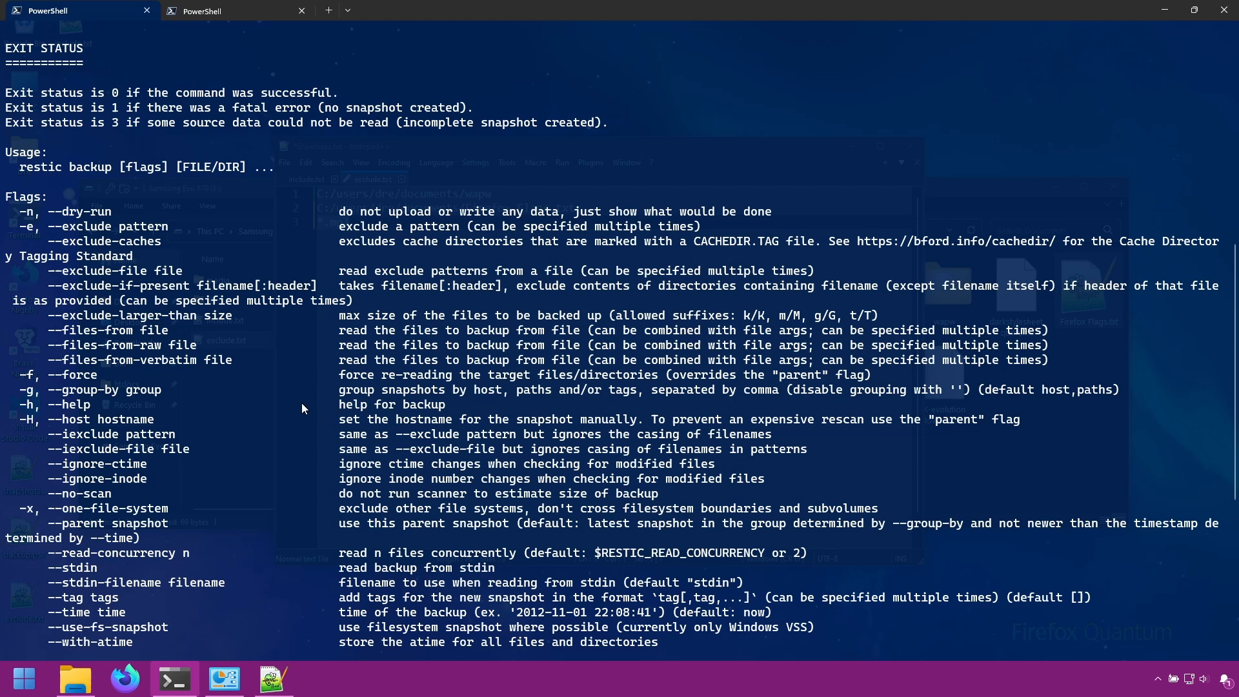